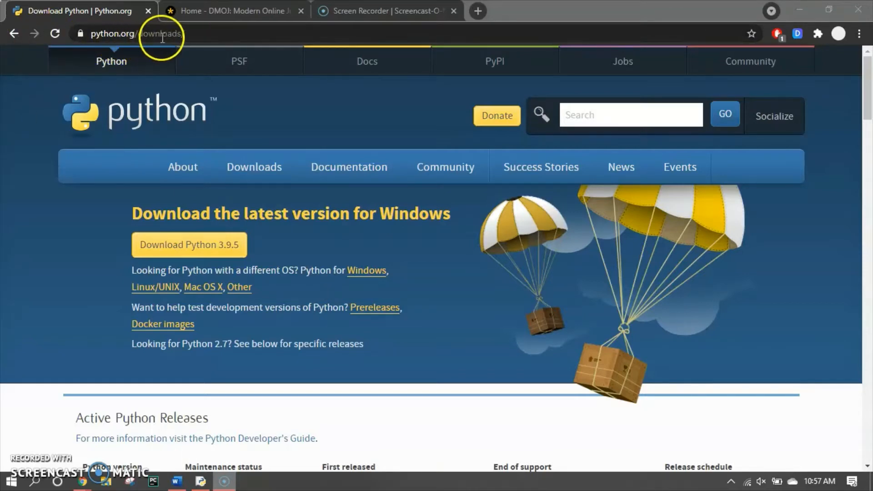
mouse_move(211, 257)
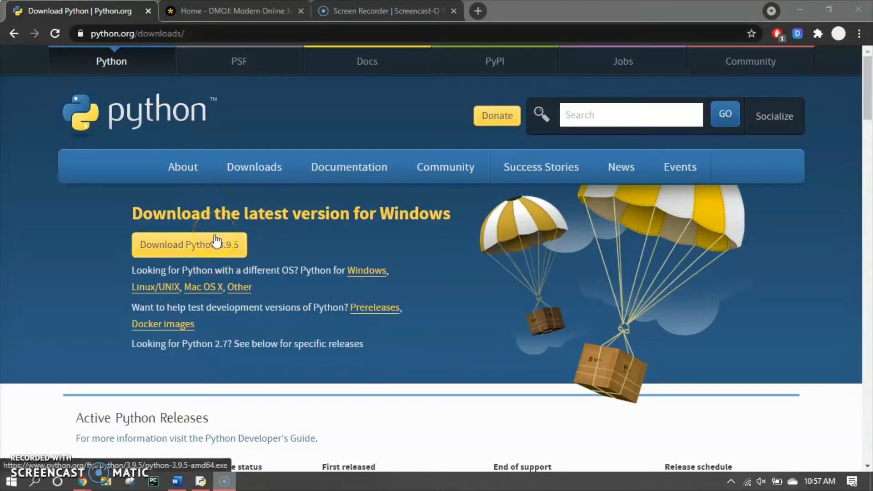
mouse_move(215, 204)
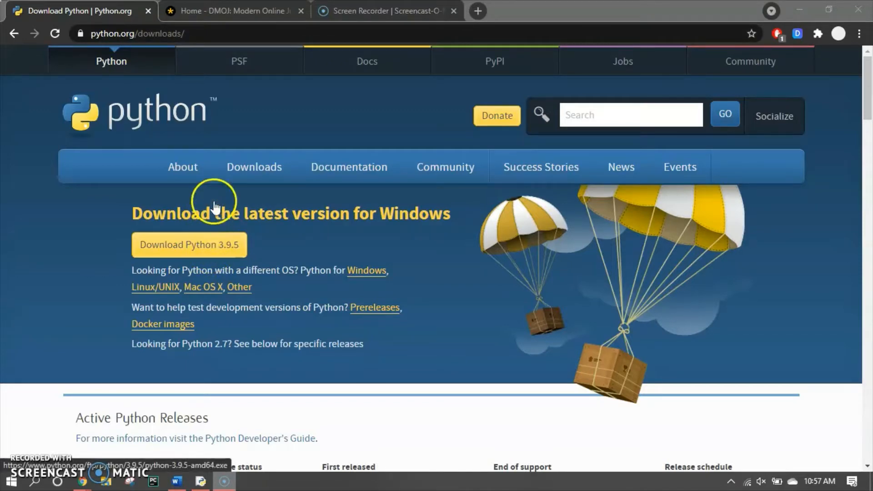
mouse_move(217, 201)
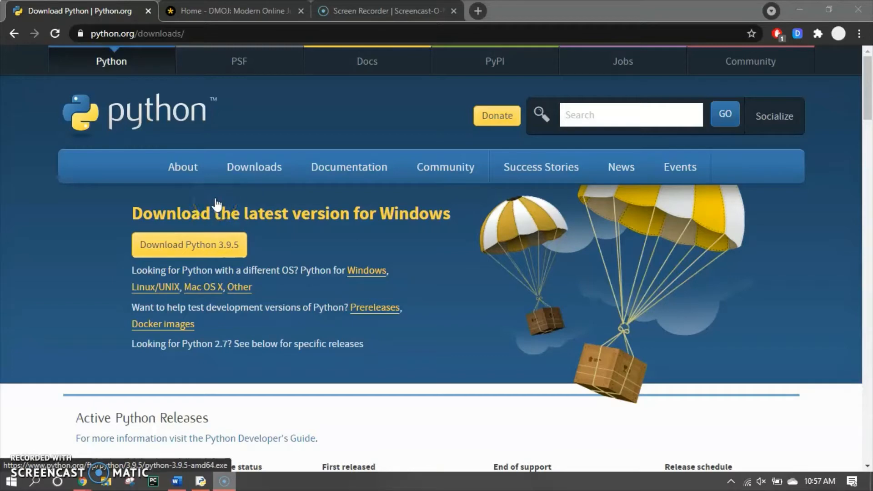
mouse_move(216, 202)
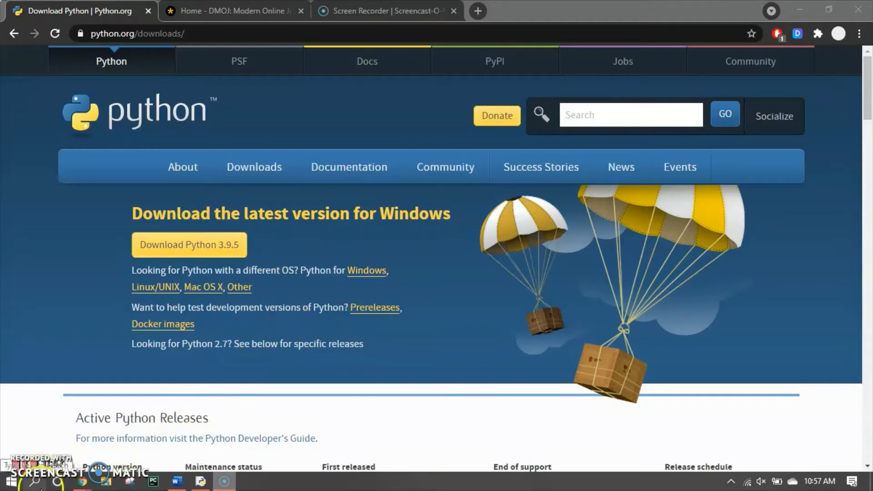
Search Windows for 'pytho', browse J1 2021.py's File and Edit menus, then reopen search
left_click(10, 481)
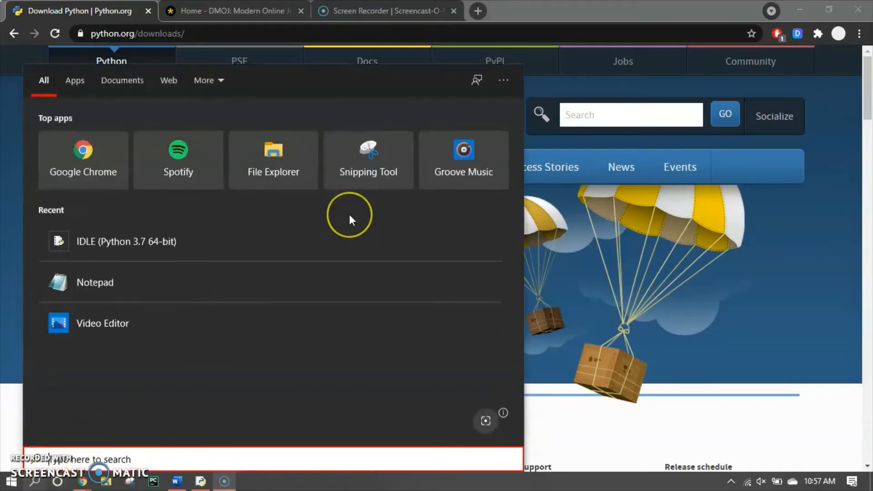
type("pytho")
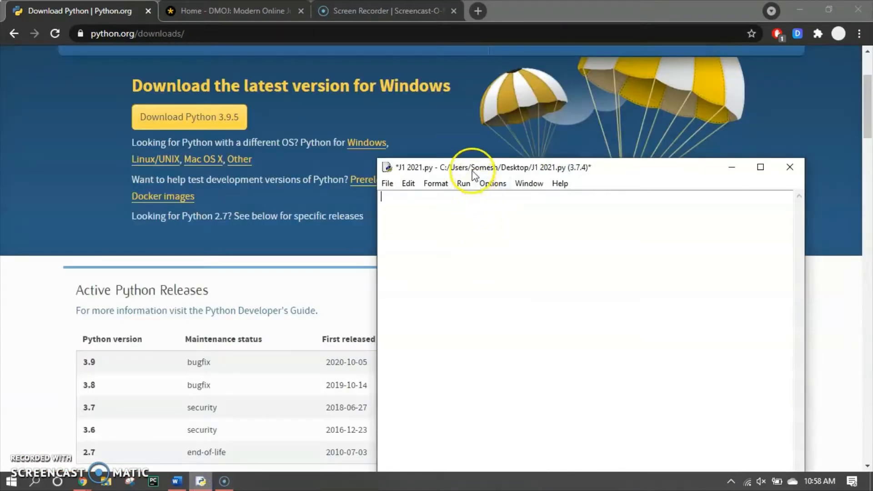
left_click(399, 98)
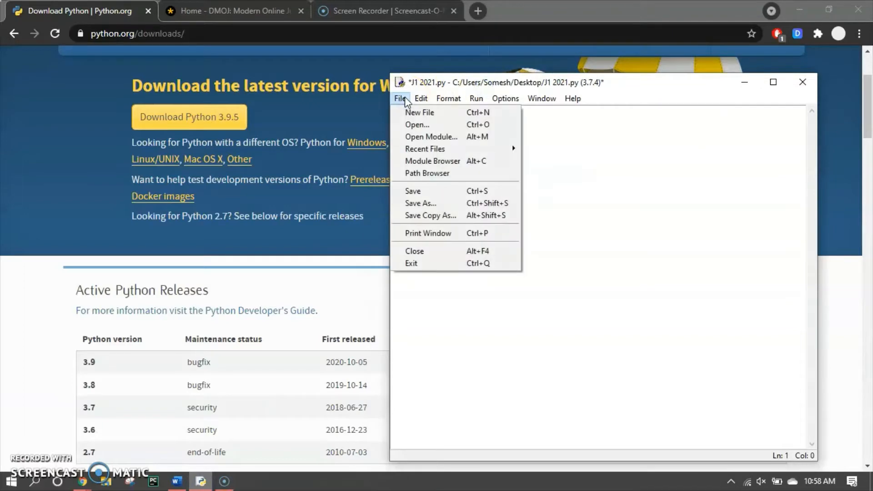
left_click(421, 99)
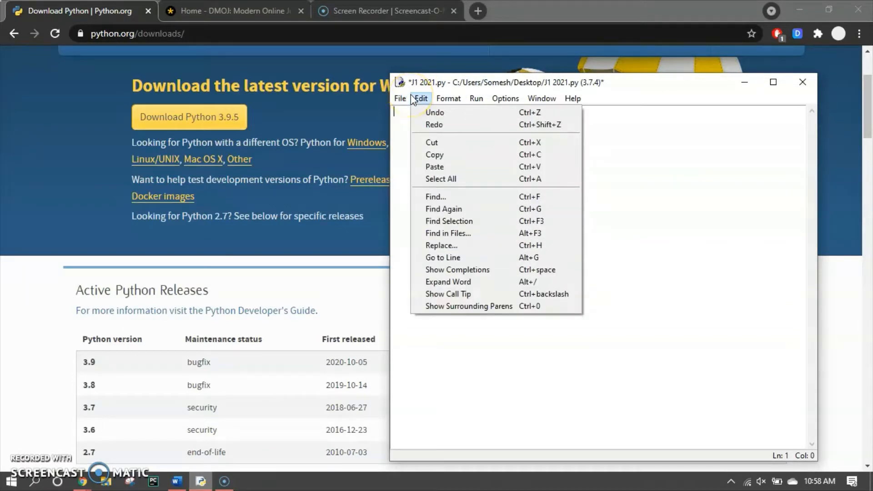
left_click(400, 99)
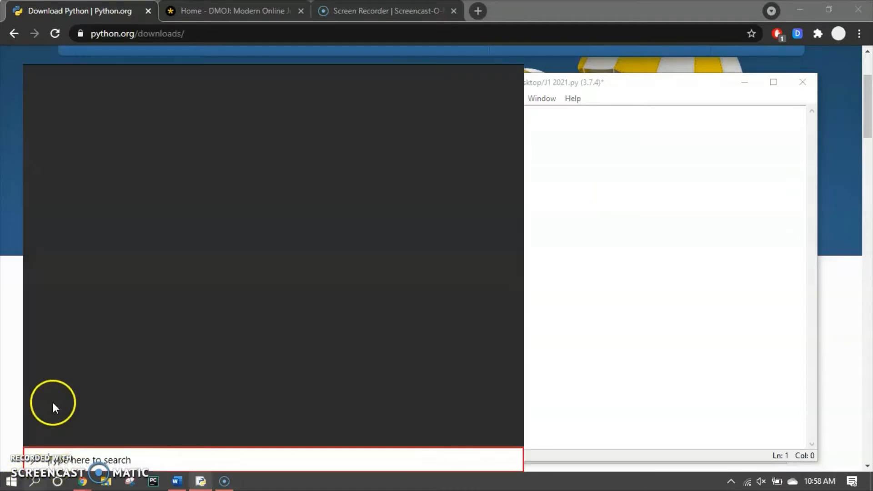
Launch the IDLE Python 3.7 shell, make an untitled scratch file with a test line, then close it
left_click(10, 481)
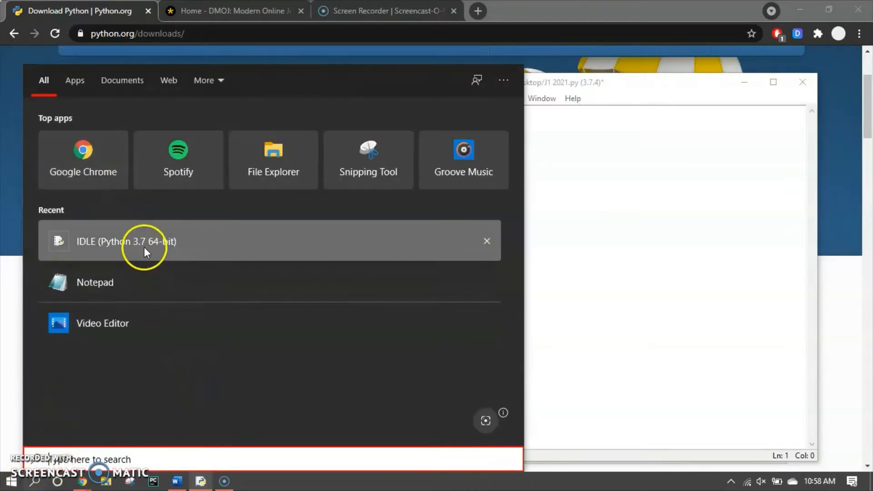
left_click(126, 241)
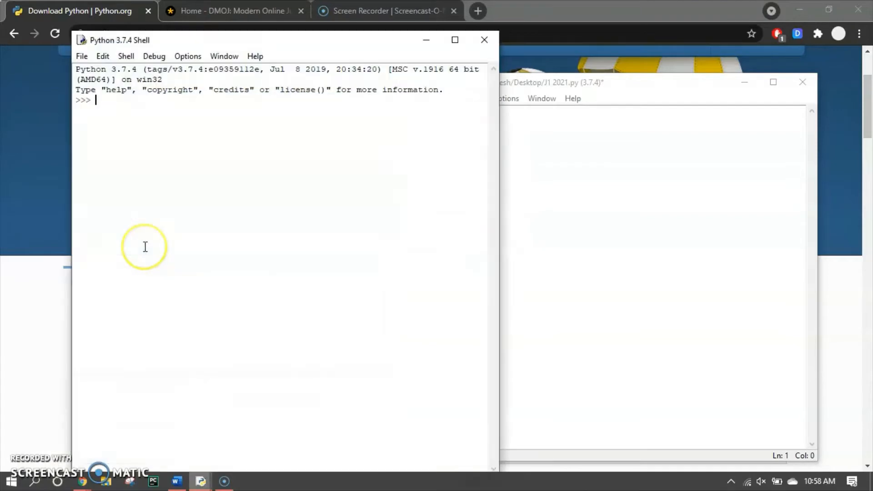
mouse_move(200, 45)
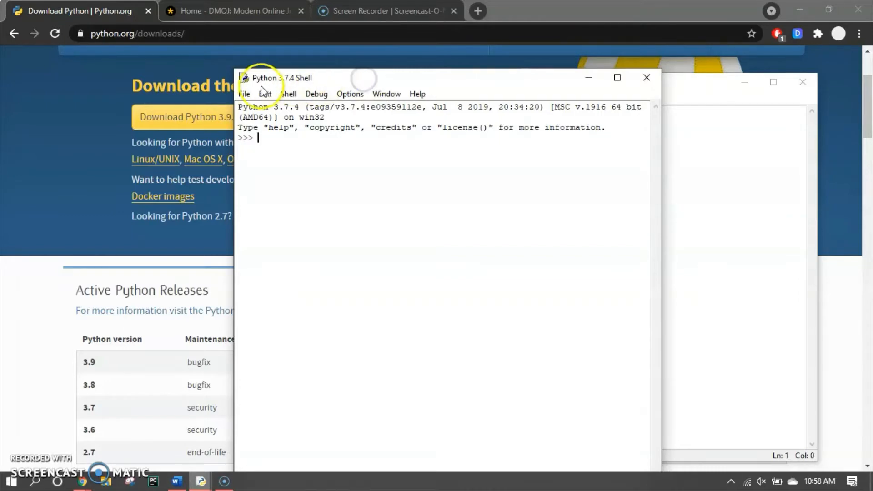
left_click(244, 94)
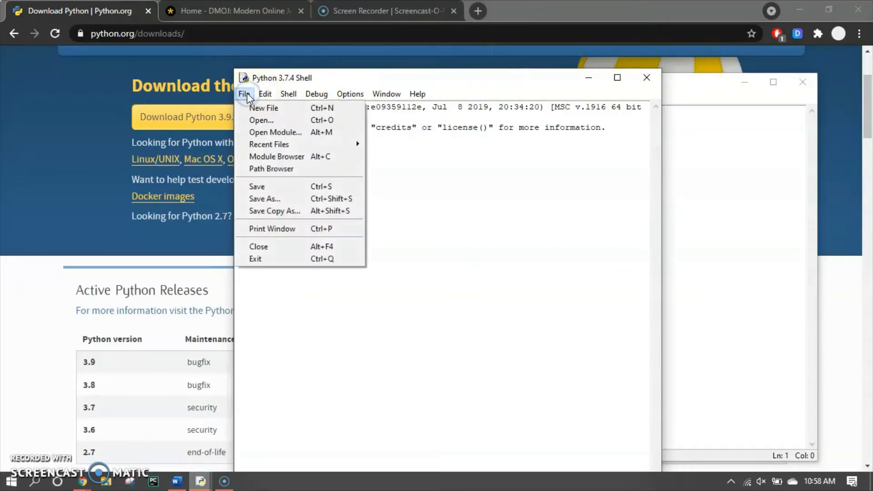
mouse_move(264, 108)
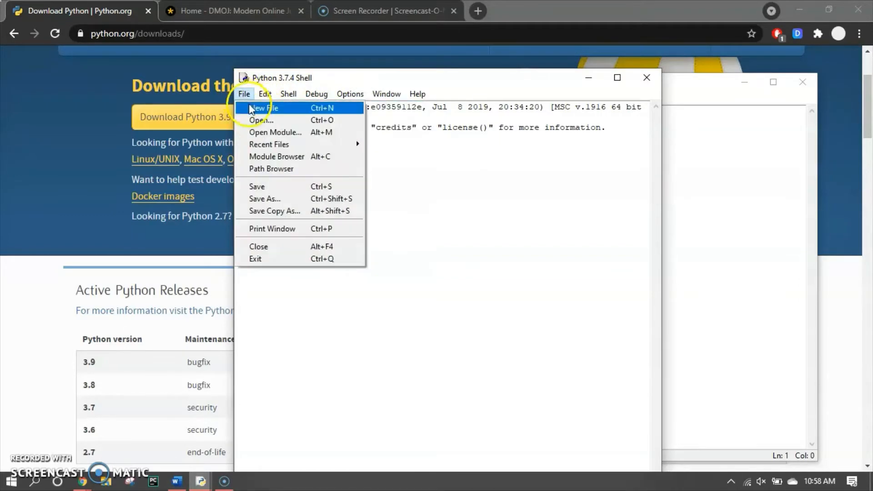
left_click(264, 109)
type("gdhgfhgf")
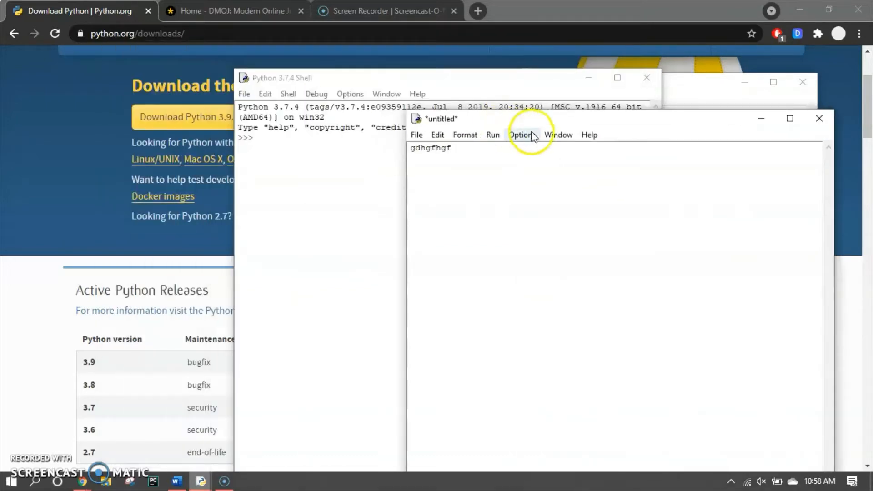
left_click(417, 135)
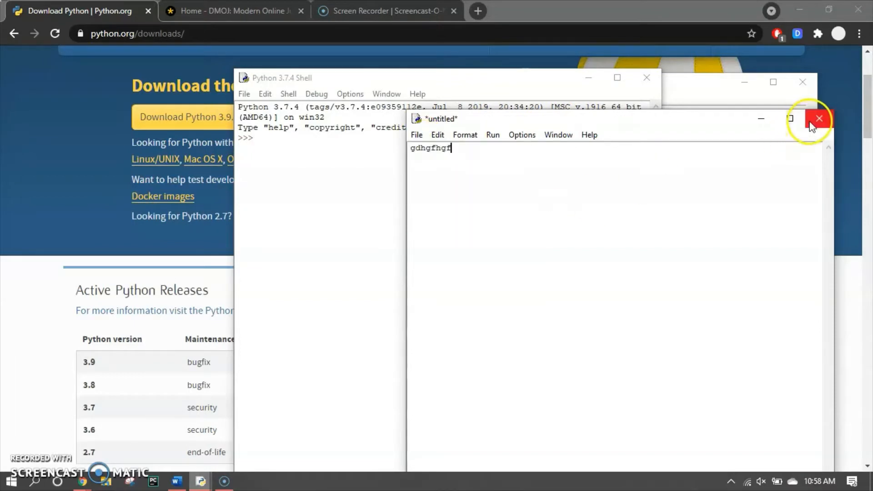
left_click(819, 119)
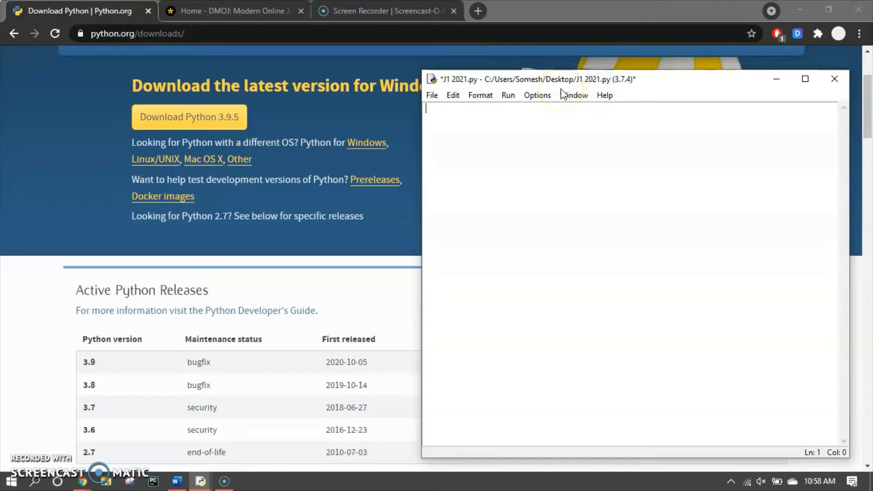
mouse_move(446, 56)
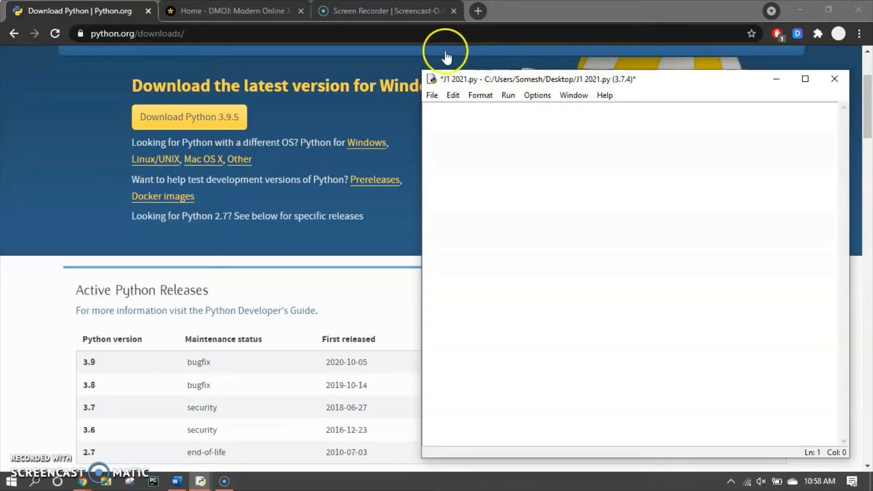
Scroll the python.org downloads page back up to its site navigation
scroll("up", 3)
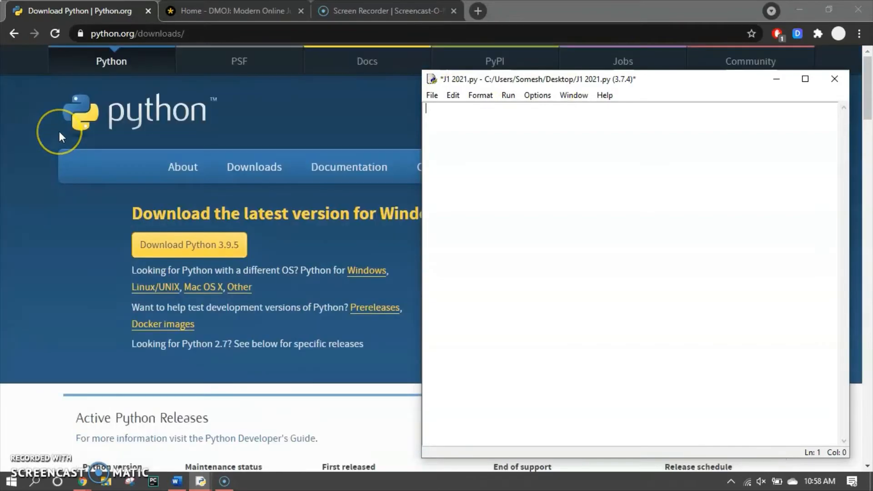
mouse_move(157, 115)
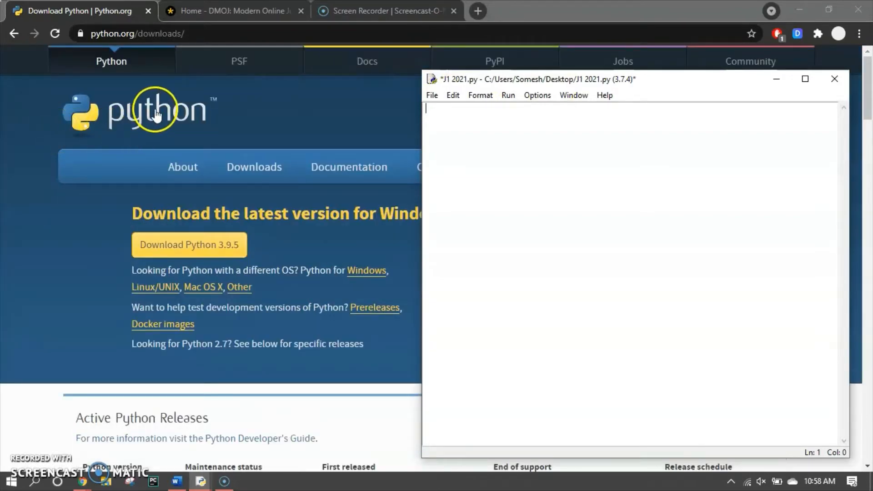
Switch to the DMOJ home page tab and show the account dropdown menu
left_click(234, 11)
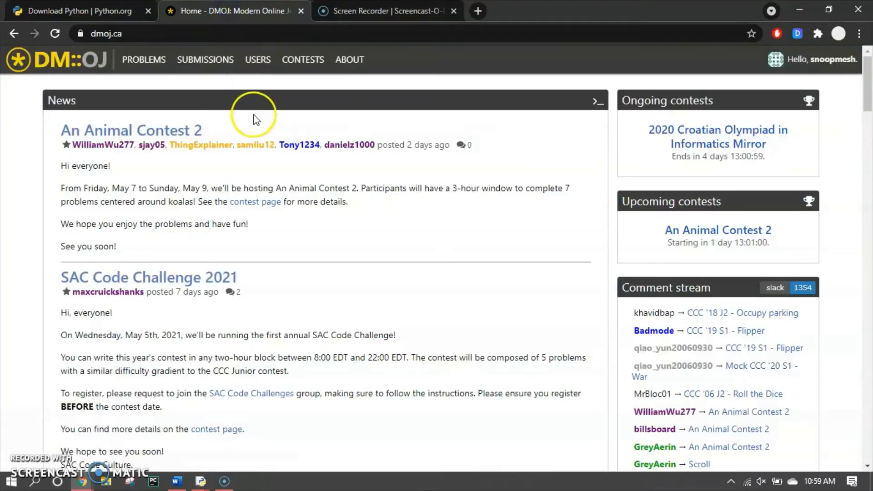
mouse_move(253, 127)
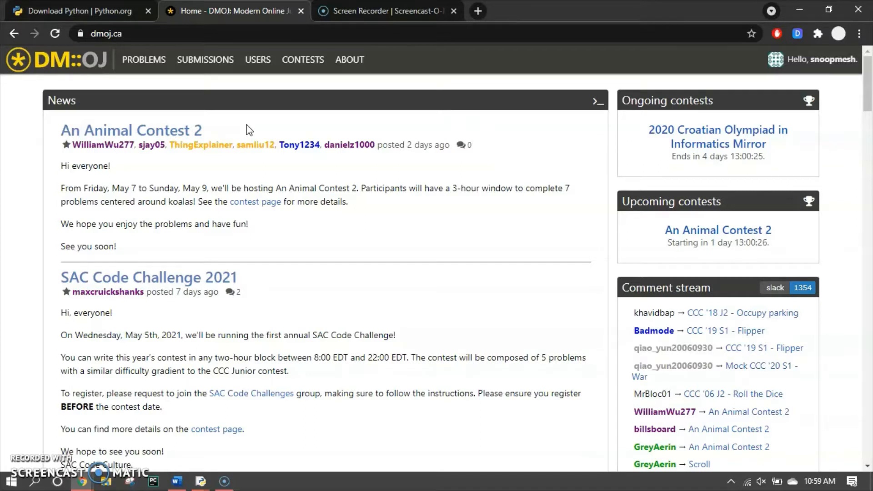
mouse_move(201, 144)
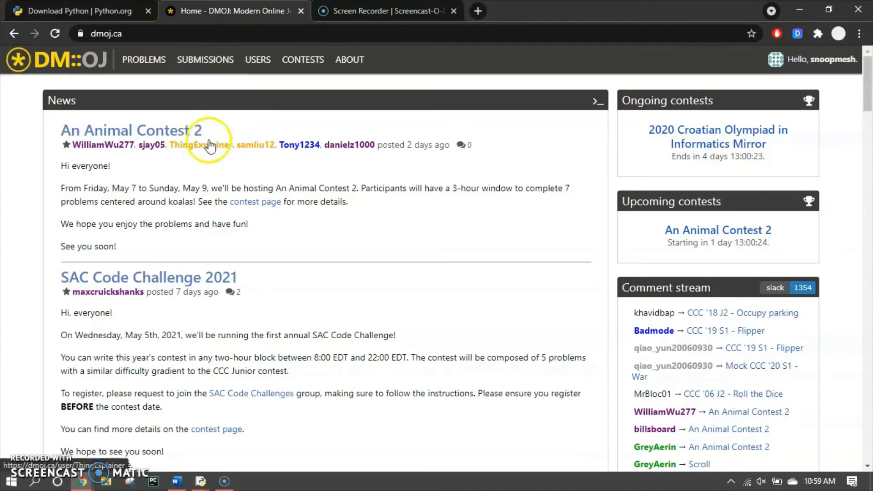
mouse_move(585, 135)
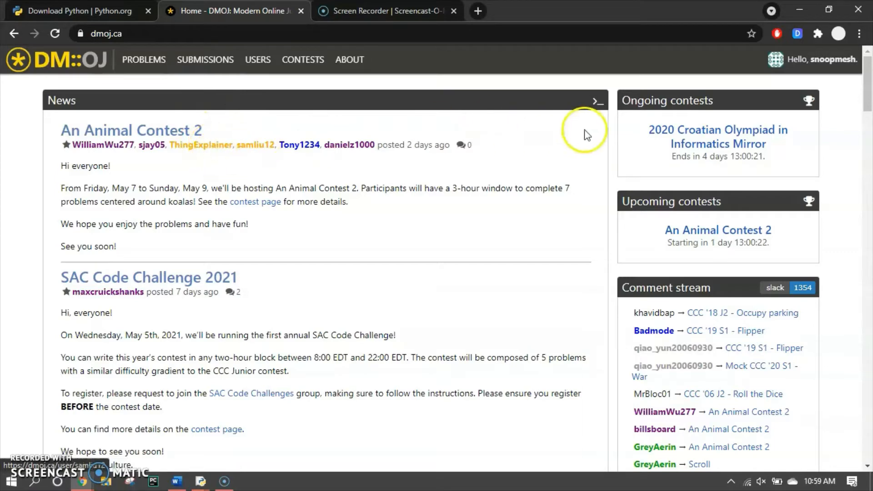
left_click(818, 60)
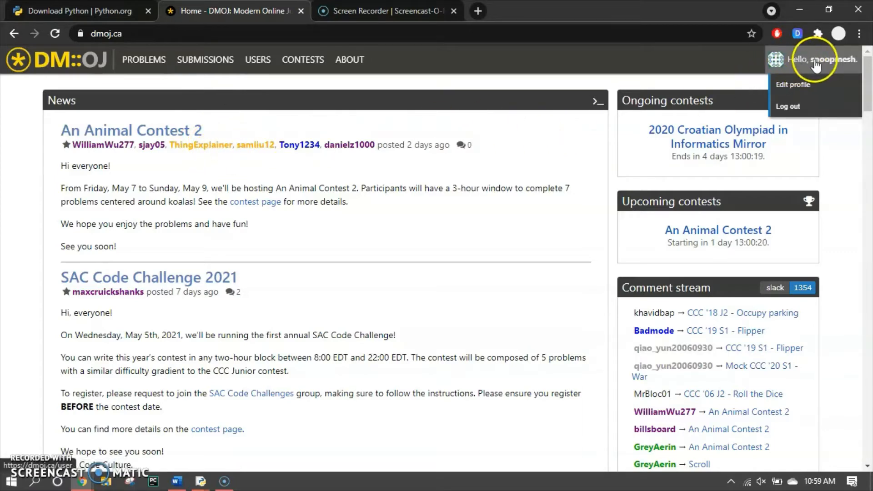
mouse_move(186, 89)
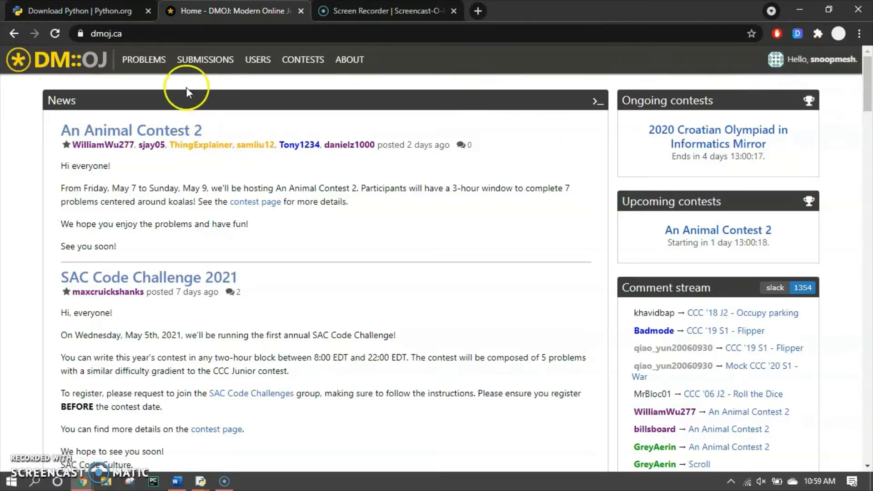
left_click(143, 59)
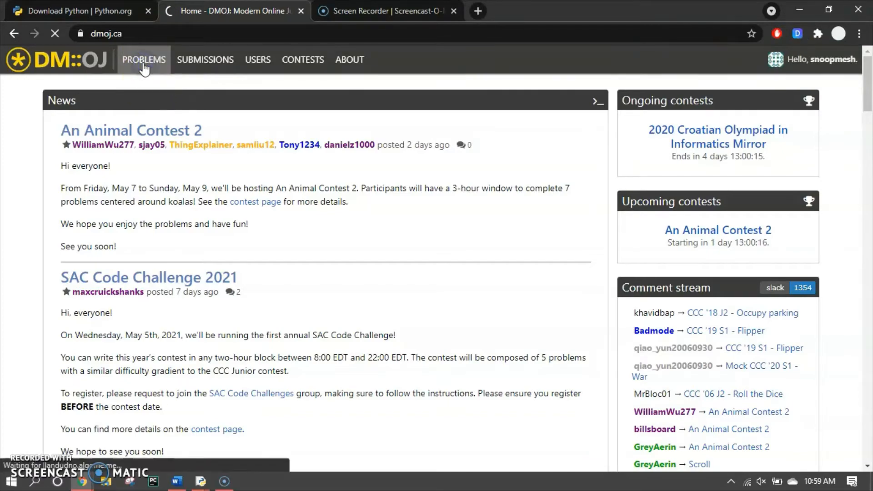
left_click(144, 59)
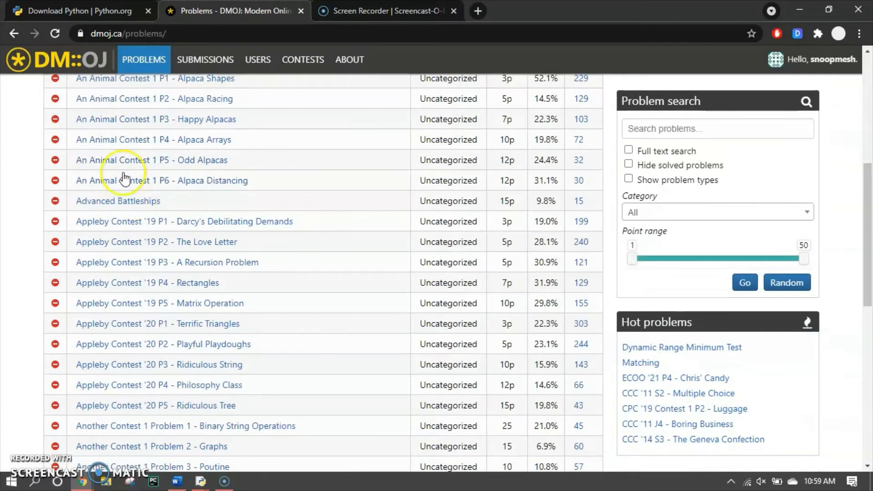
scroll("up", 3)
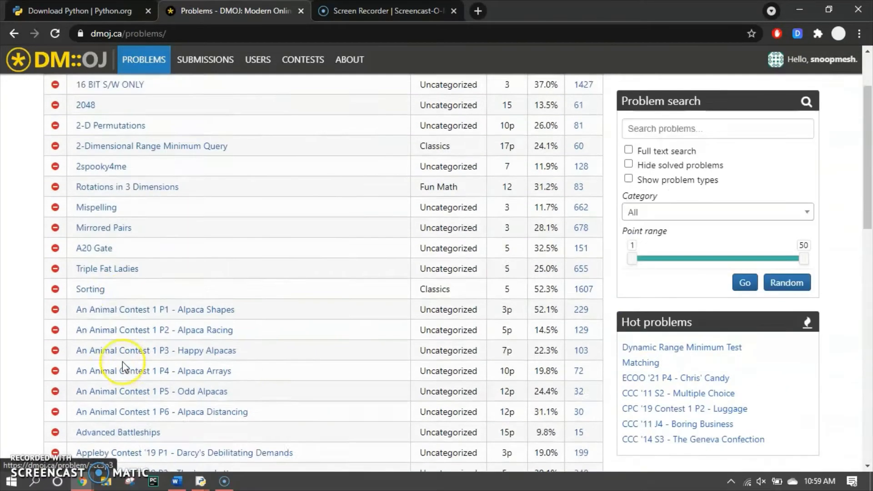
scroll("up", 3)
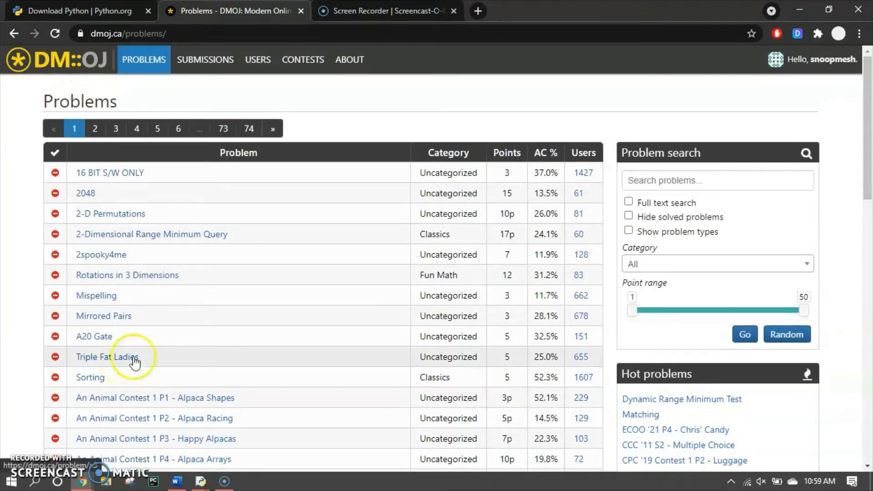
mouse_move(162, 298)
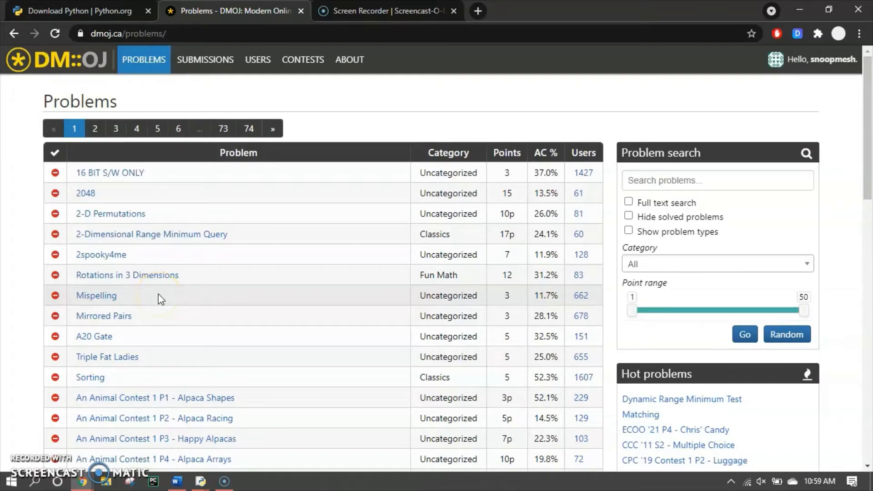
scroll("down", 3)
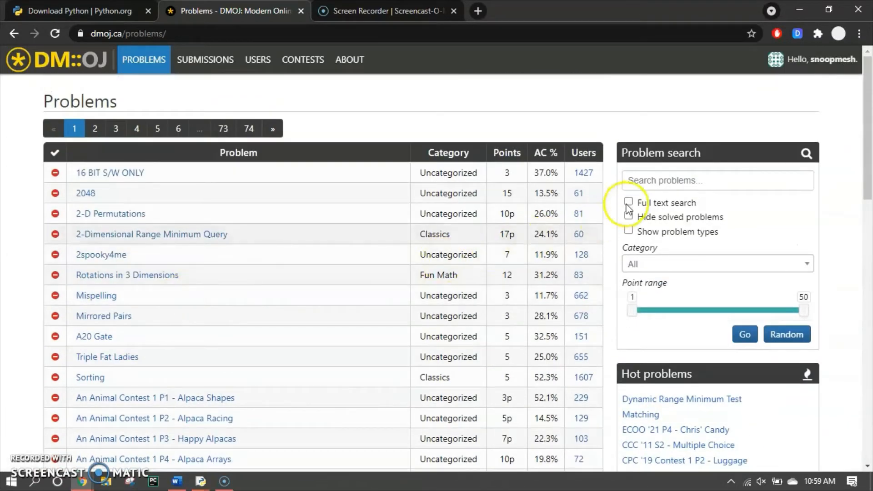
left_click(716, 180)
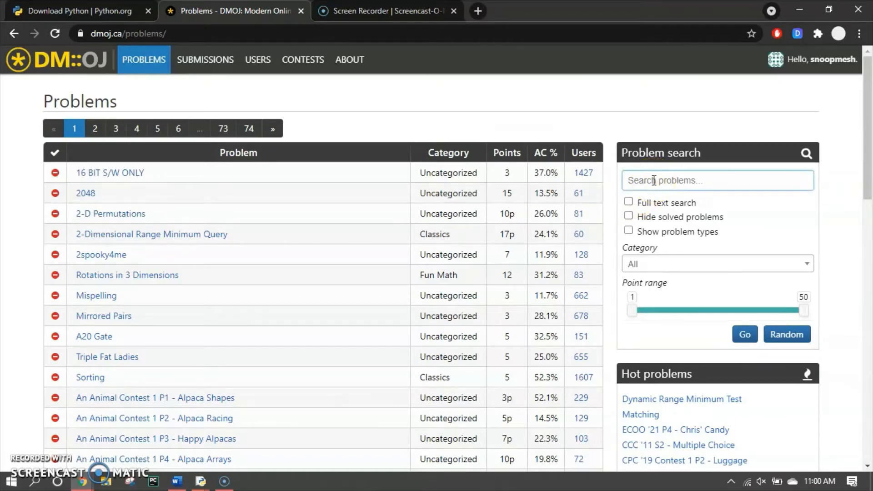
Search the DMOJ problem list for 'CCC'
type("CCC")
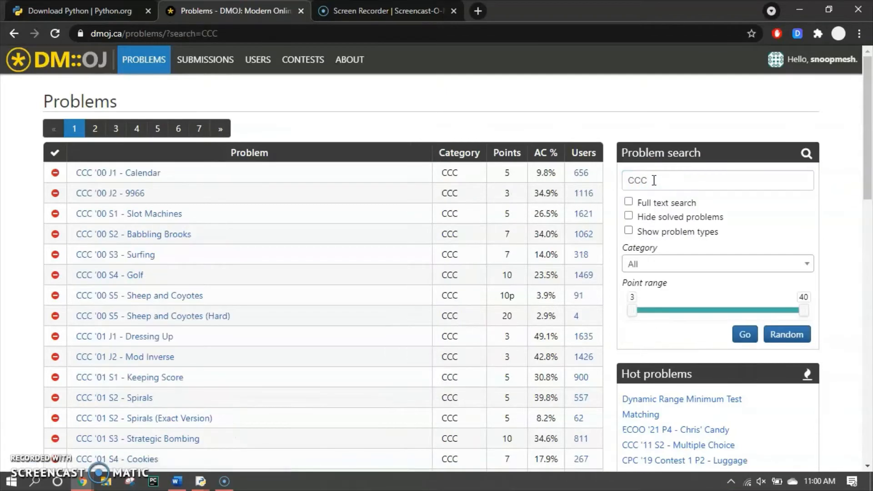
left_click(716, 181)
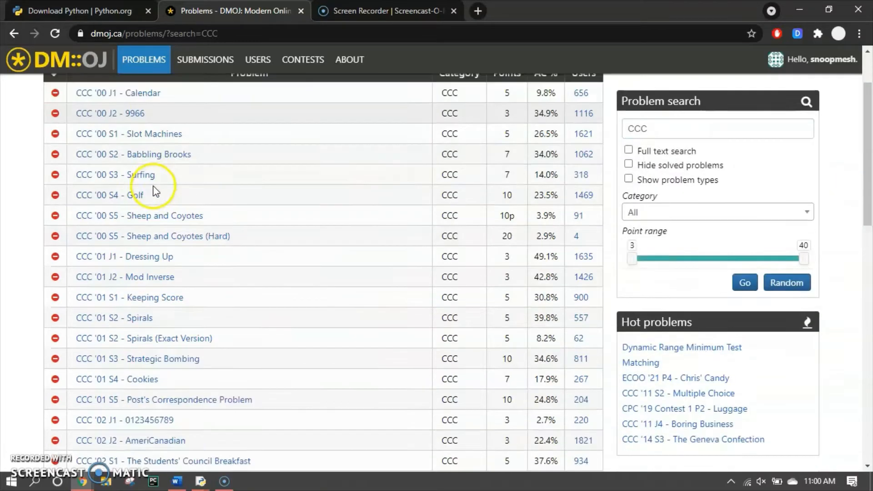
scroll("up", 3)
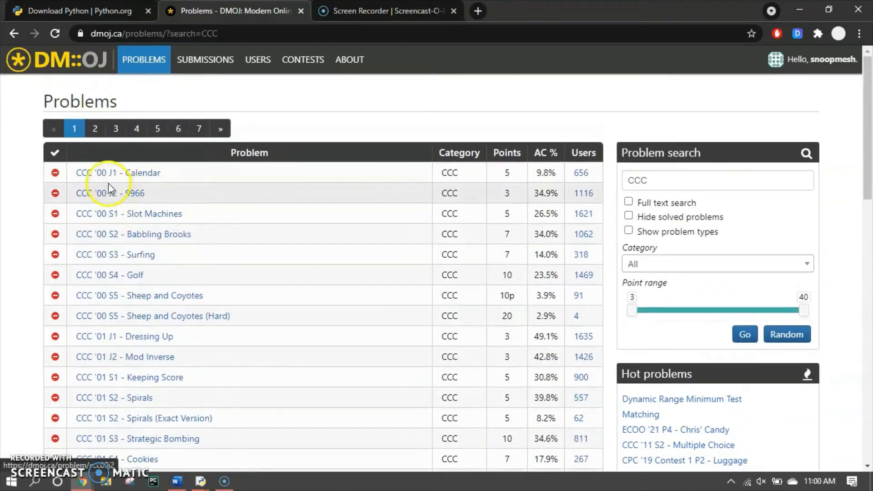
mouse_move(99, 177)
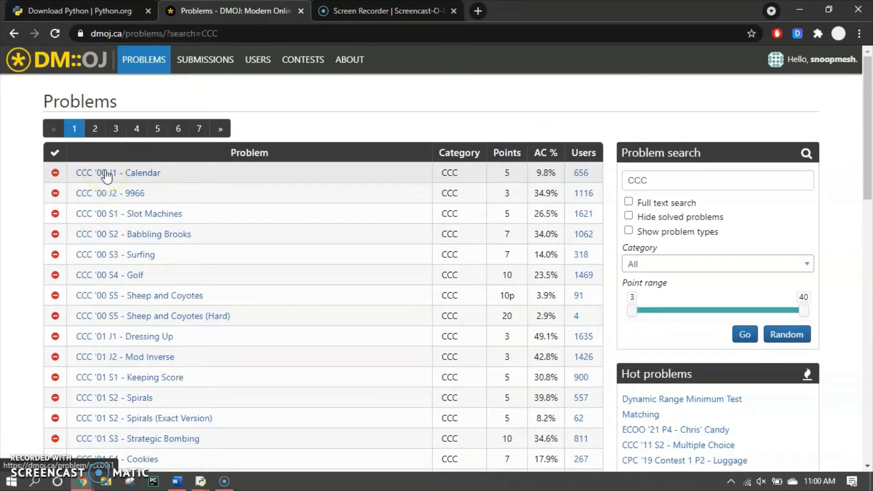
mouse_move(85, 196)
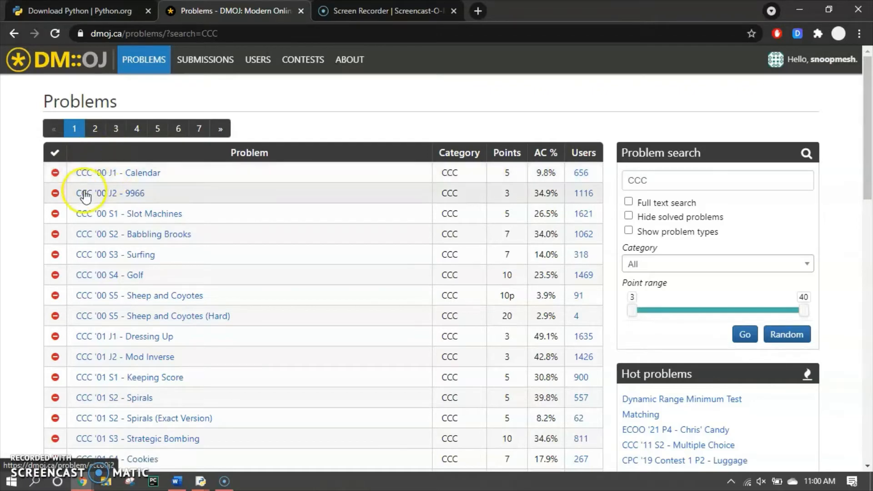
mouse_move(94, 217)
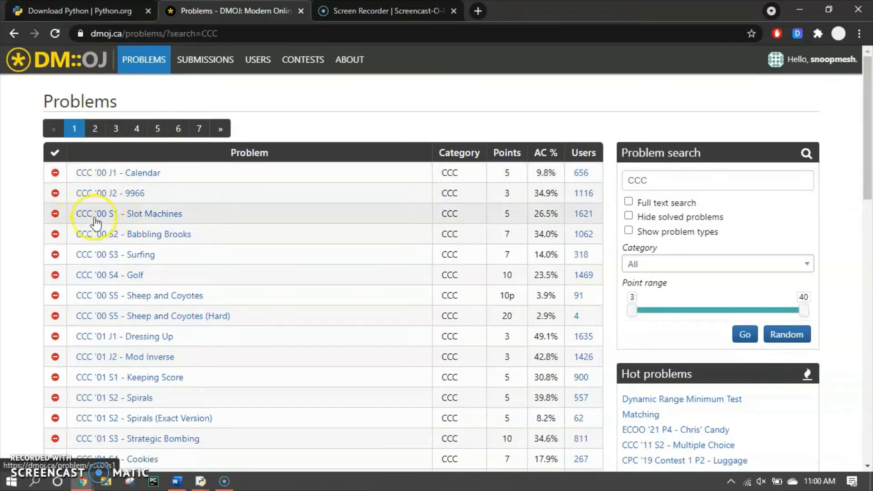
mouse_move(109, 296)
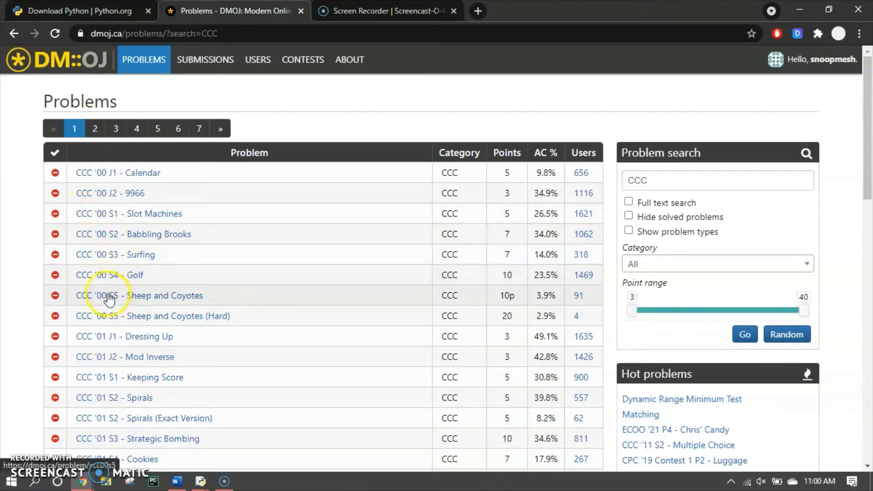
mouse_move(92, 184)
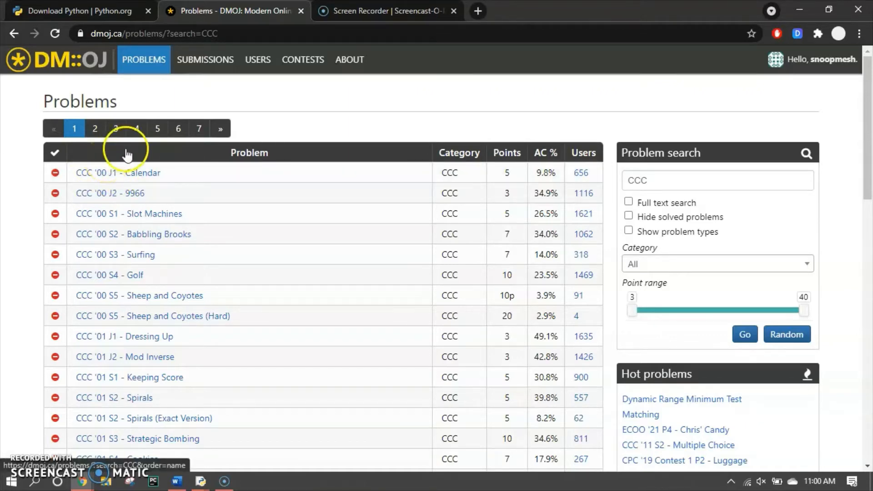
mouse_move(112, 200)
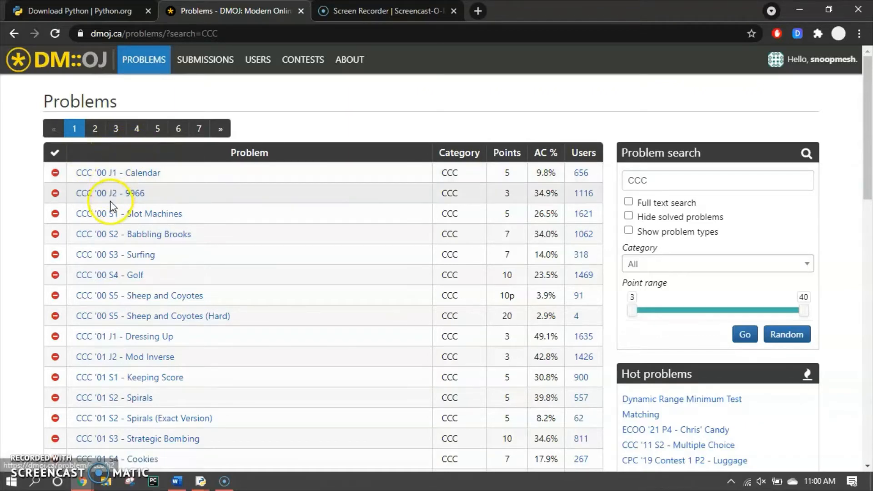
mouse_move(123, 218)
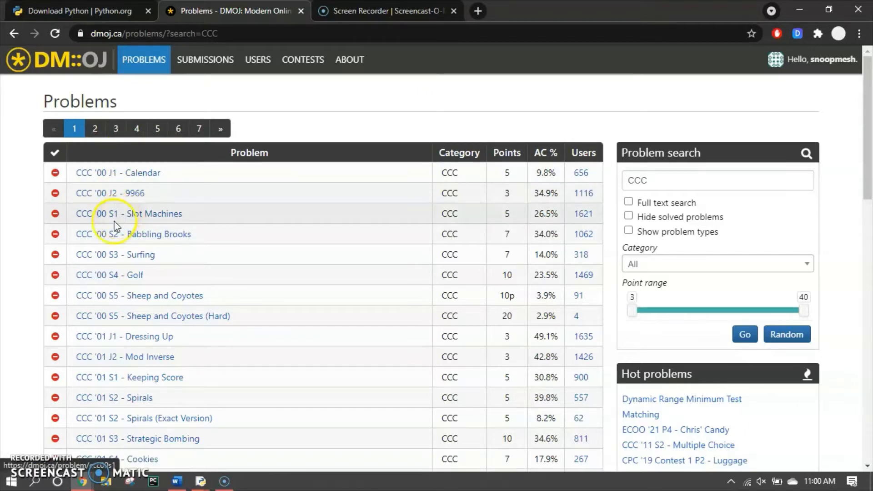
mouse_move(110, 275)
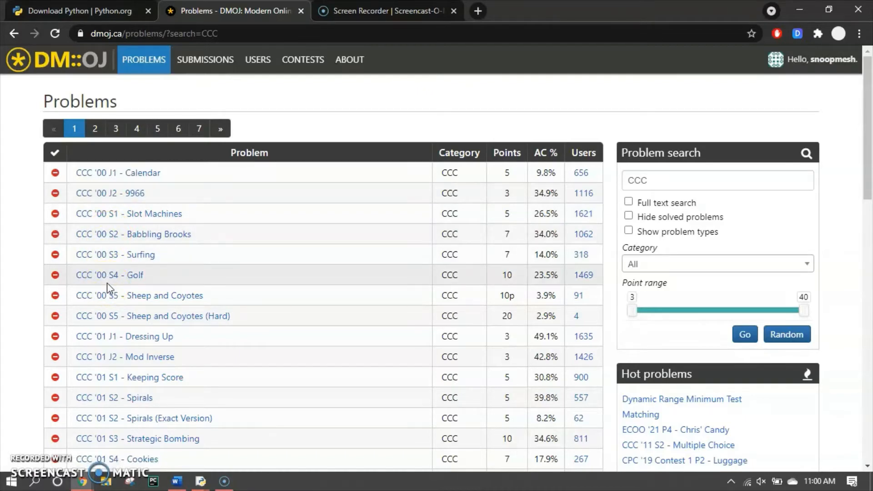
Page through the CCC results to page 4, which lists CCC '21 J1 - Boiling Water
scroll("down", 3)
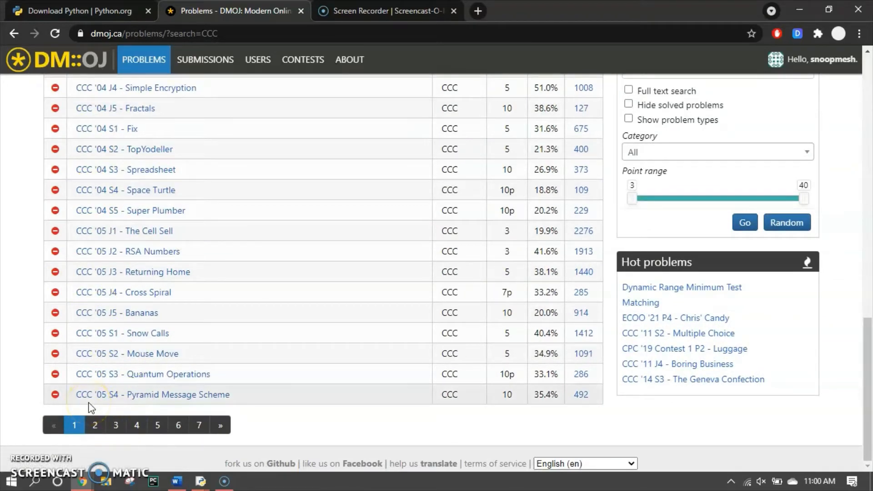
mouse_move(71, 405)
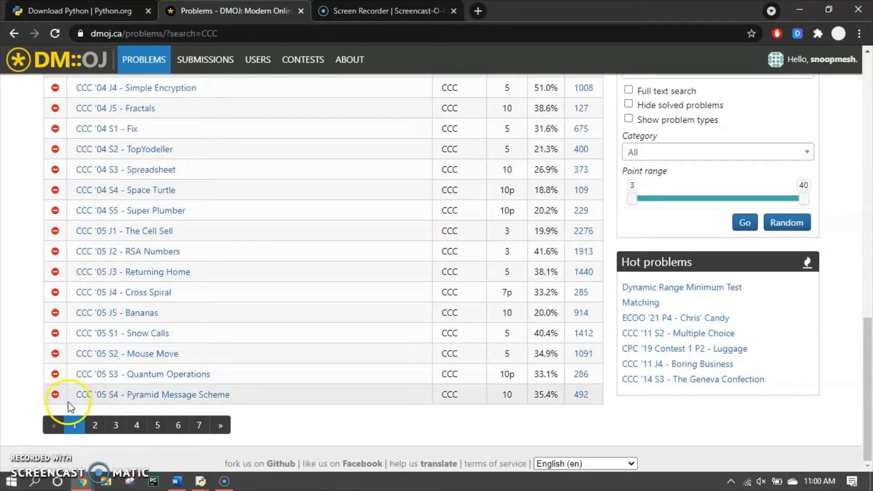
mouse_move(115, 424)
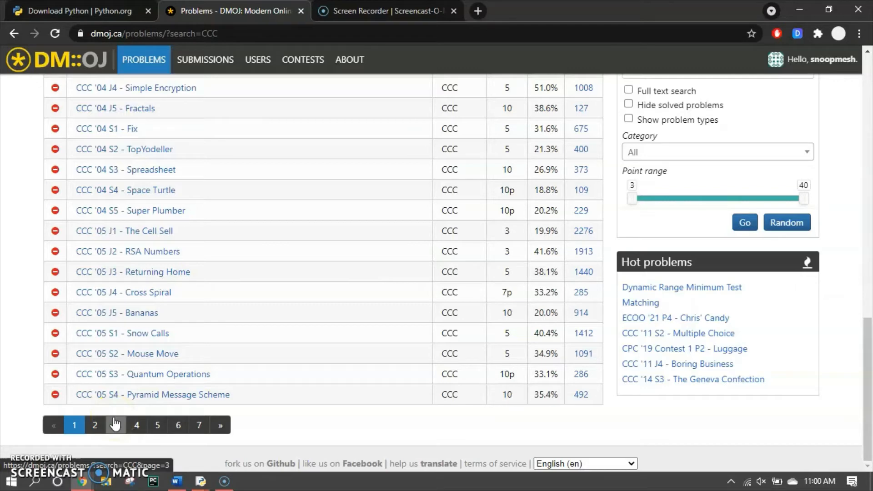
left_click(115, 425)
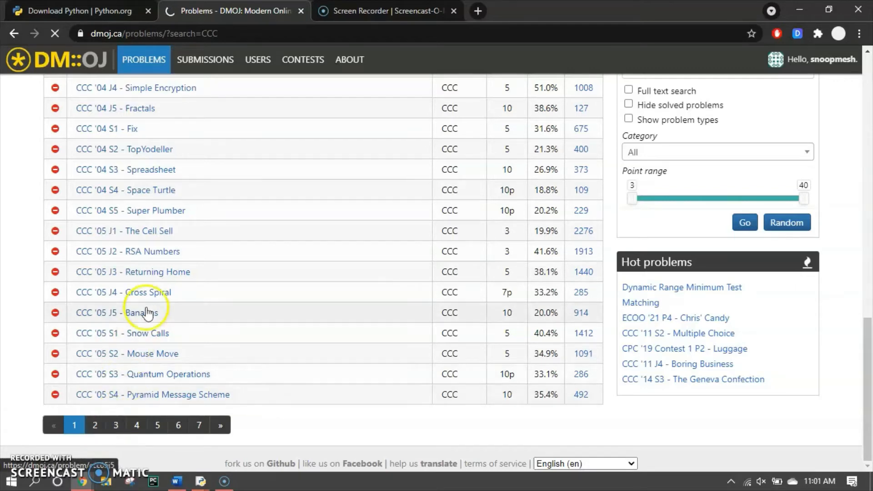
left_click(116, 425)
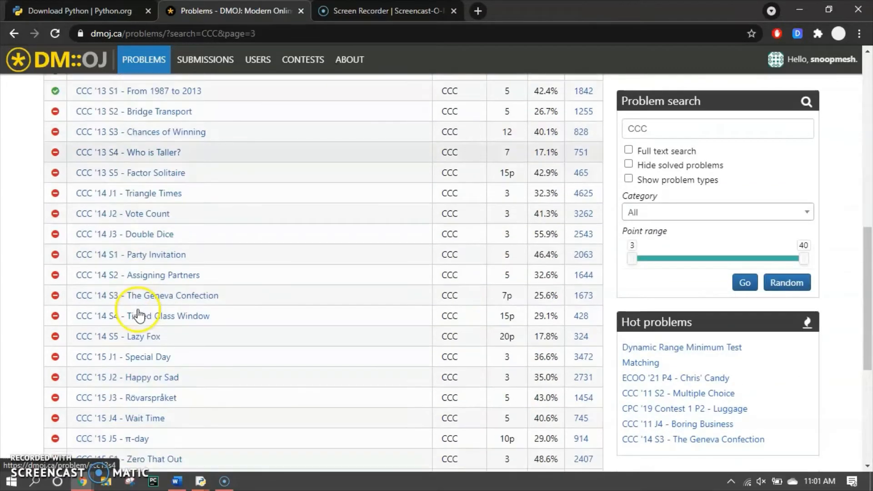
scroll("down", 3)
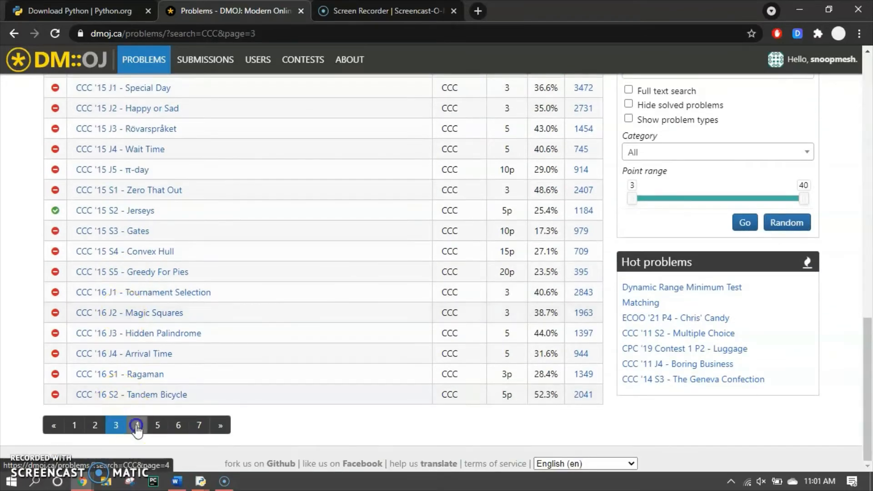
left_click(136, 425)
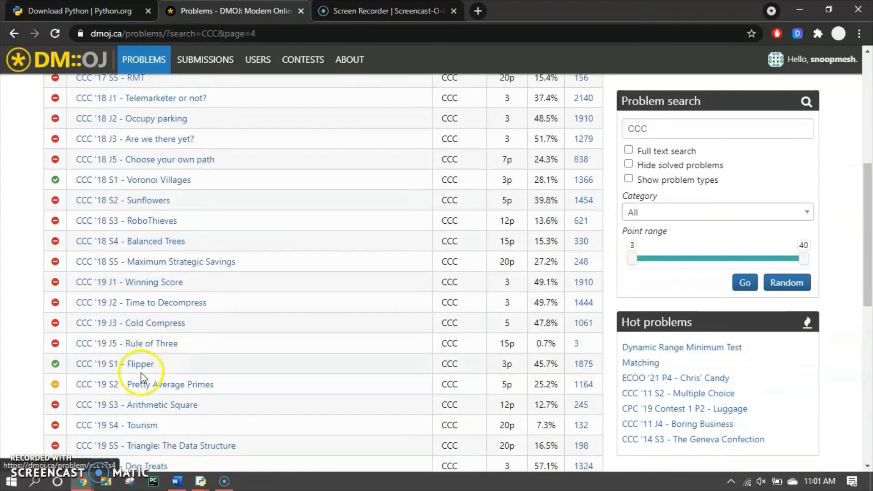
scroll("down", 3)
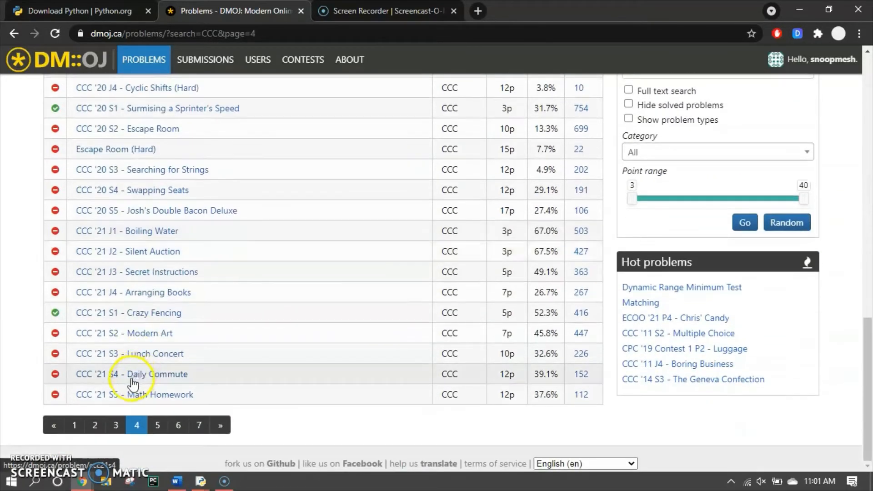
mouse_move(94, 236)
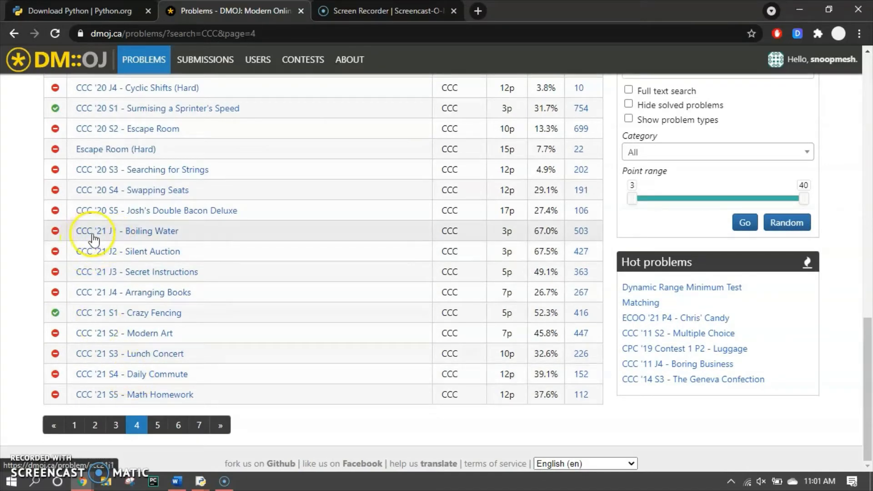
left_click(151, 231)
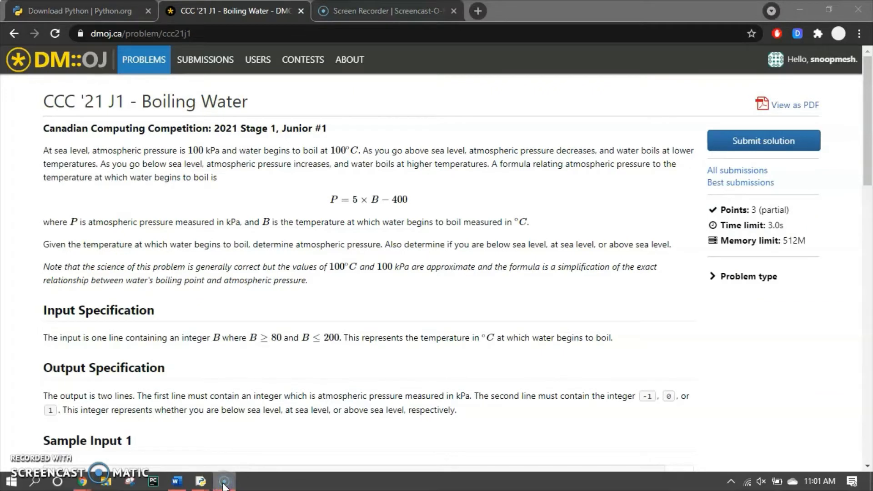
scroll("down", 3)
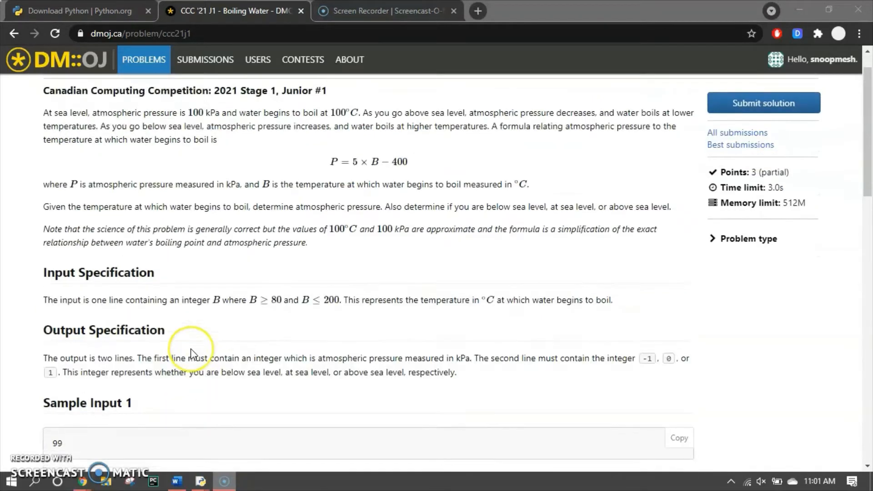
scroll("up", 3)
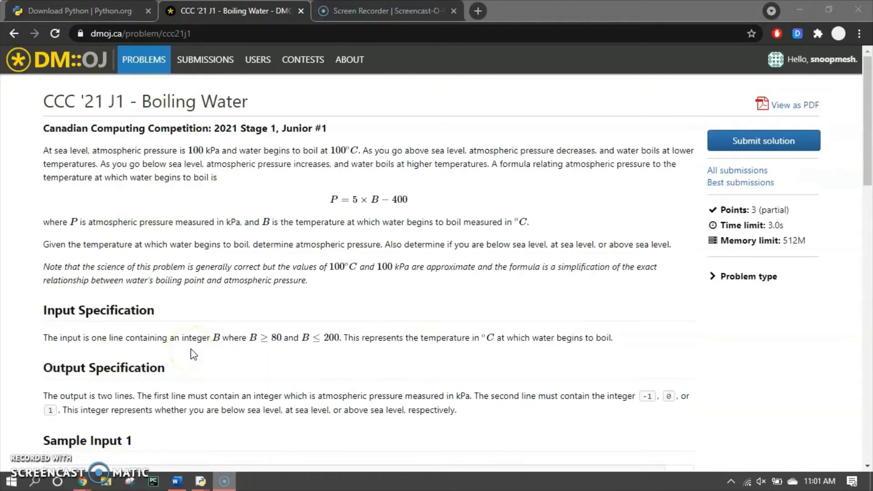
mouse_move(100, 210)
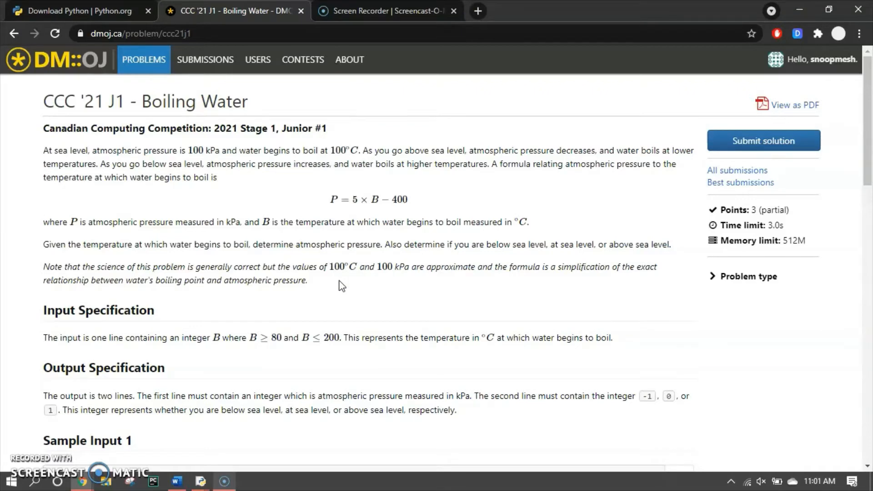
mouse_move(402, 194)
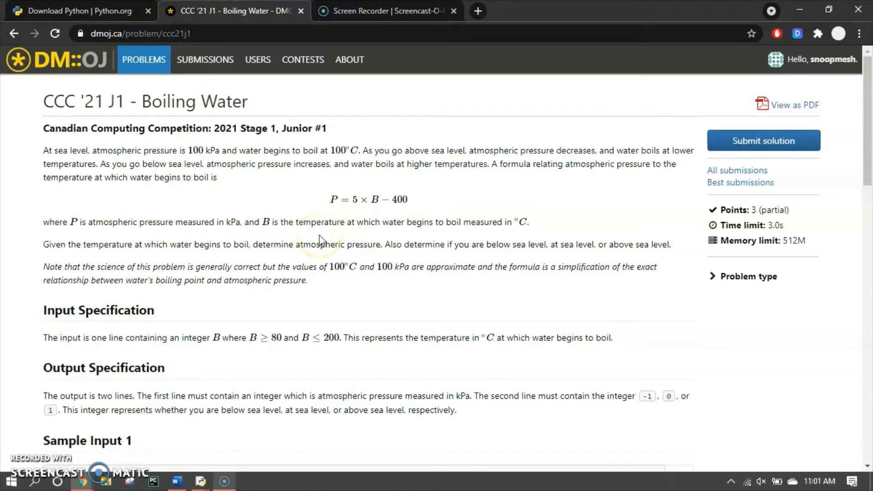
mouse_move(514, 222)
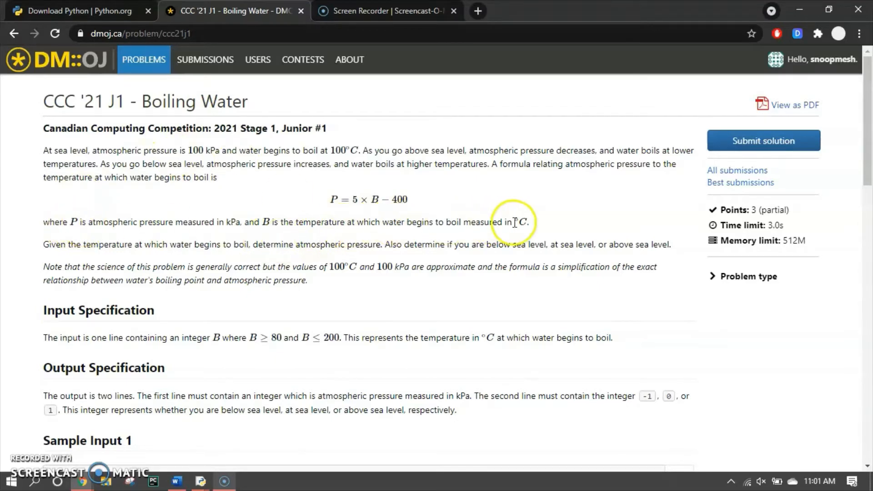
scroll("down", 3)
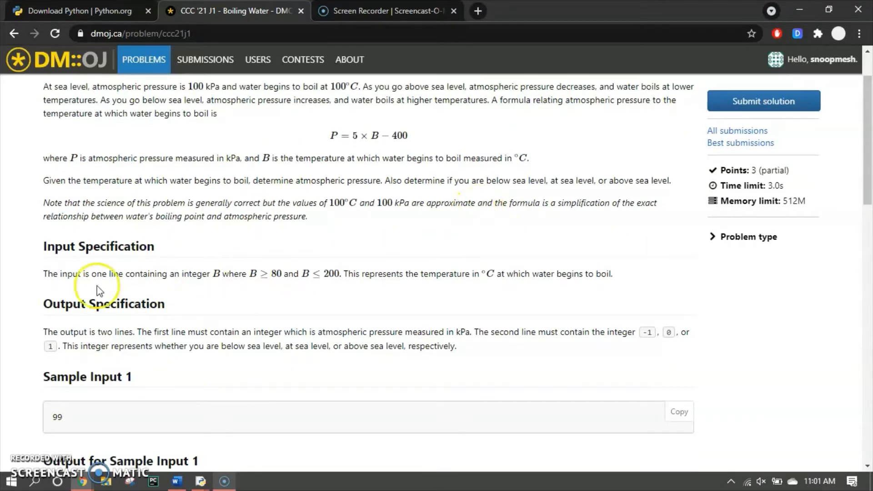
mouse_move(93, 287)
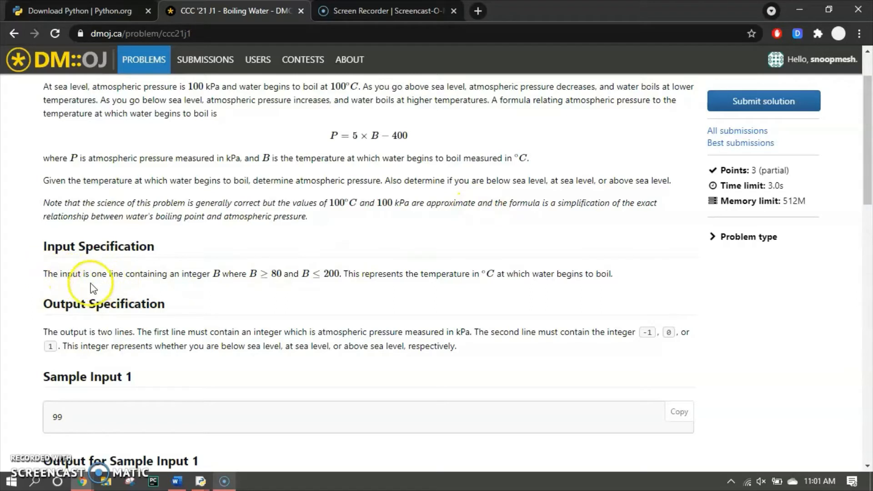
mouse_move(60, 277)
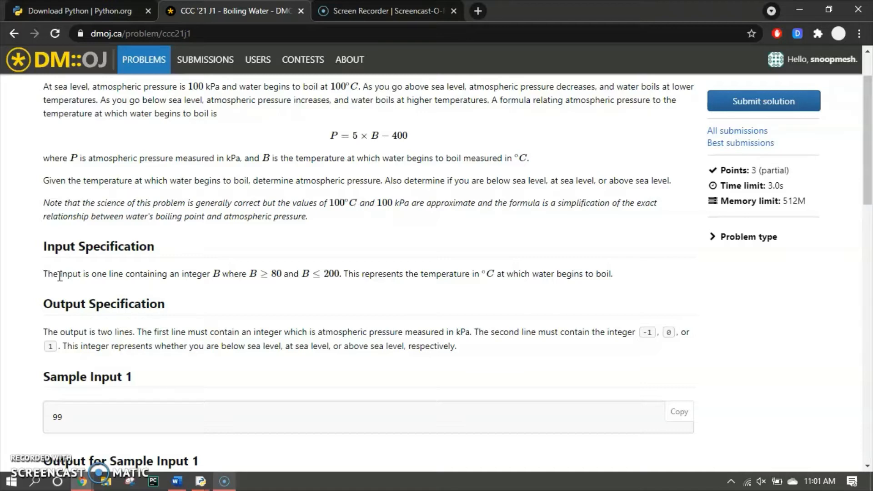
Scroll down to Sample Input 1 (99) and its expected output, 95 and 1
scroll("down", 3)
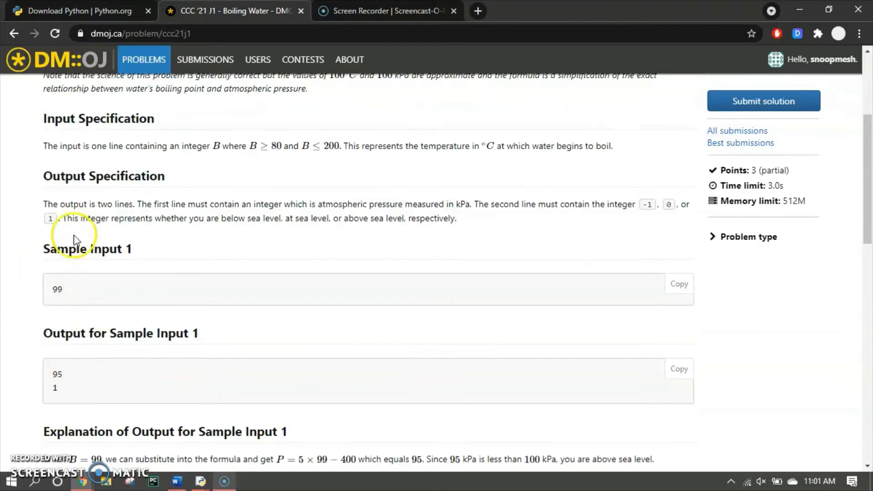
mouse_move(71, 298)
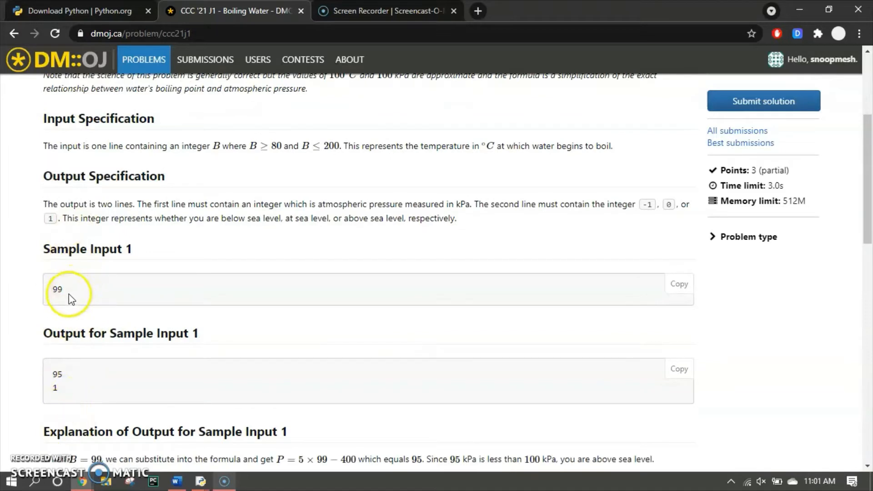
mouse_move(61, 373)
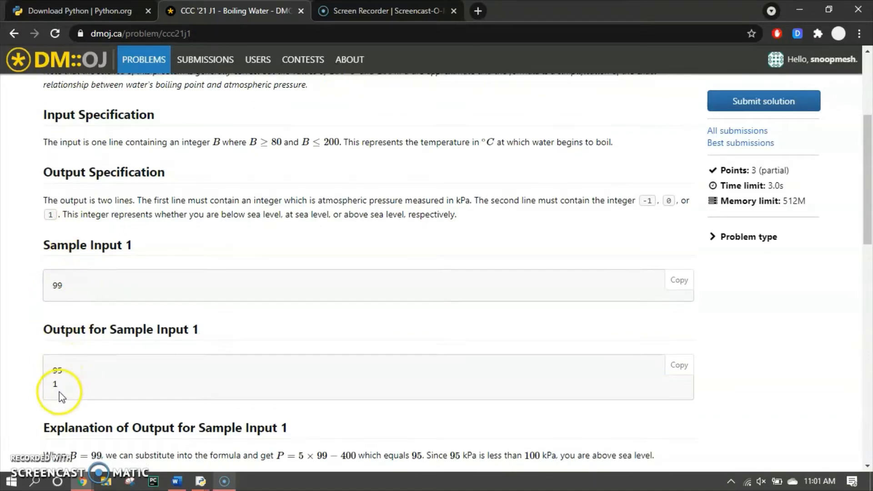
scroll("up", 3)
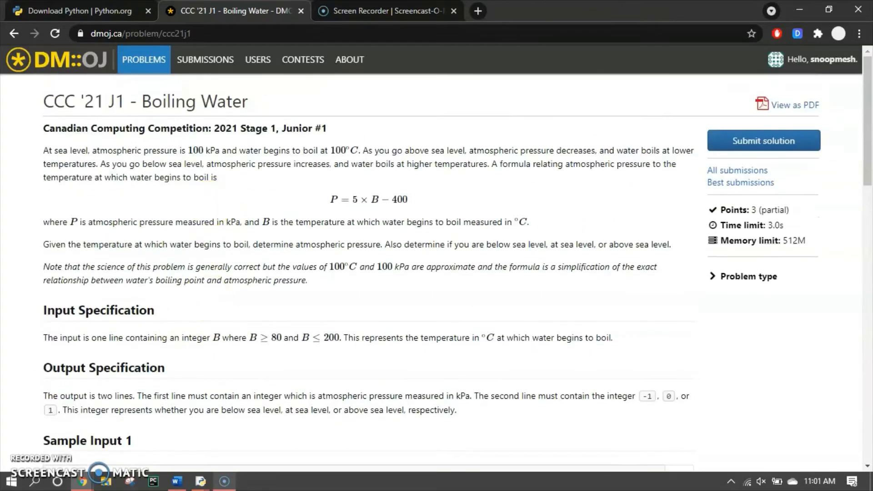
mouse_move(179, 192)
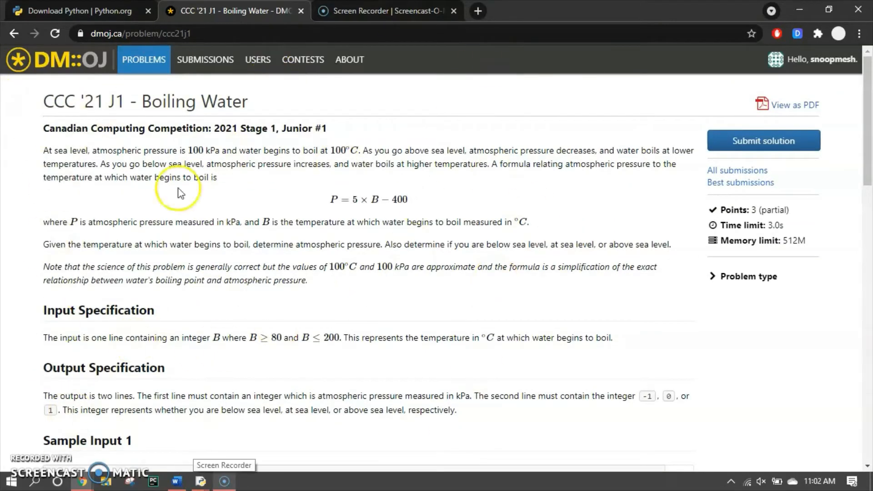
mouse_move(100, 201)
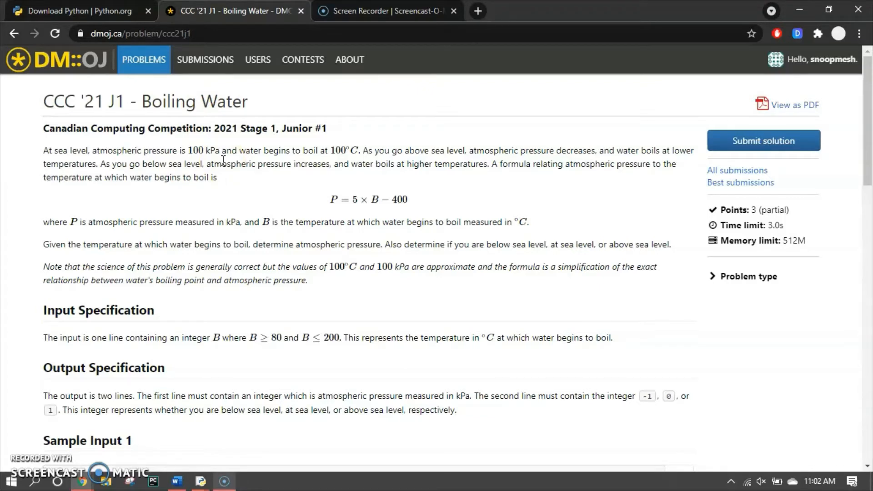
mouse_move(105, 224)
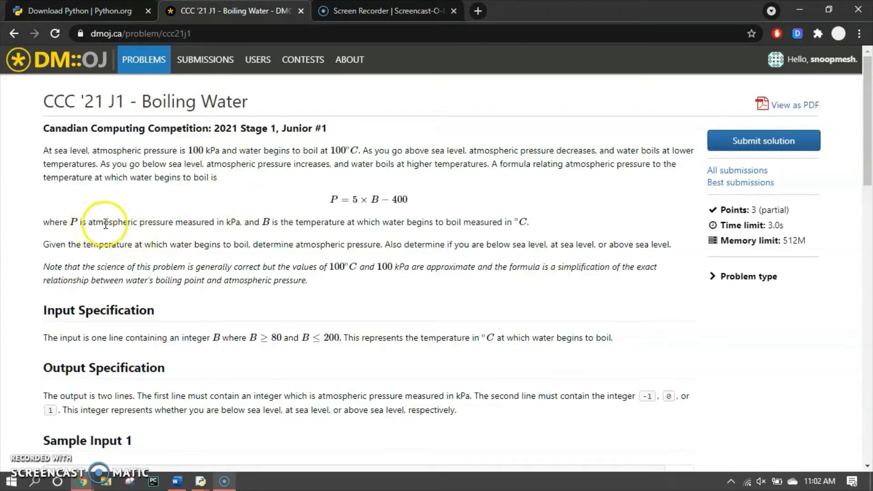
mouse_move(305, 237)
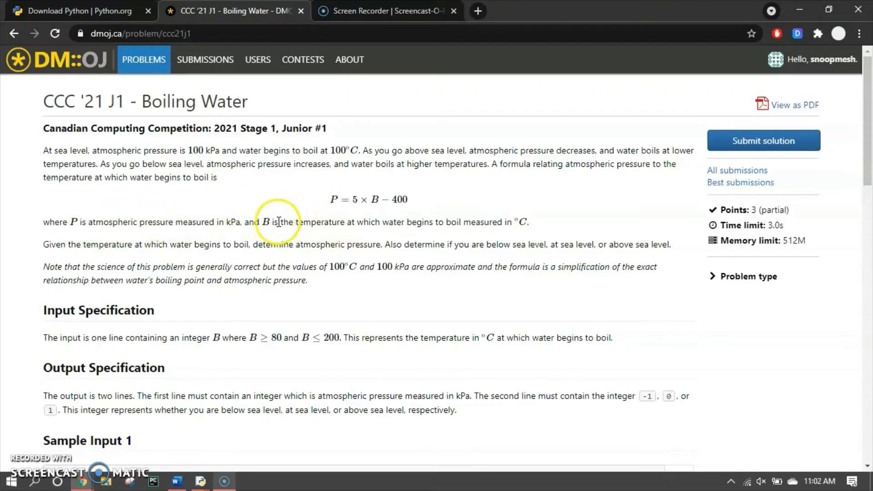
mouse_move(337, 202)
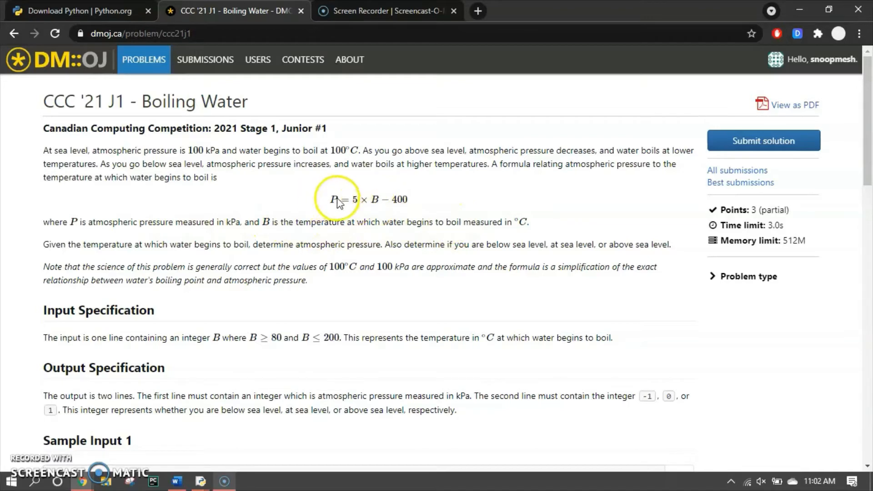
mouse_move(414, 191)
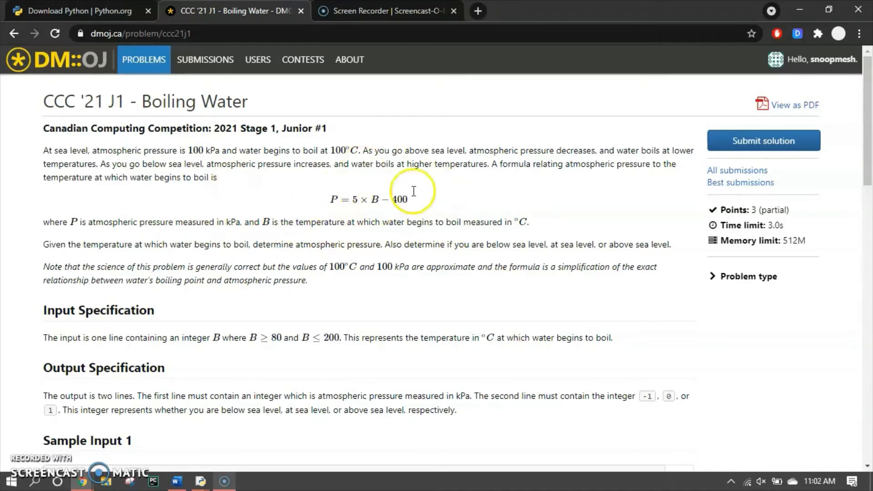
mouse_move(330, 240)
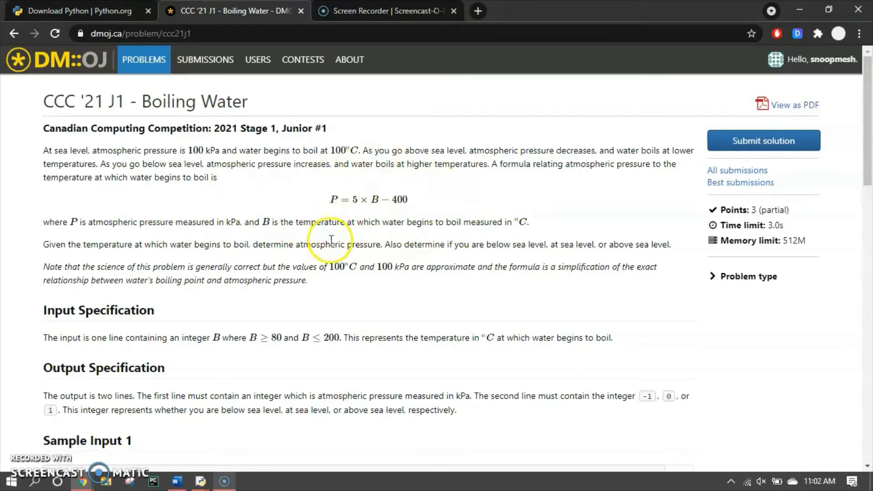
mouse_move(174, 341)
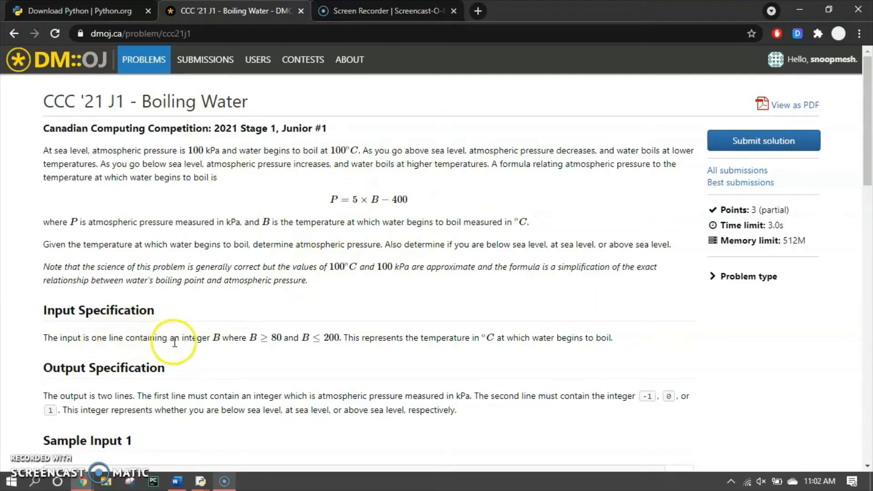
mouse_move(304, 342)
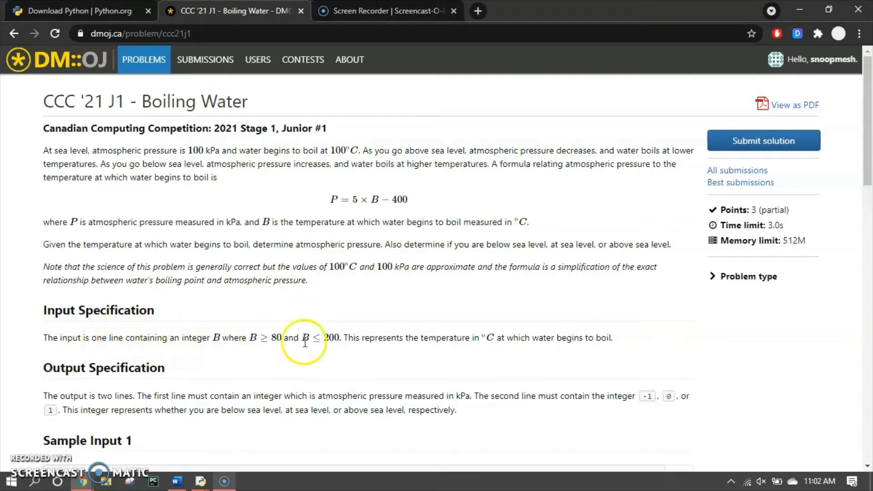
mouse_move(372, 200)
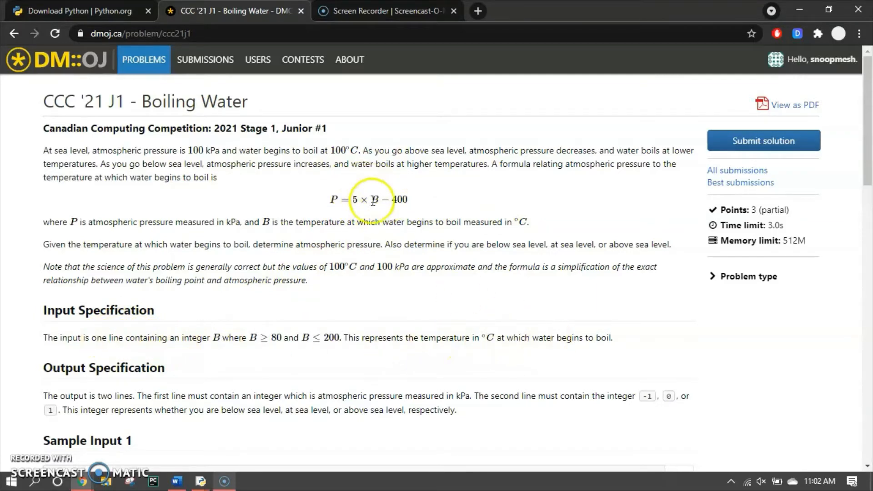
scroll("down", 3)
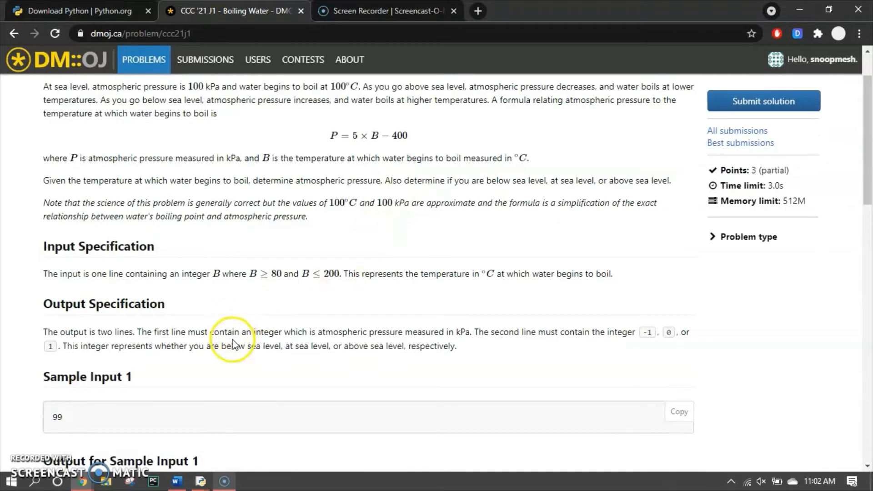
mouse_move(396, 335)
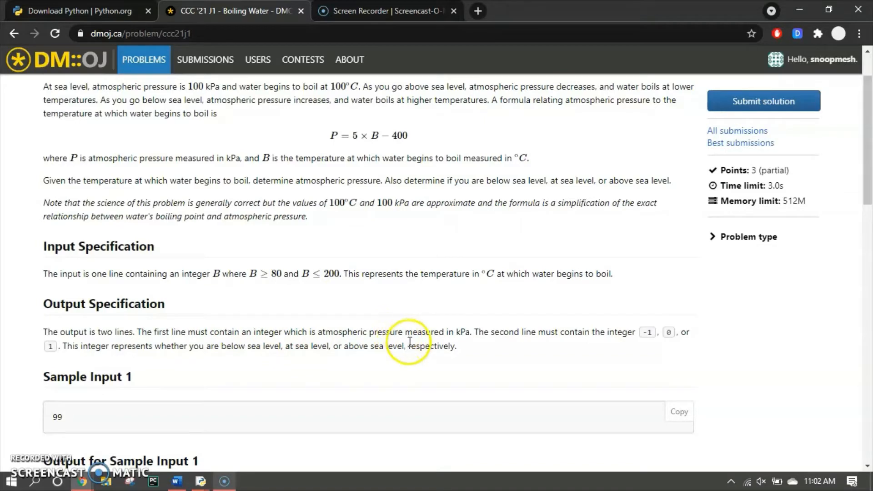
mouse_move(106, 161)
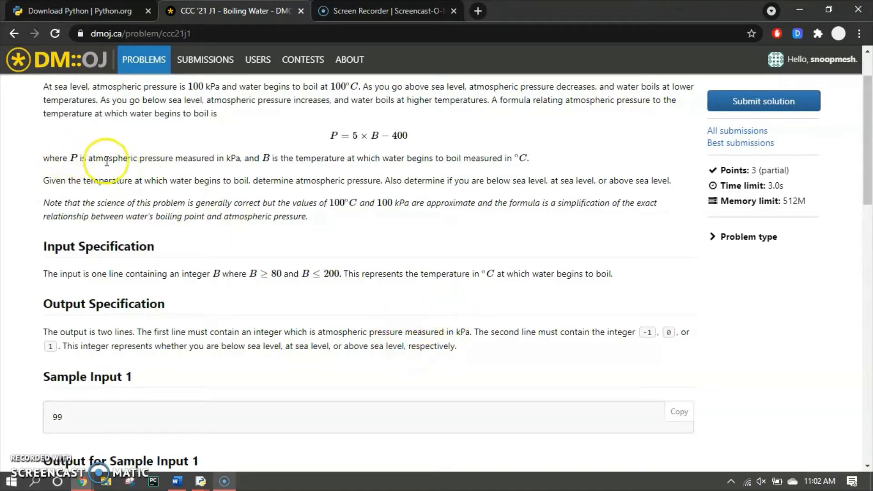
mouse_move(345, 133)
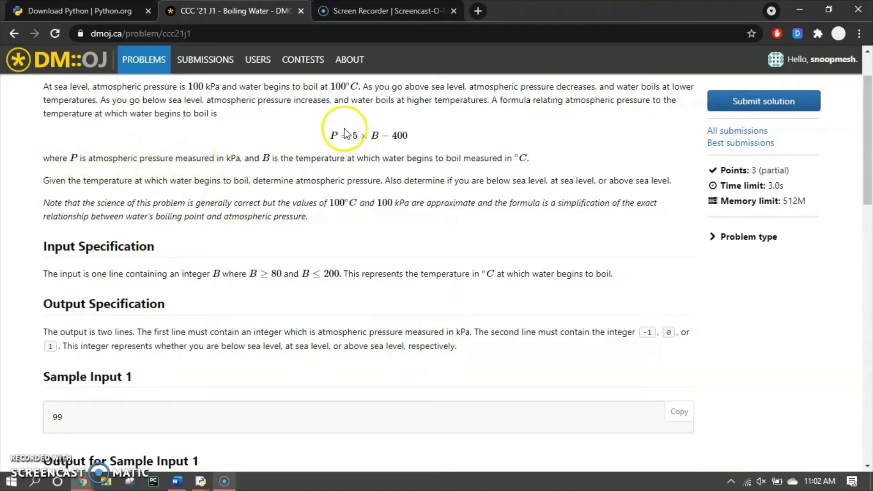
mouse_move(561, 345)
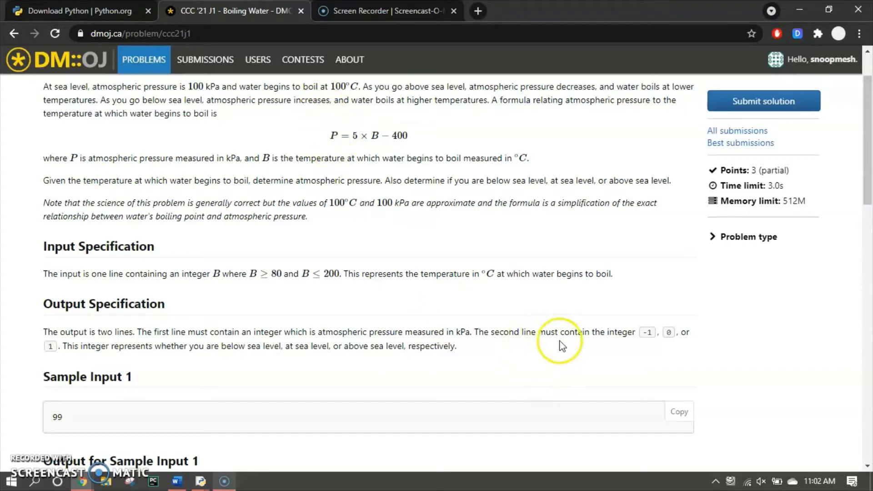
mouse_move(674, 345)
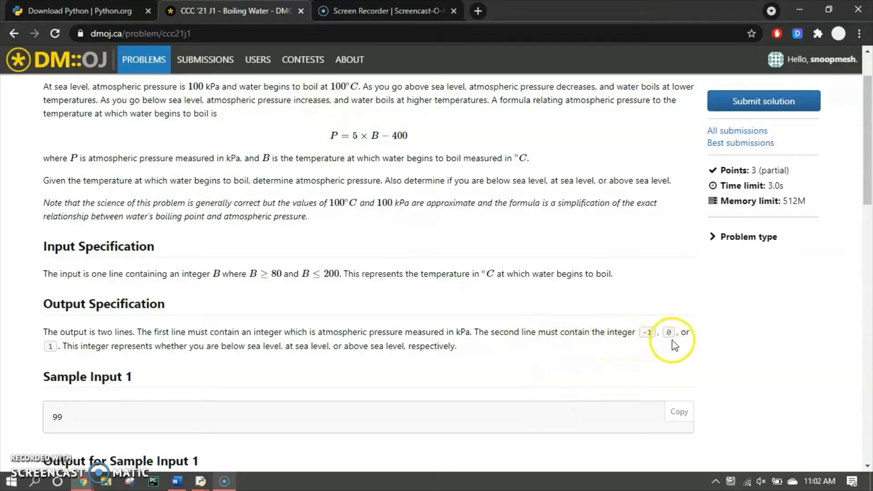
mouse_move(92, 360)
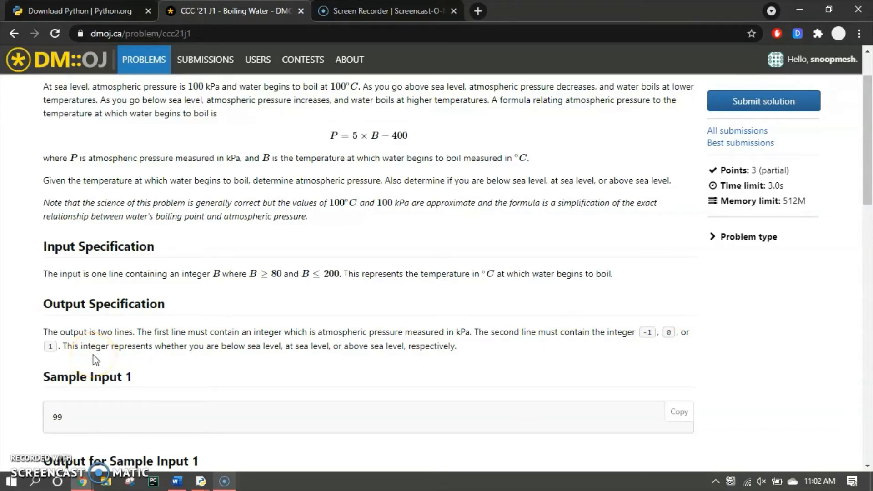
scroll("up", 3)
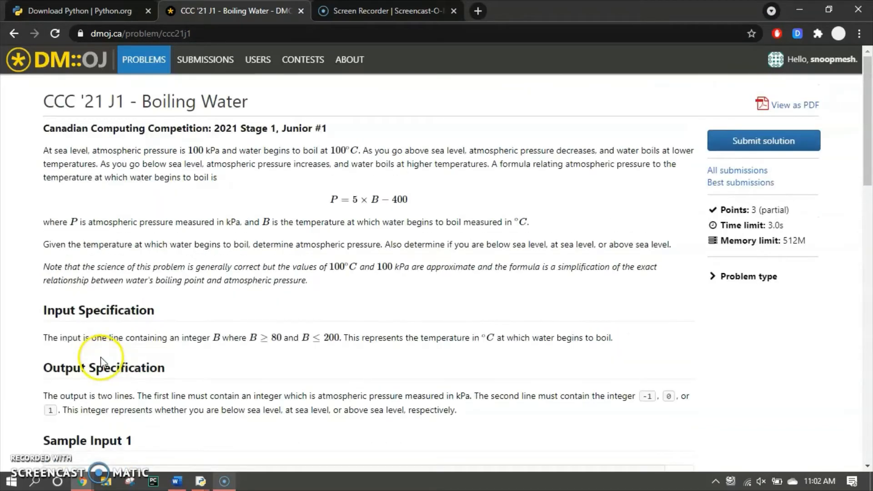
mouse_move(192, 395)
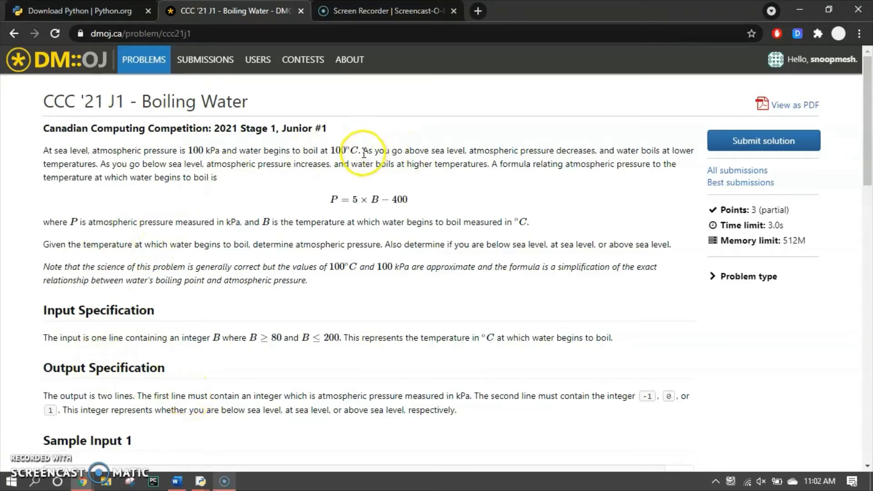
mouse_move(470, 155)
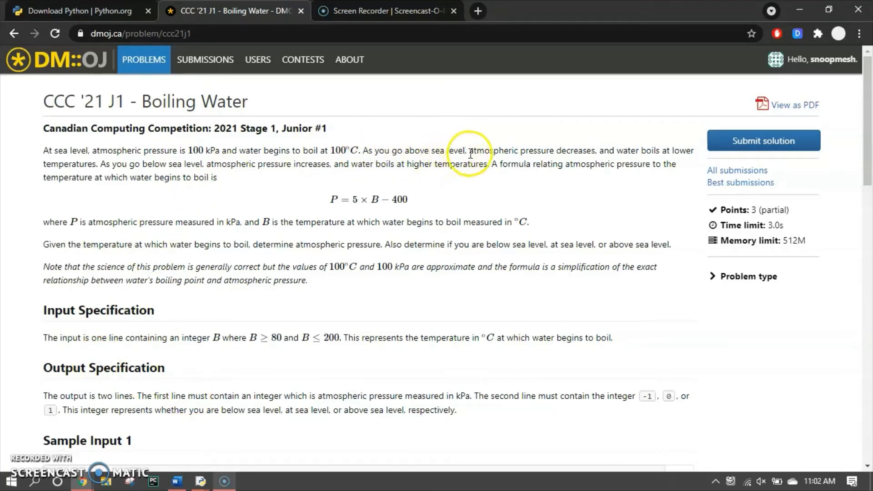
mouse_move(597, 155)
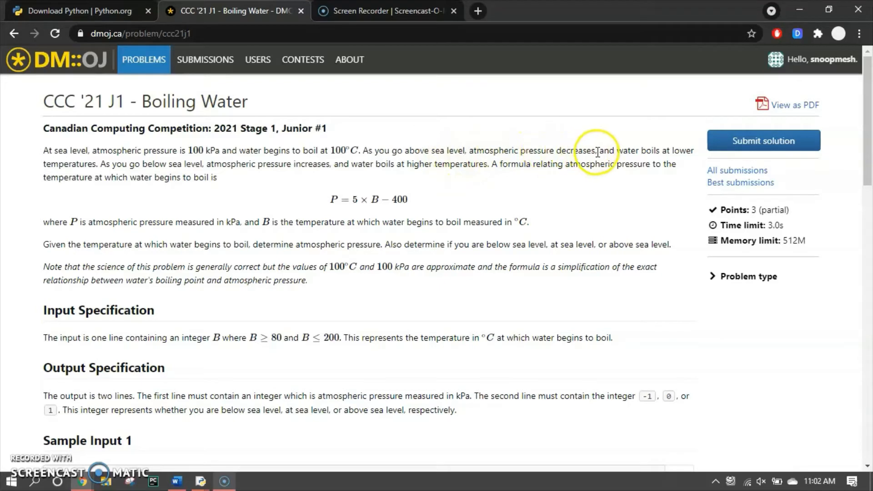
mouse_move(190, 164)
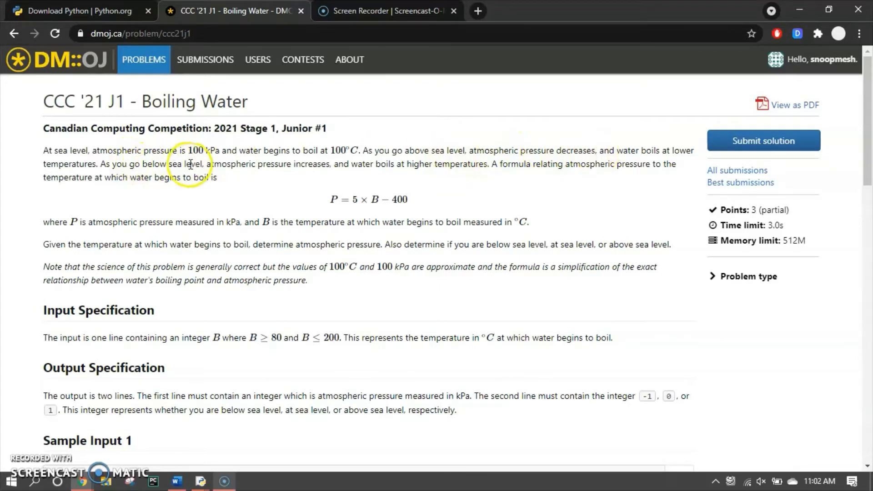
mouse_move(292, 167)
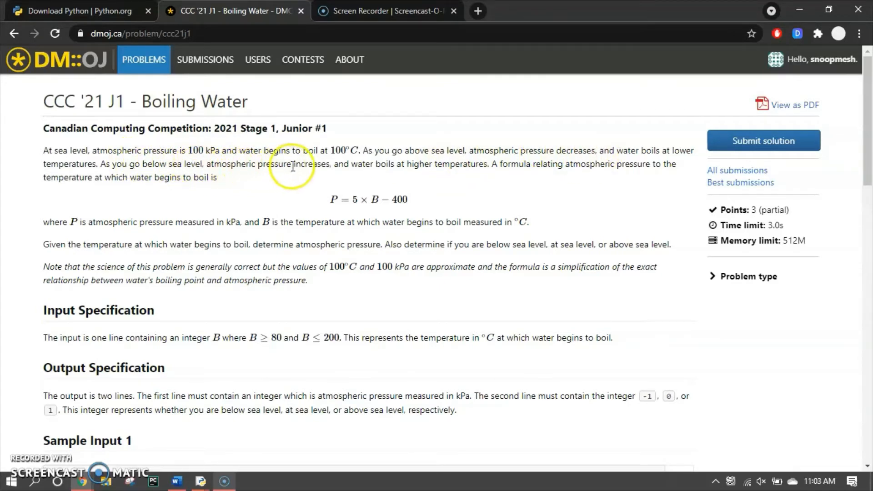
mouse_move(60, 151)
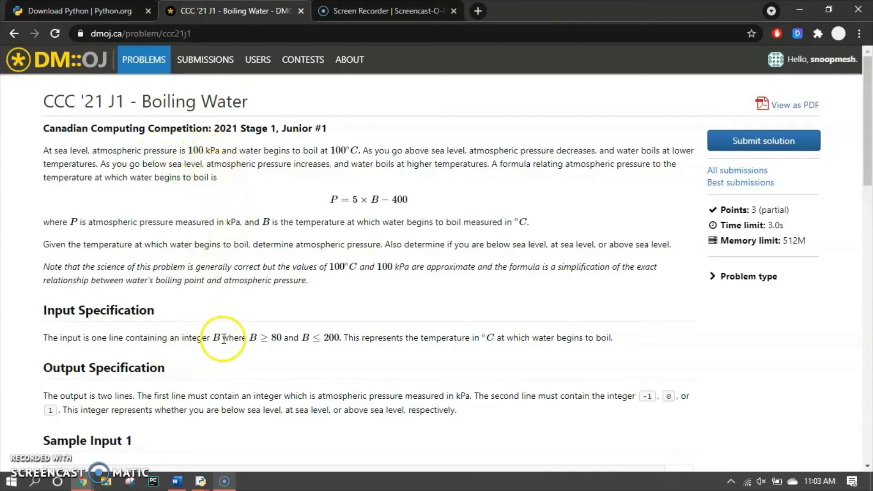
mouse_move(358, 188)
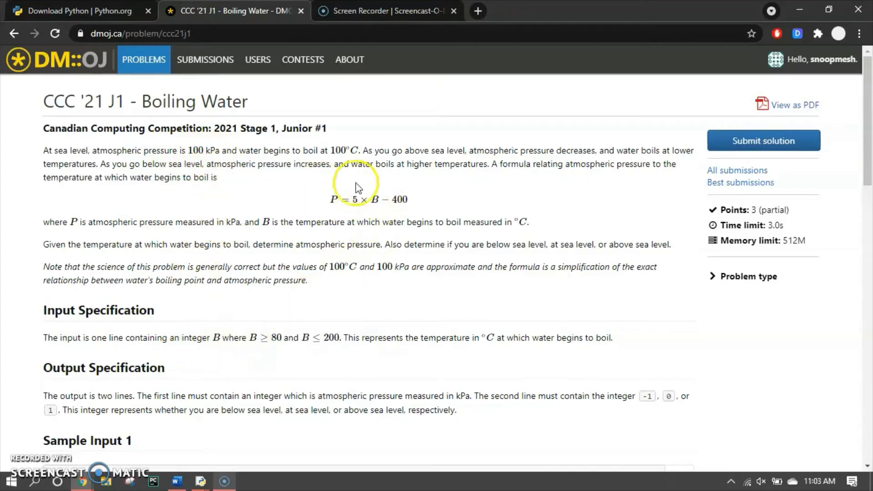
mouse_move(382, 216)
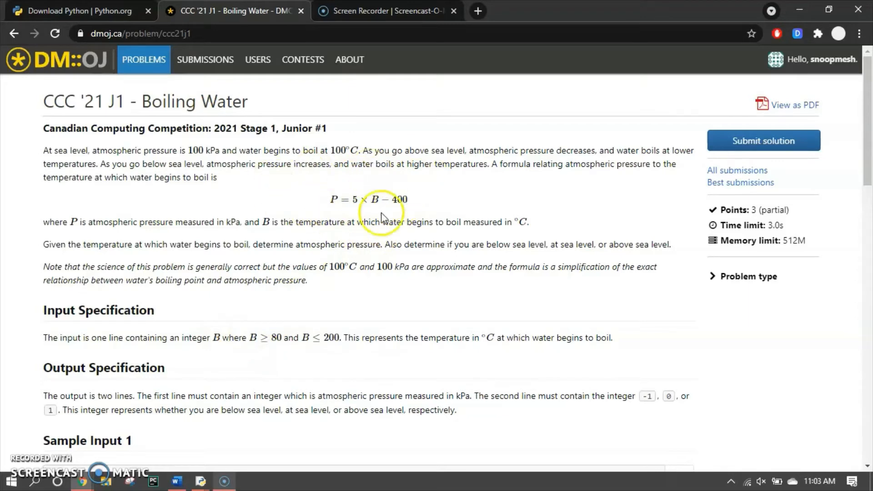
mouse_move(262, 278)
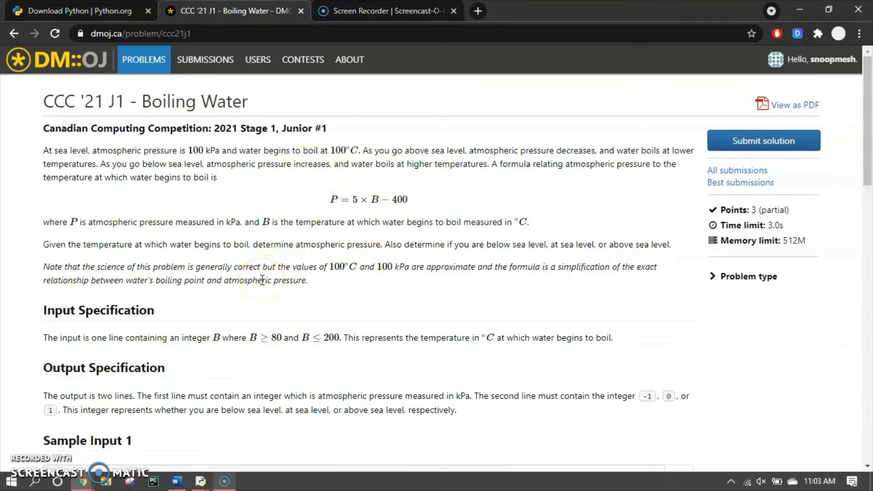
mouse_move(323, 189)
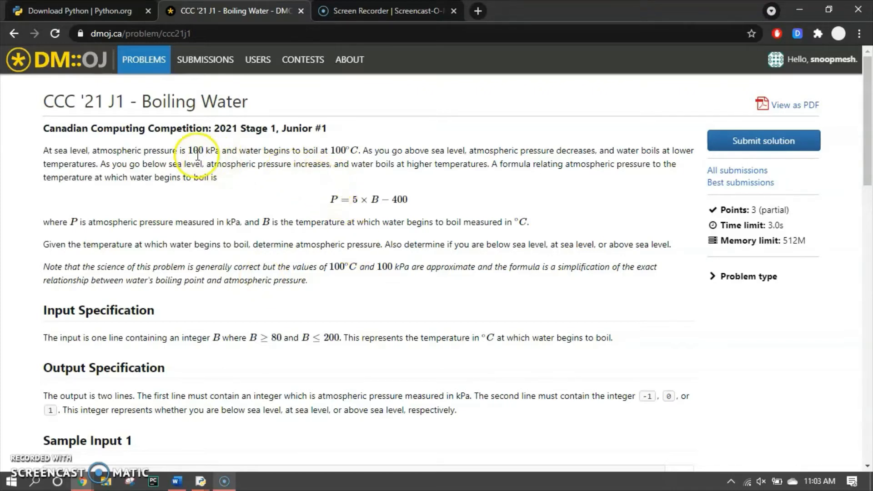
mouse_move(329, 200)
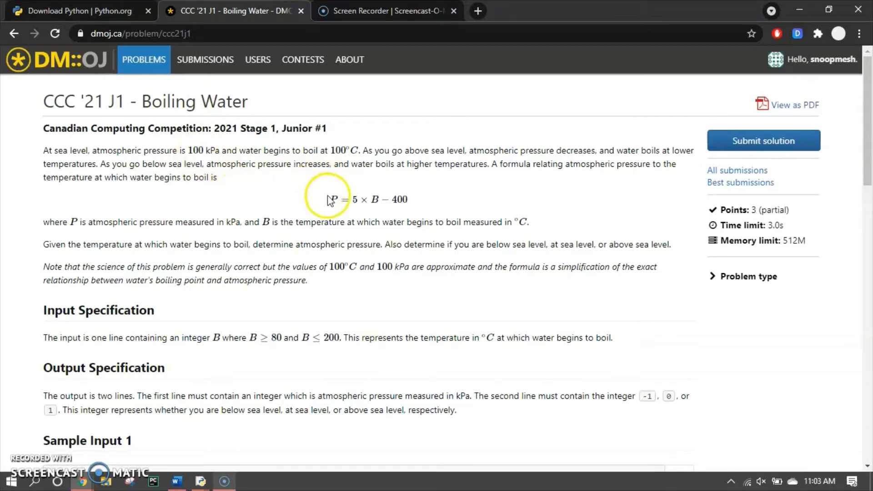
mouse_move(429, 192)
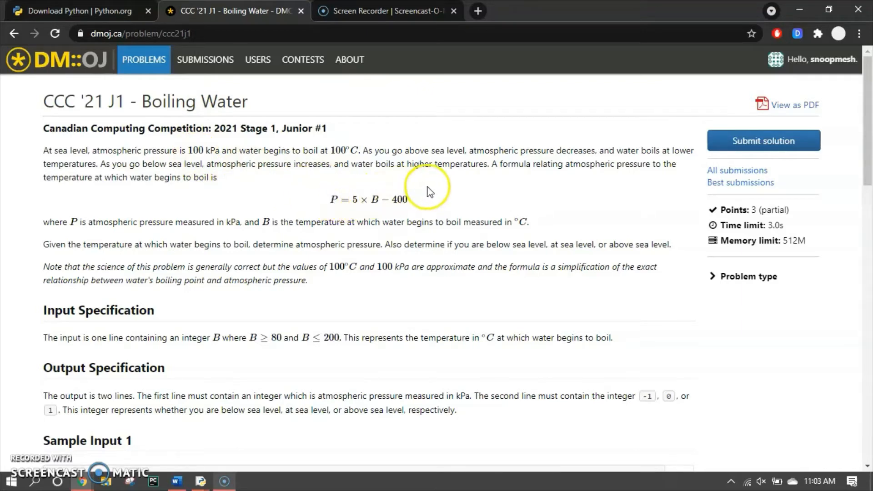
mouse_move(395, 169)
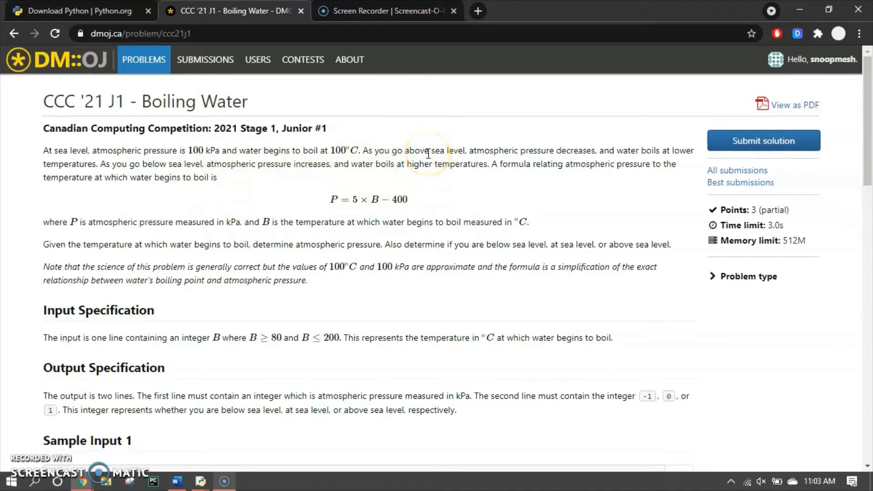
mouse_move(350, 196)
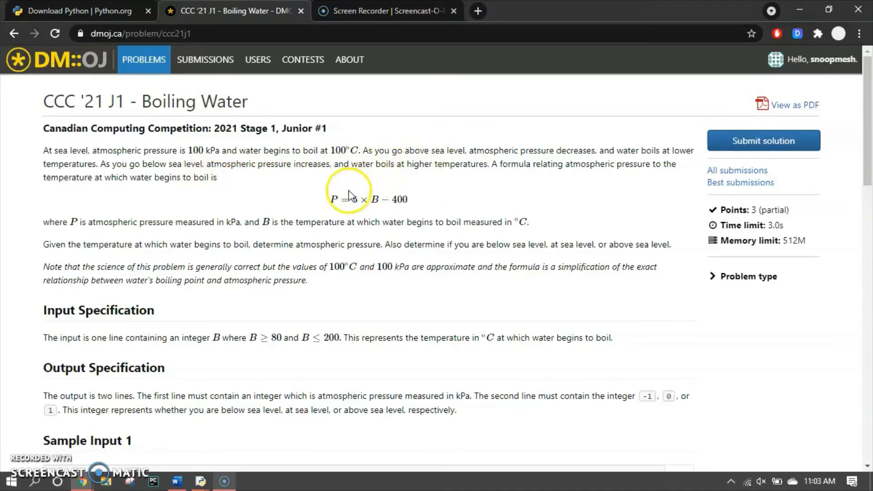
mouse_move(280, 191)
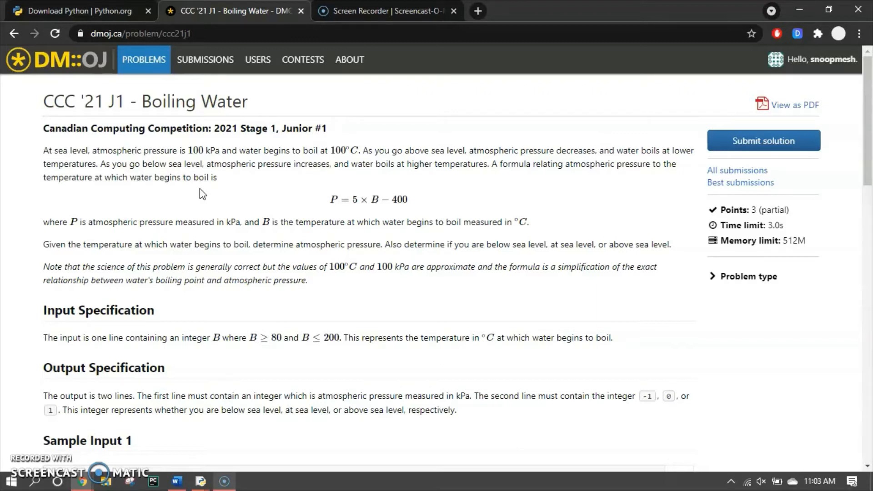
mouse_move(211, 481)
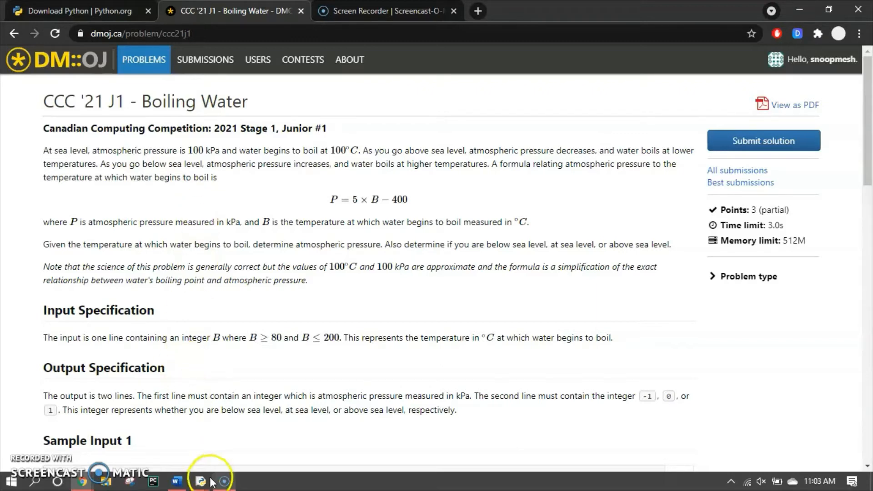
Bring IDLE forward, minimize the Python Shell, and type B = input() in J1 2021.py
left_click(201, 480)
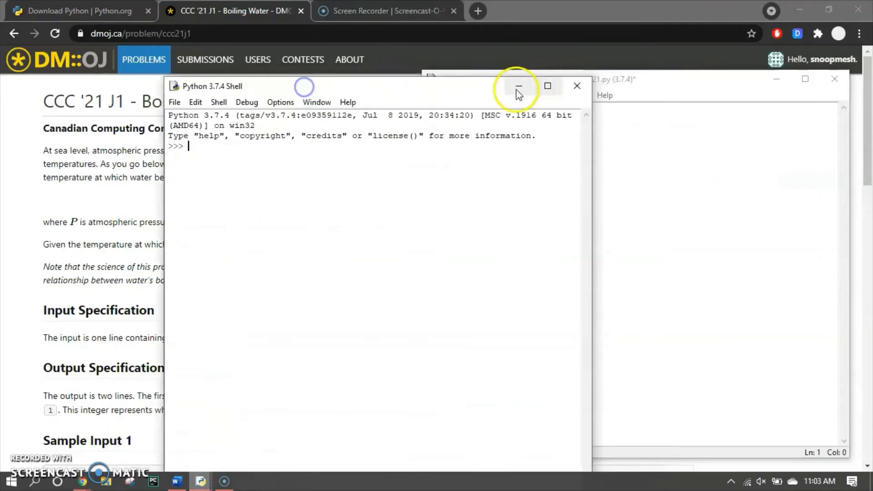
left_click(518, 86)
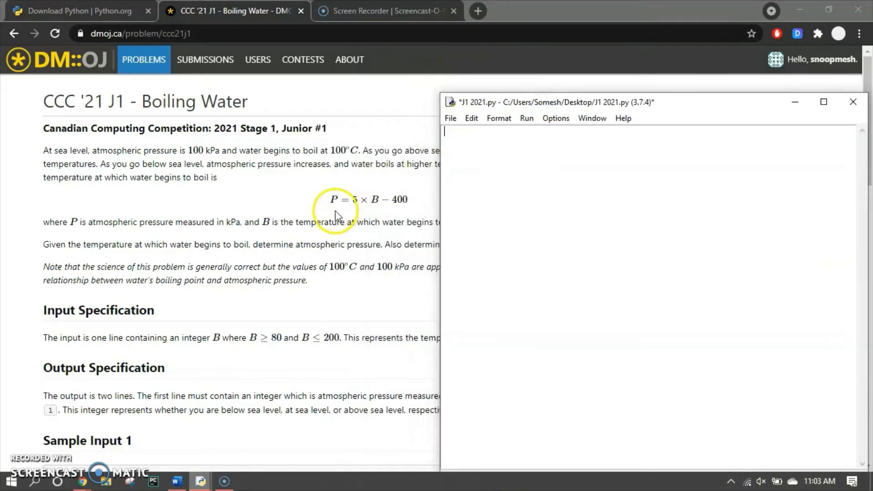
mouse_move(172, 172)
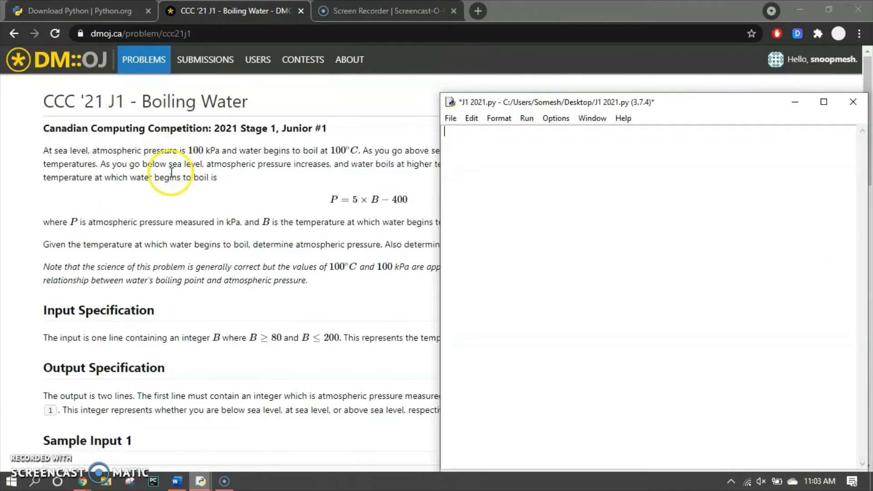
mouse_move(368, 161)
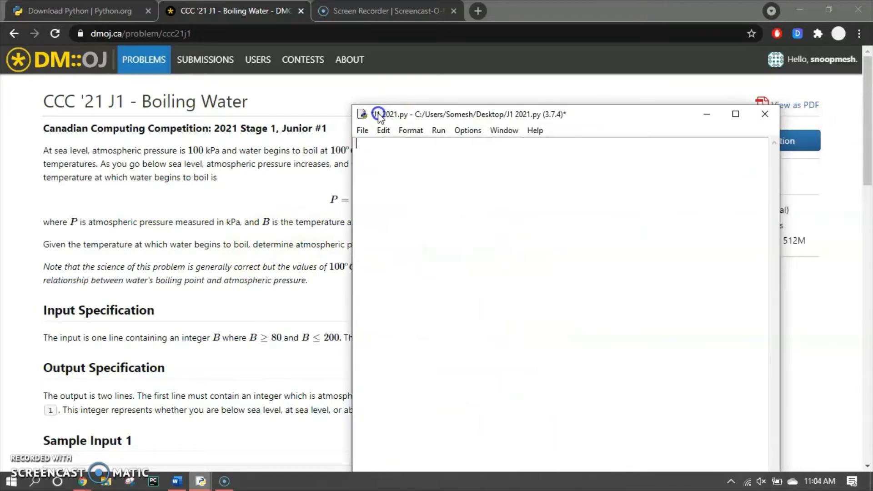
type("b")
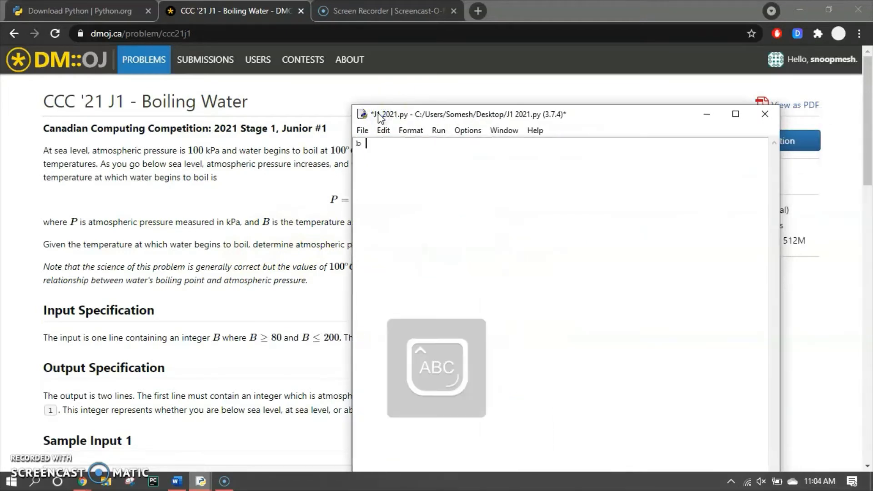
type("B")
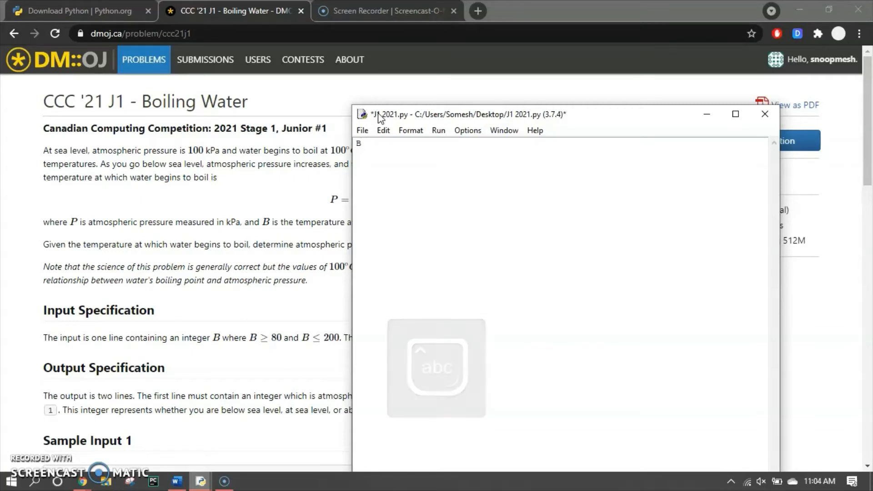
type("=")
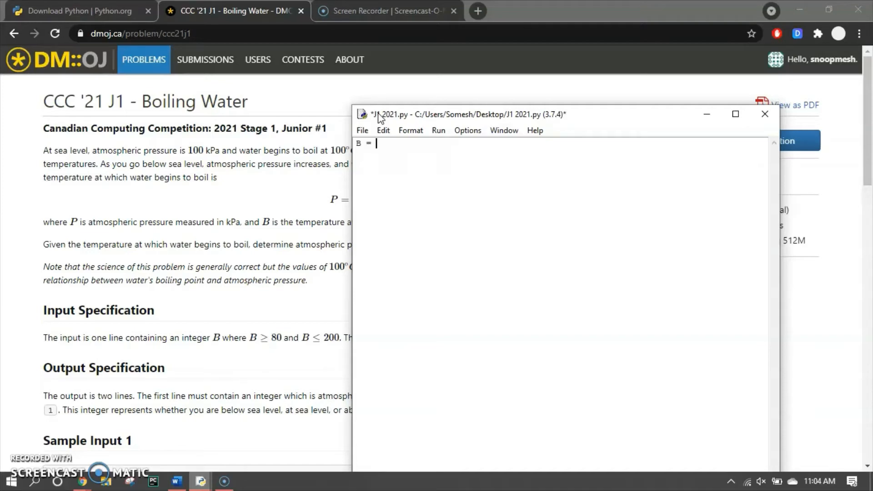
type("in")
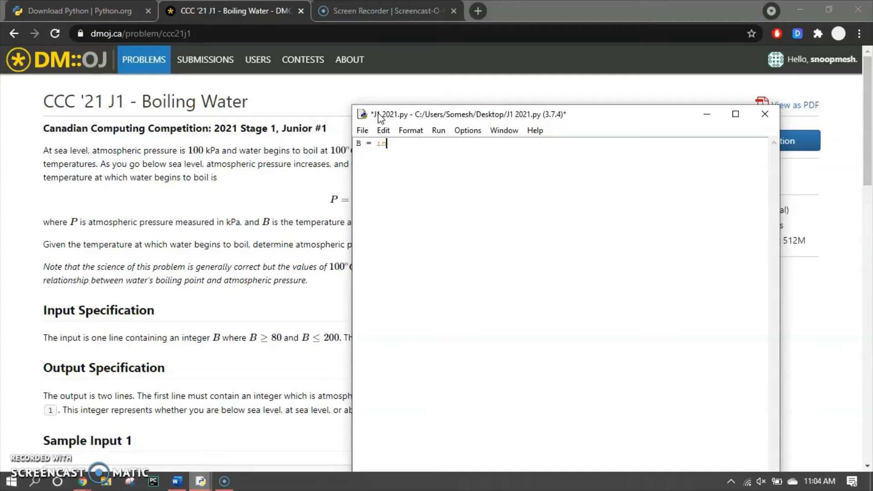
type("put()")
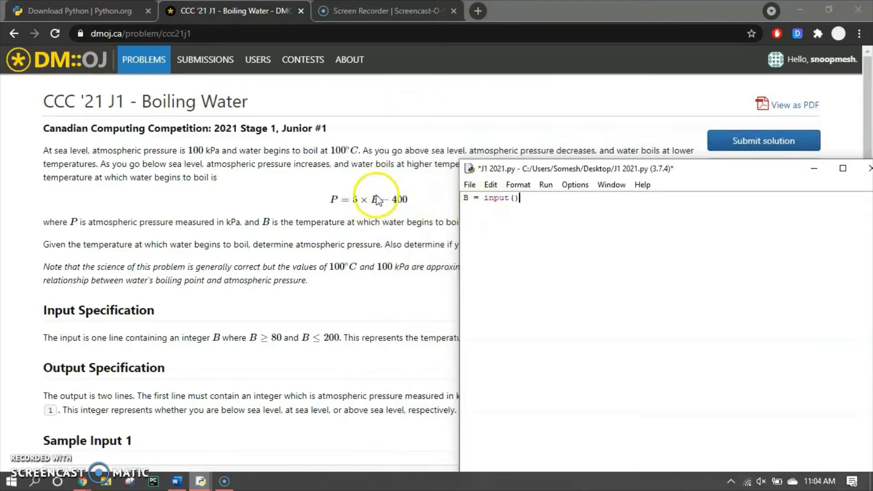
mouse_move(390, 201)
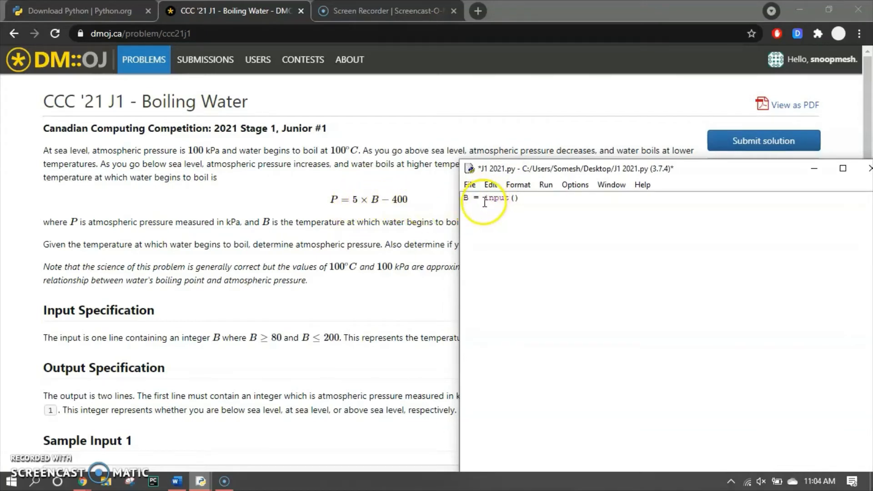
mouse_move(500, 200)
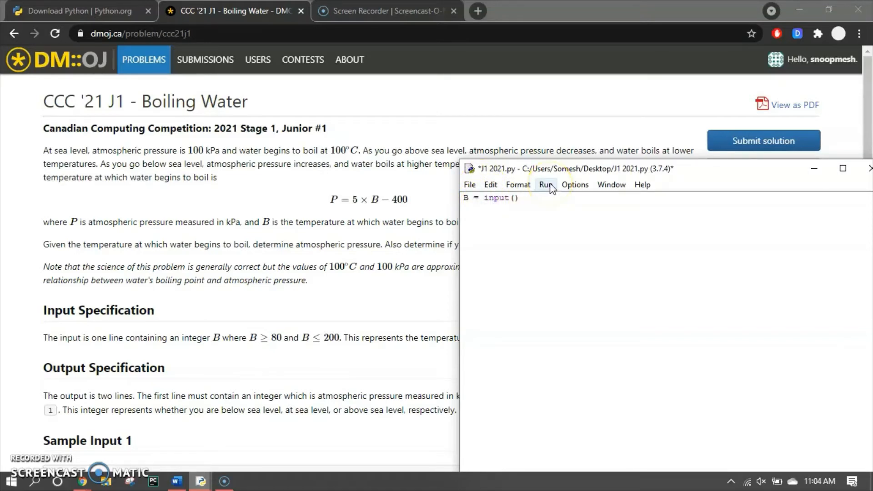
Wrap input() in int() so the first line reads B = int(input())
type("int(")
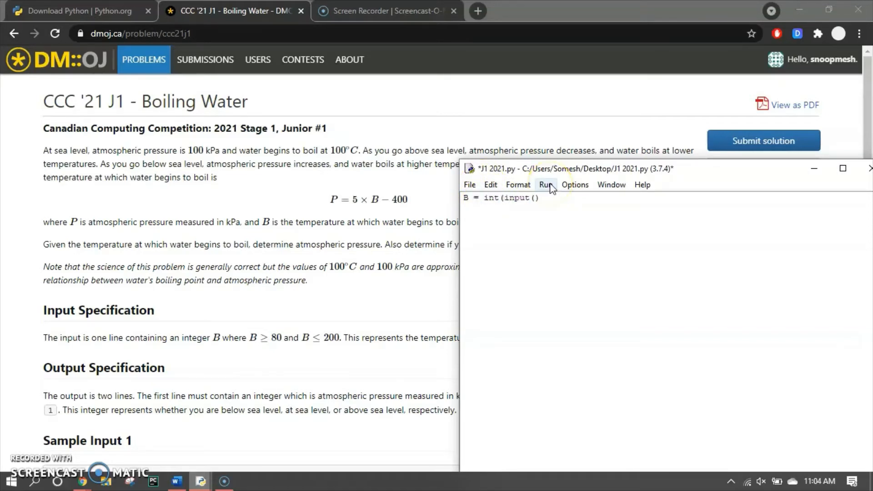
type(")")
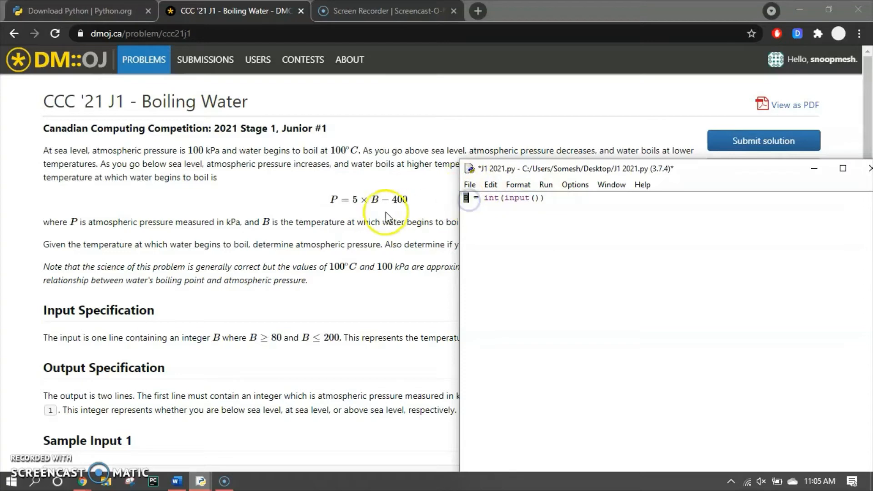
left_click(546, 184)
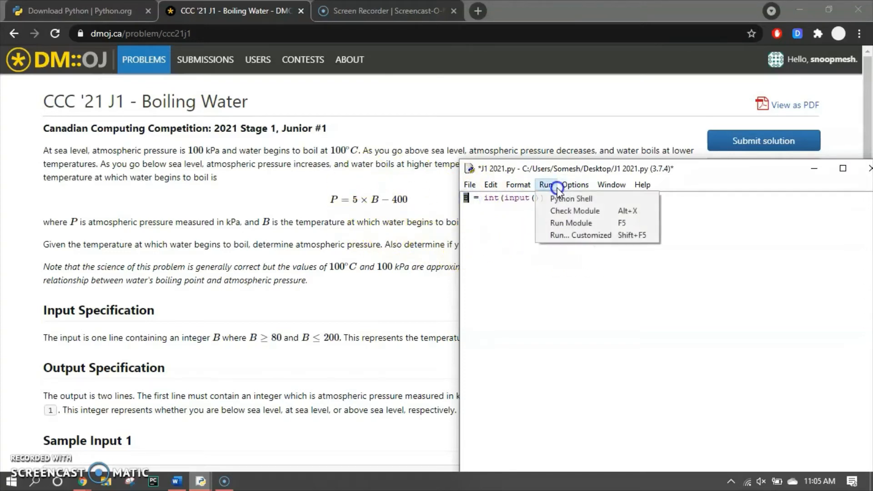
Dismiss the Run menu and write the formula P = 5 * B - 400, correcting x to *
left_click(575, 210)
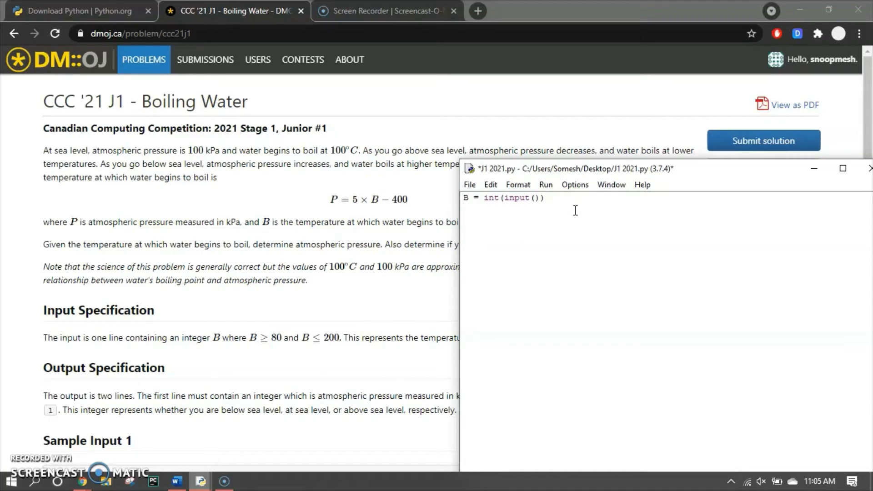
scroll("down", 3)
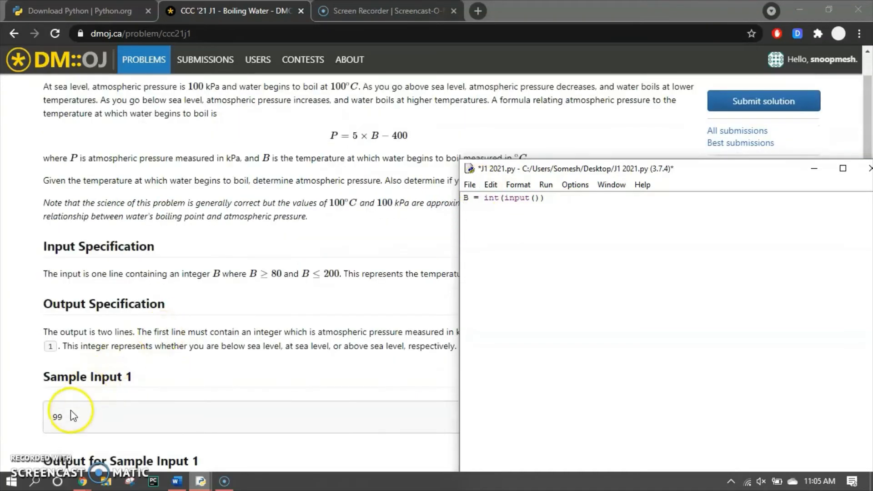
scroll("down", 3)
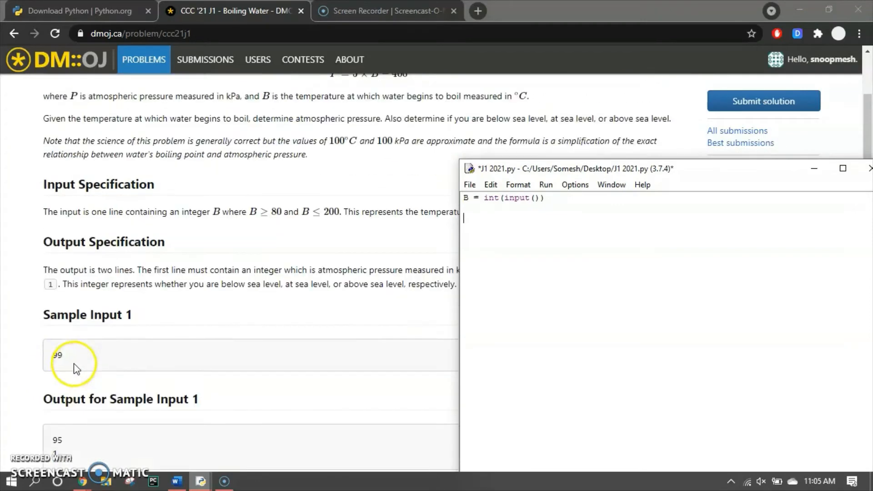
scroll("up", 3)
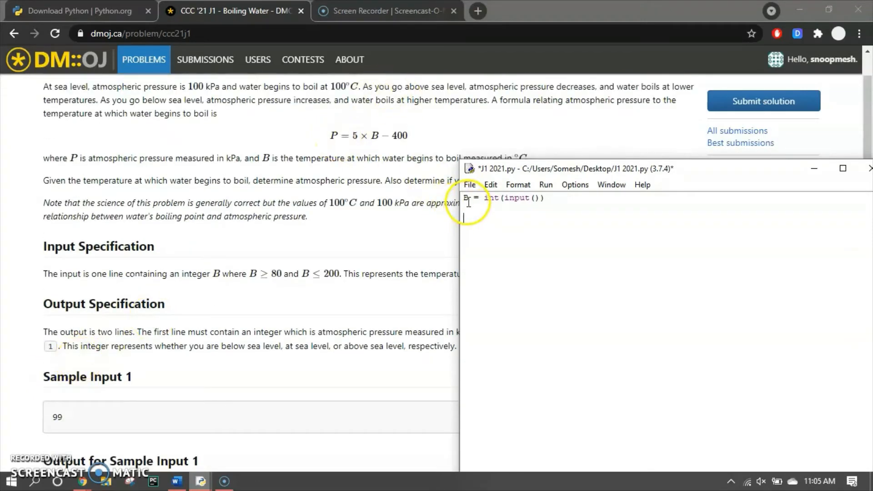
type("P")
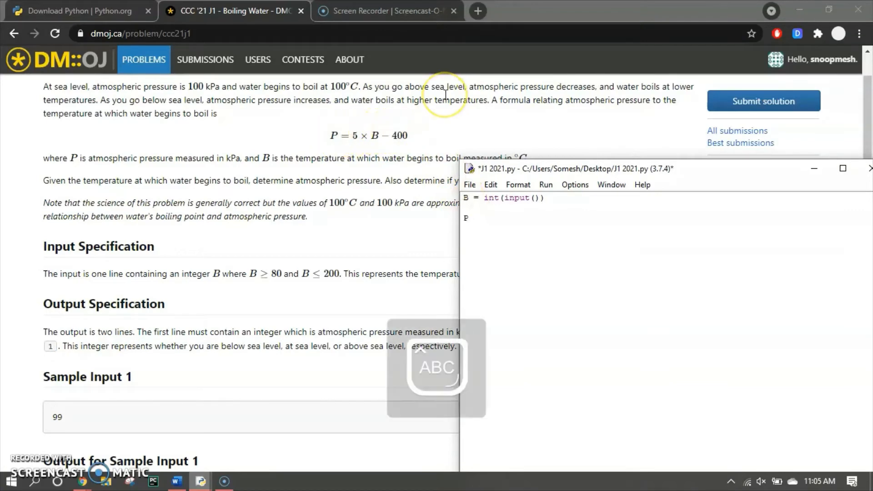
type("=")
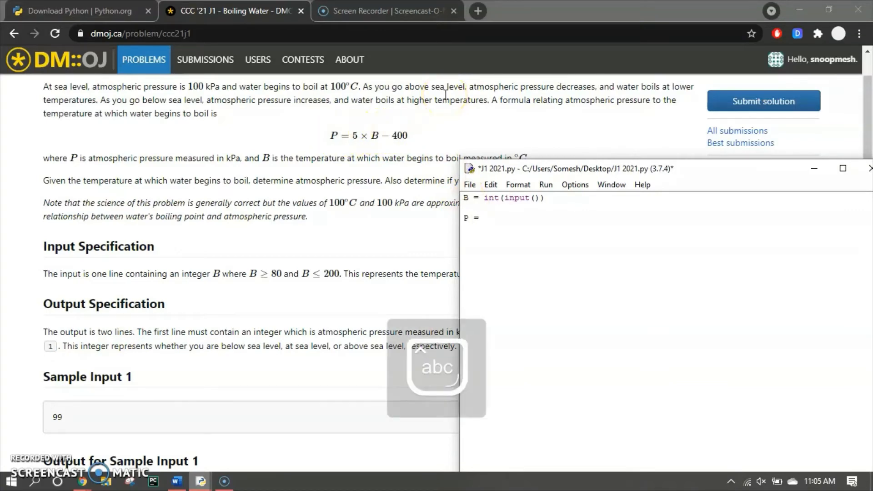
type("5 x")
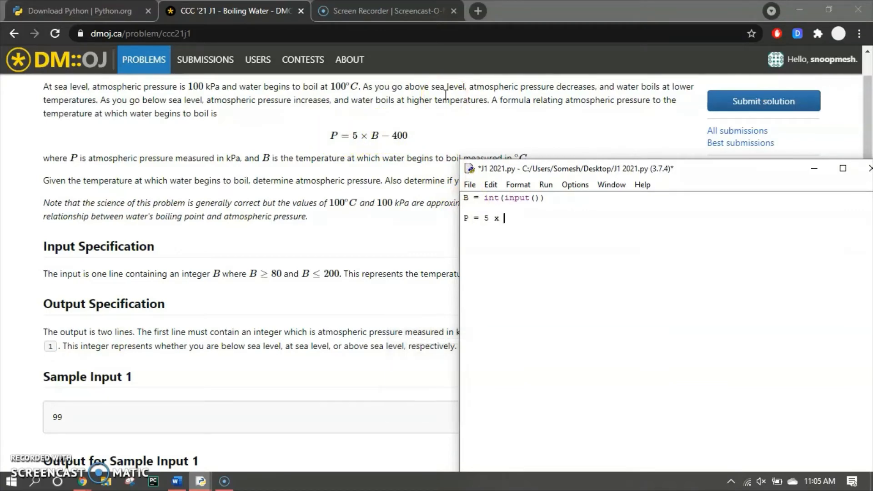
type("B -")
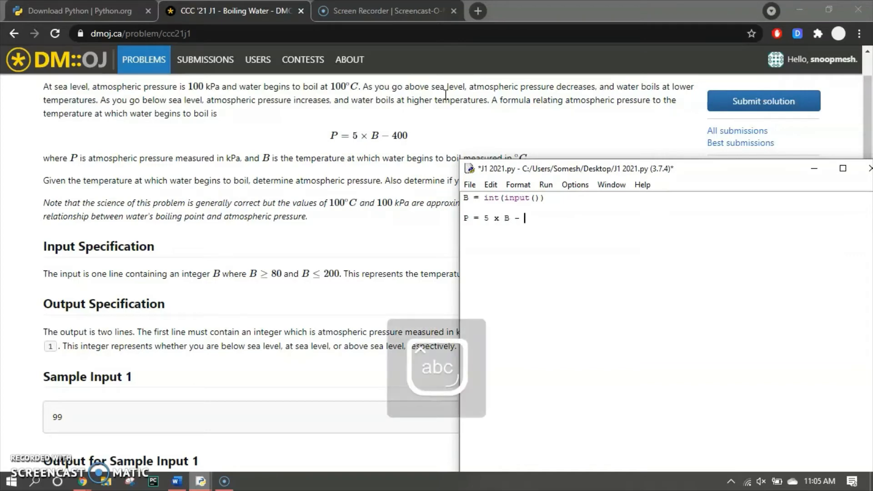
type("400")
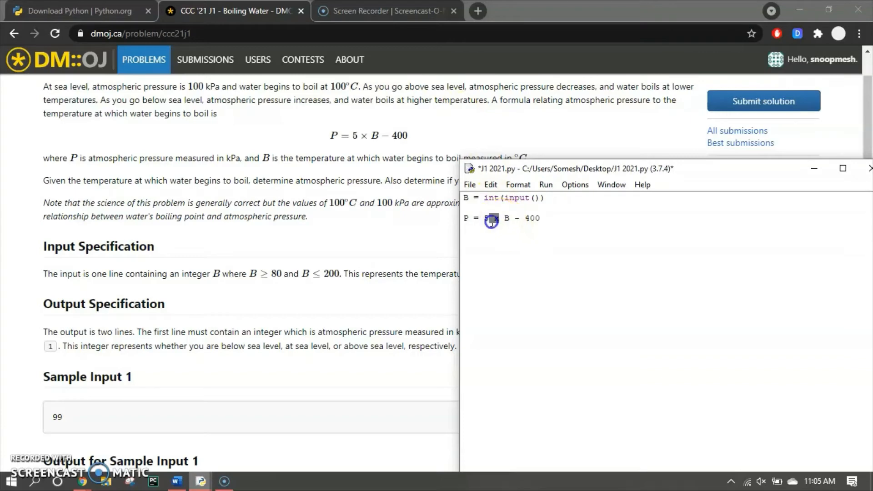
type("5")
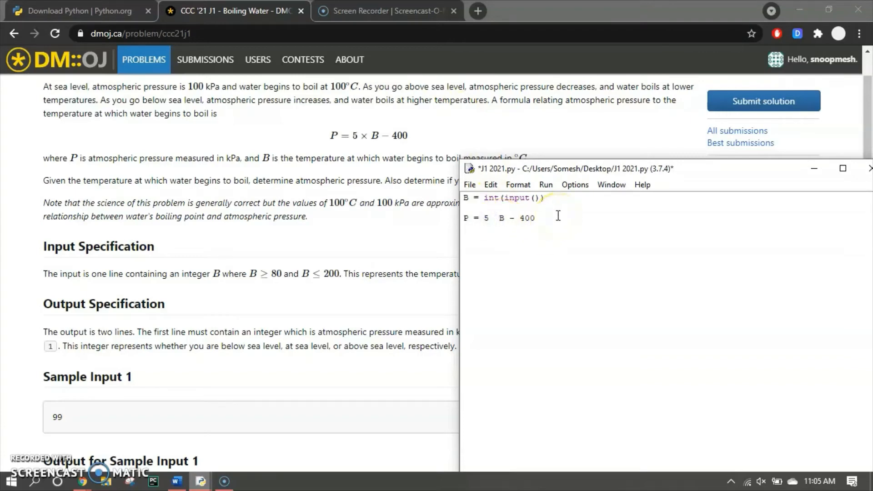
type("*")
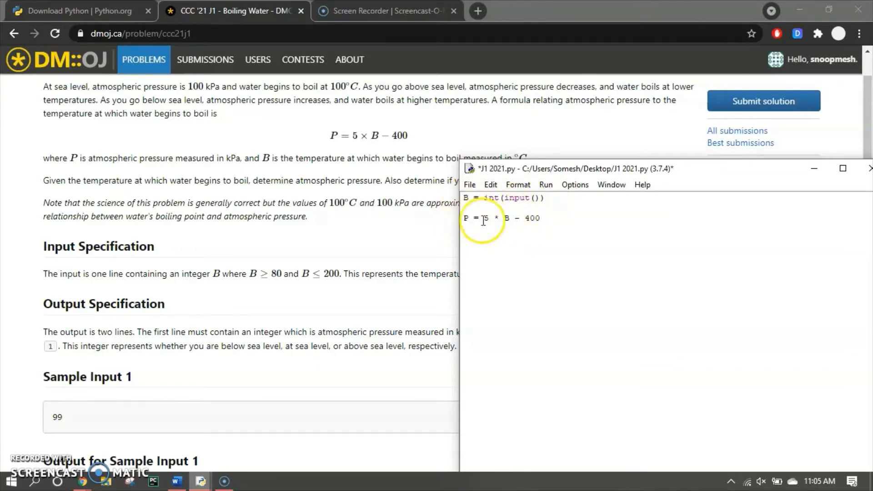
Add a new line print(P) to output the pressure
scroll("down", 3)
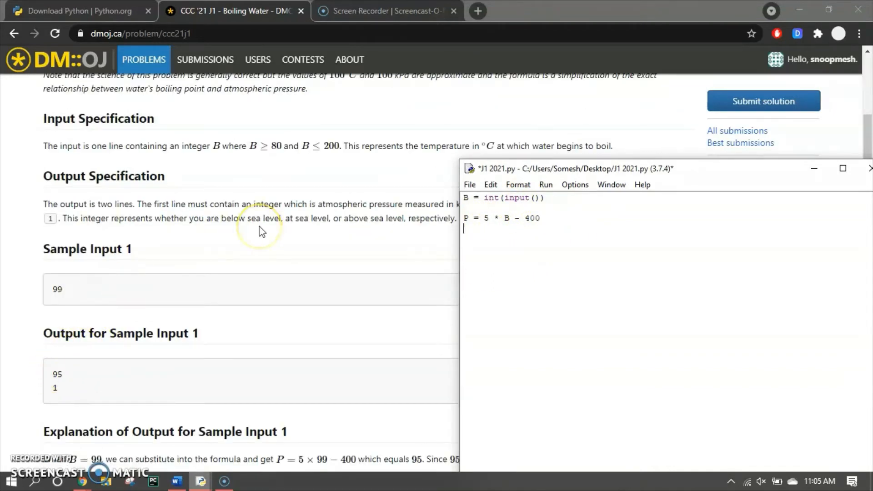
type("P")
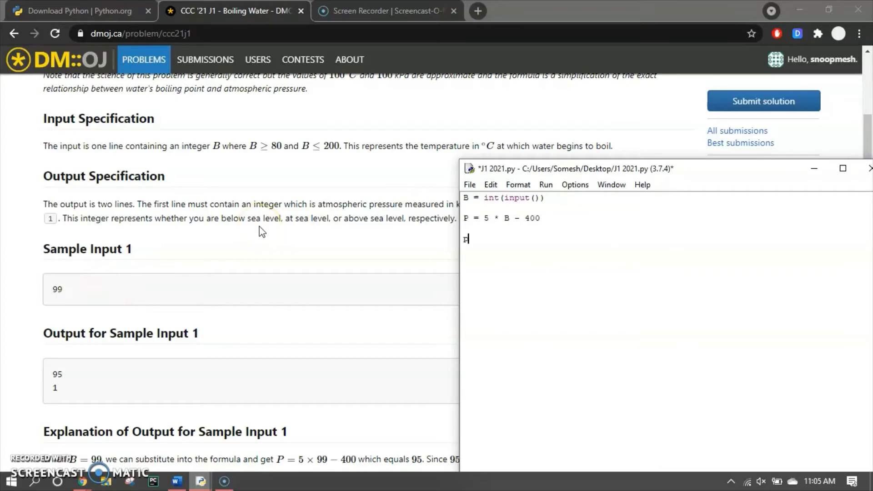
type("print(P")
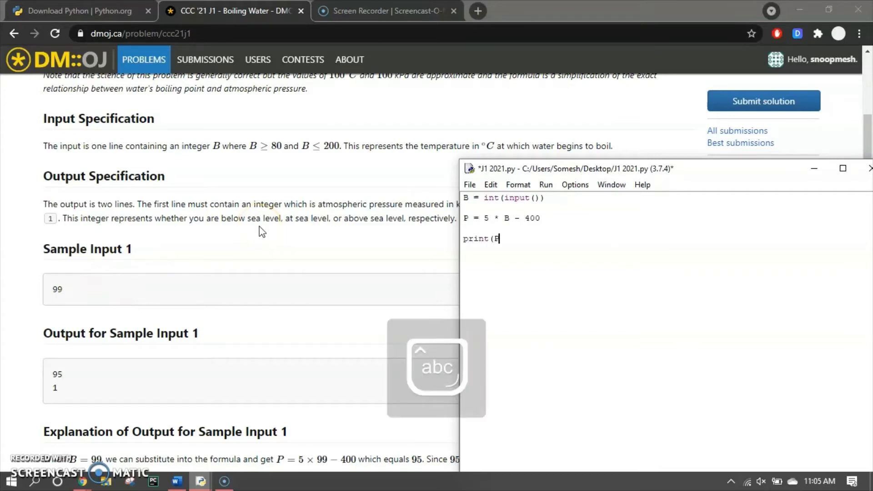
type(")")
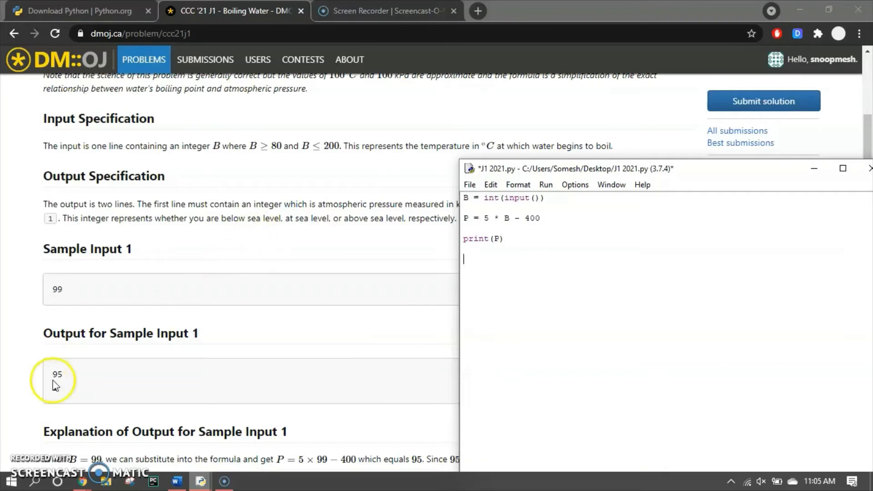
Run J1 2021.py with sample input, confirm 102 gives 110, then close the shell
left_click(545, 185)
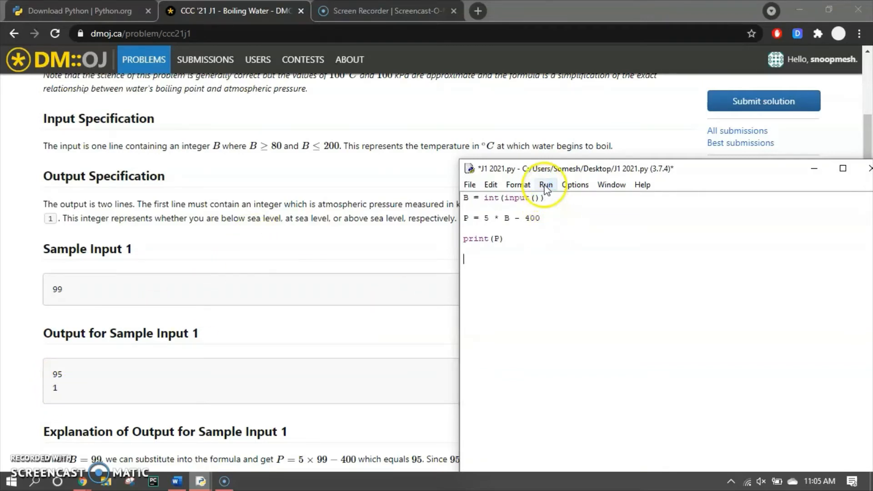
left_click(546, 185)
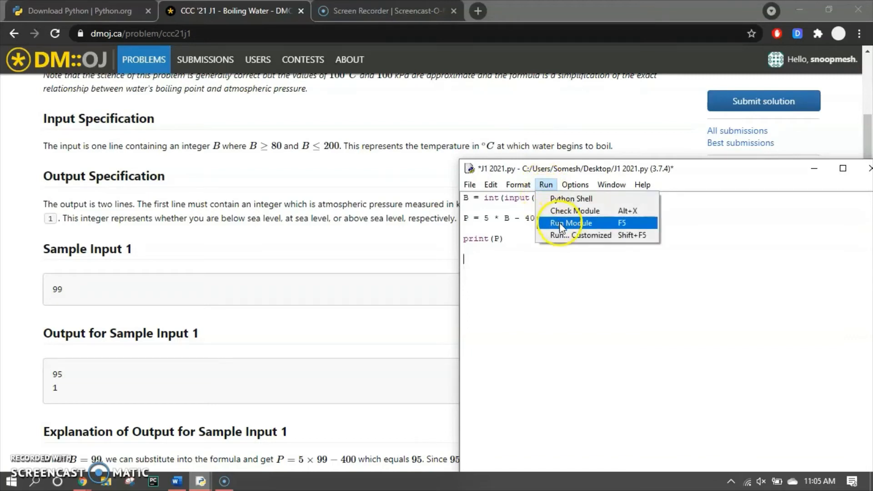
left_click(569, 222)
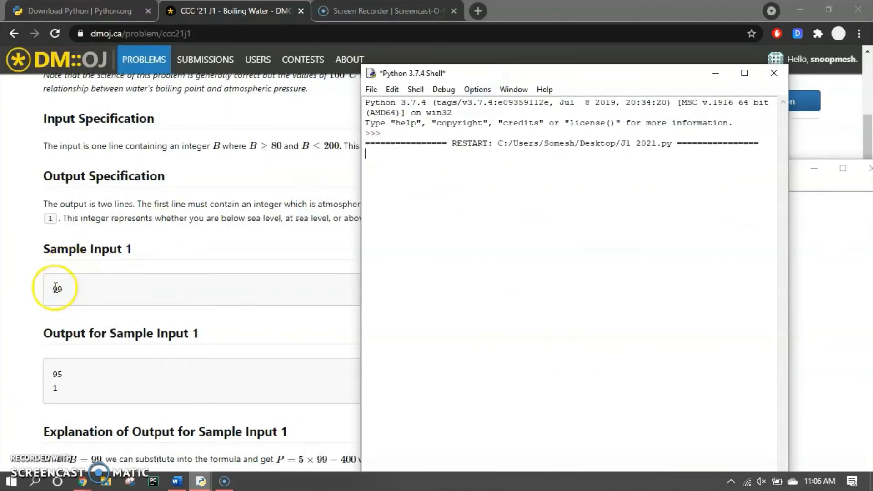
scroll("down", 3)
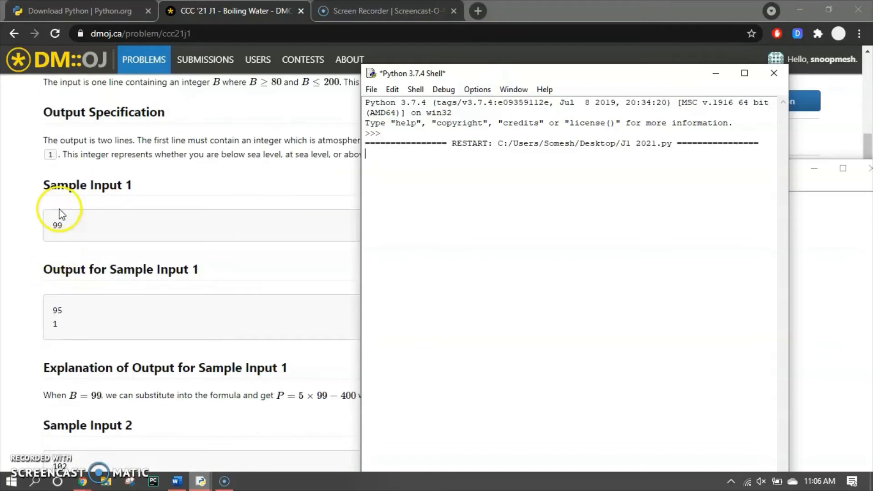
mouse_move(52, 304)
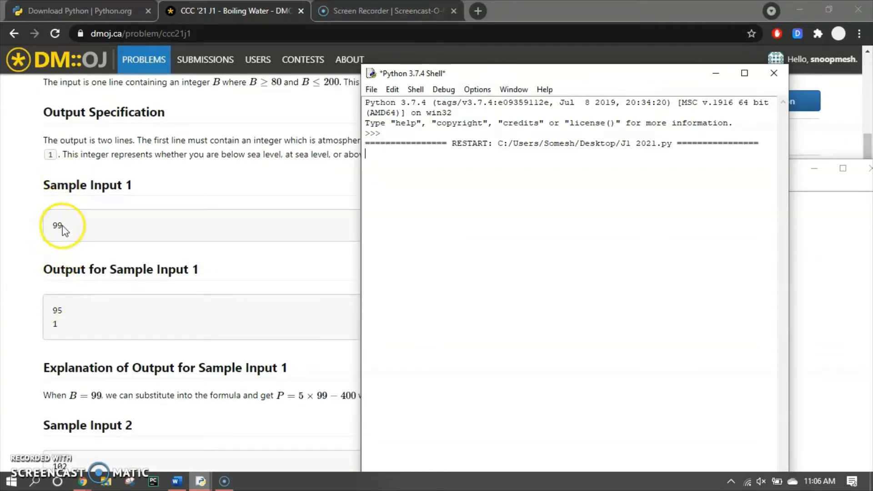
mouse_move(69, 271)
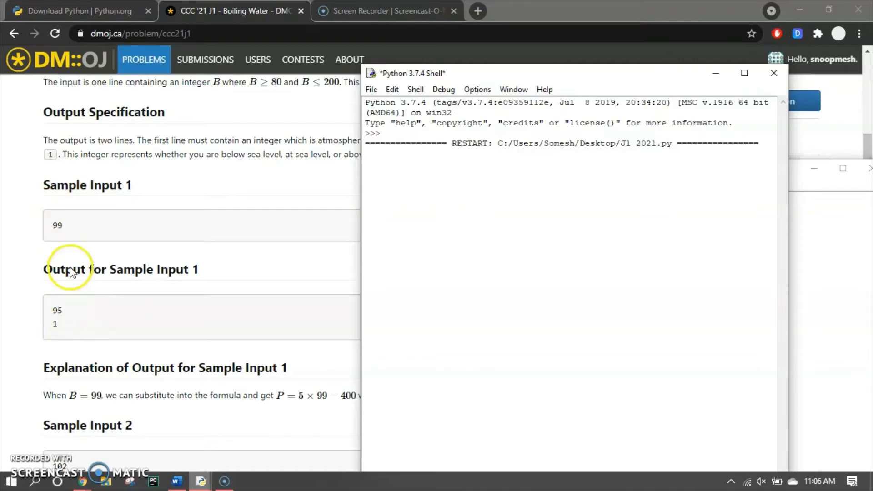
type("99")
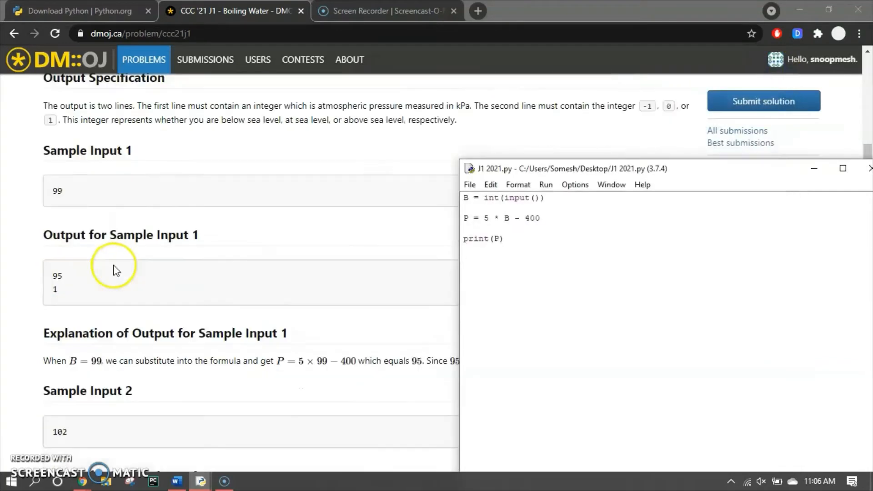
scroll("down", 3)
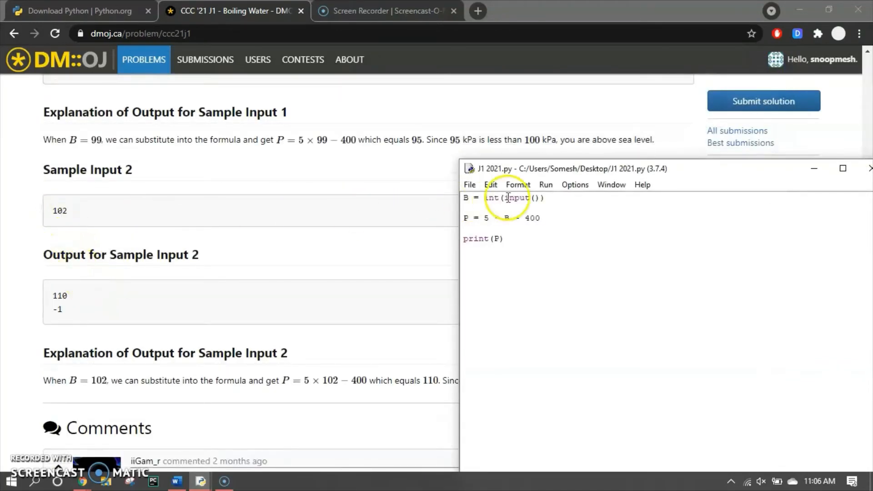
left_click(545, 184)
type("102")
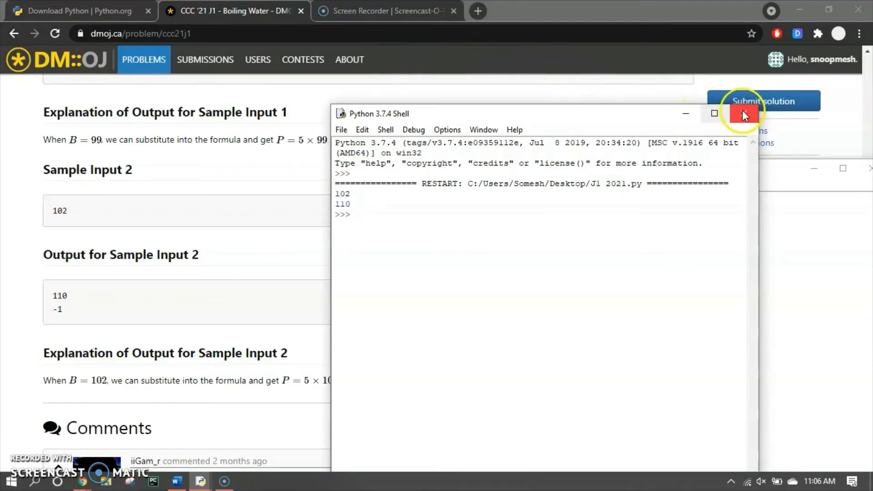
left_click(744, 114)
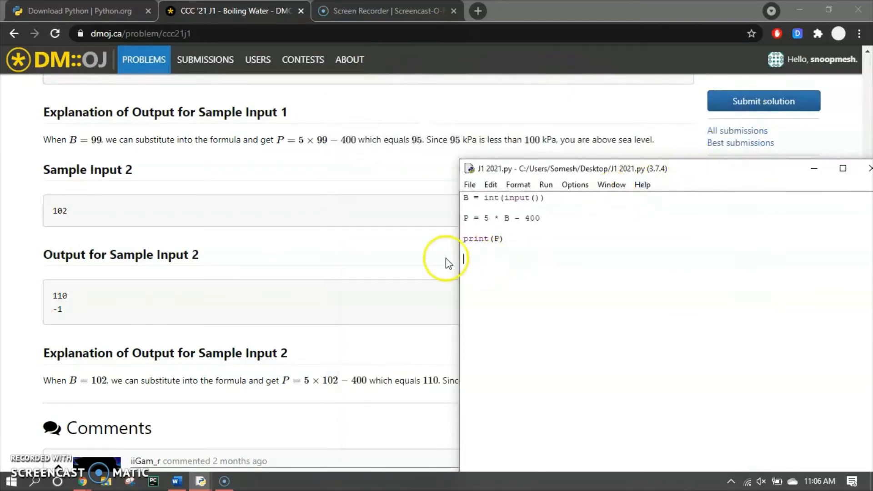
Add an 'if P < 100:' branch printing "1" below the pressure calculation
scroll("up", 3)
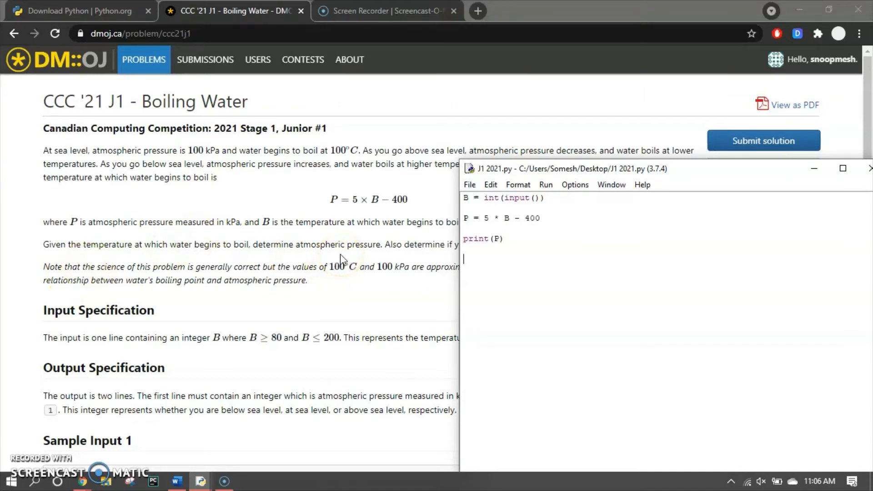
type("if")
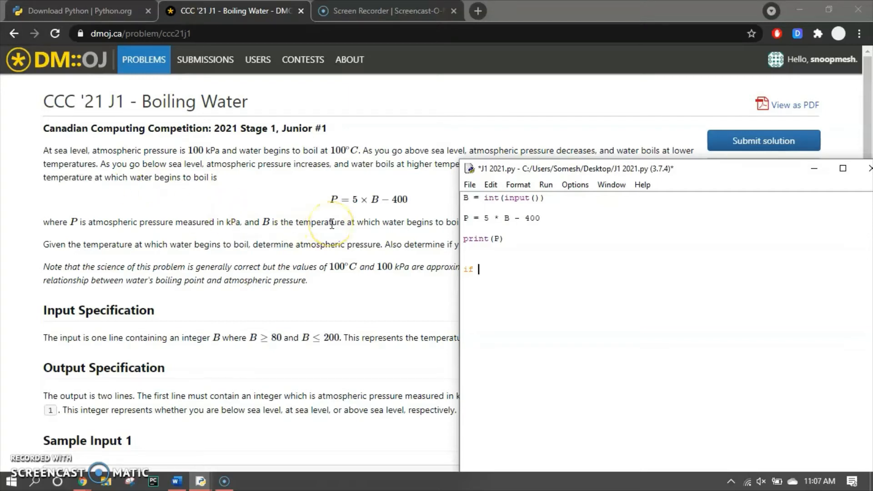
type("B")
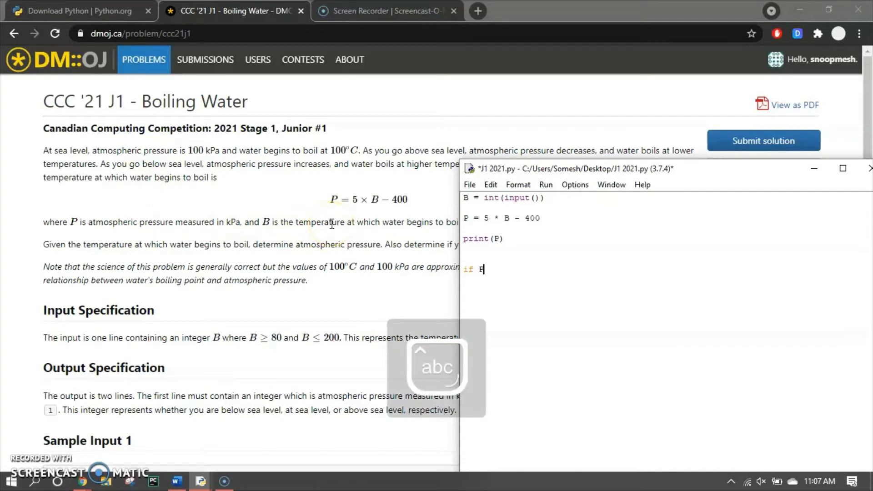
type("P < 100")
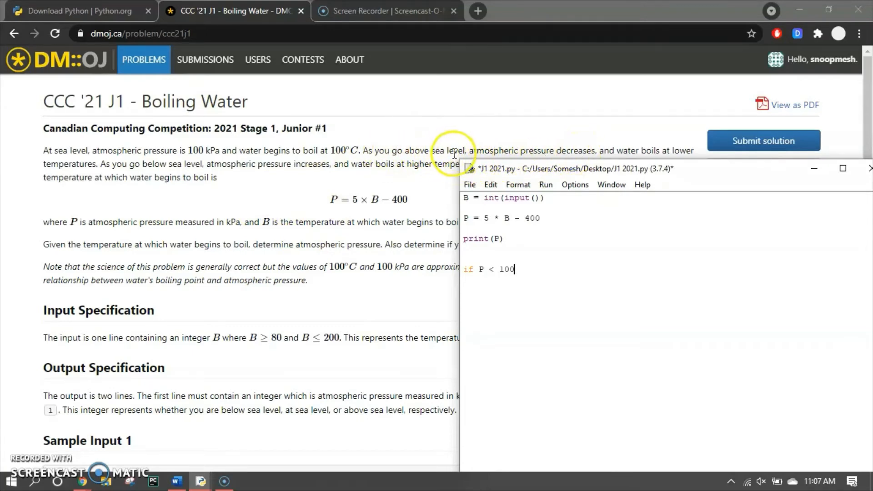
type(":")
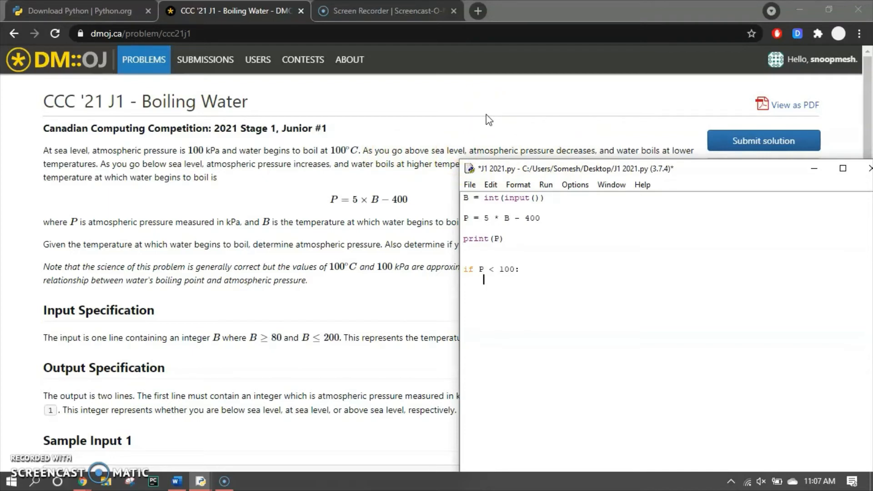
type("print(")
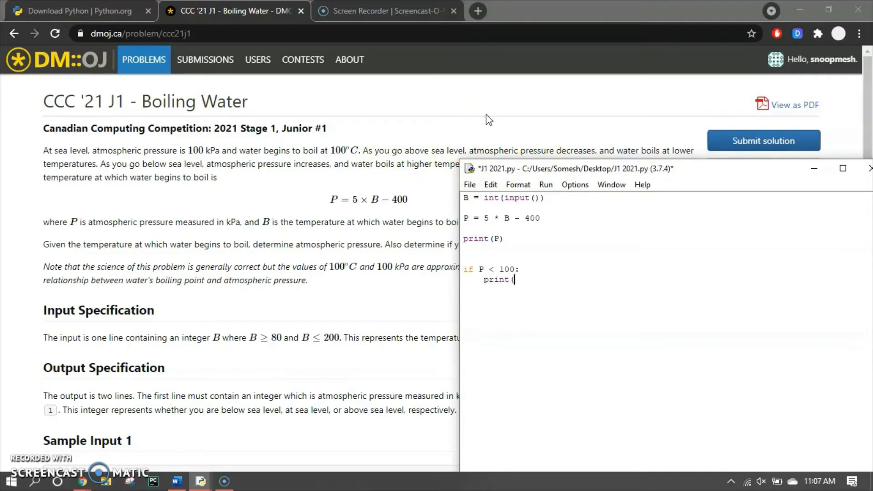
type("\"1\"")
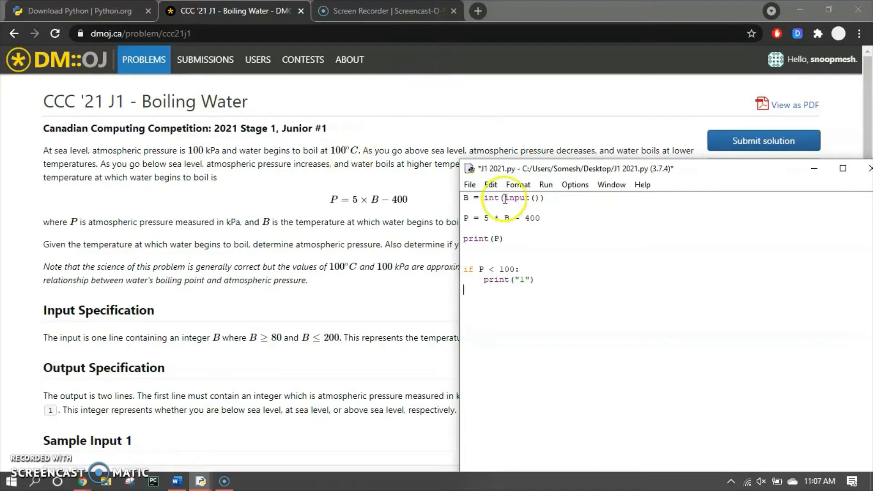
scroll("down", 3)
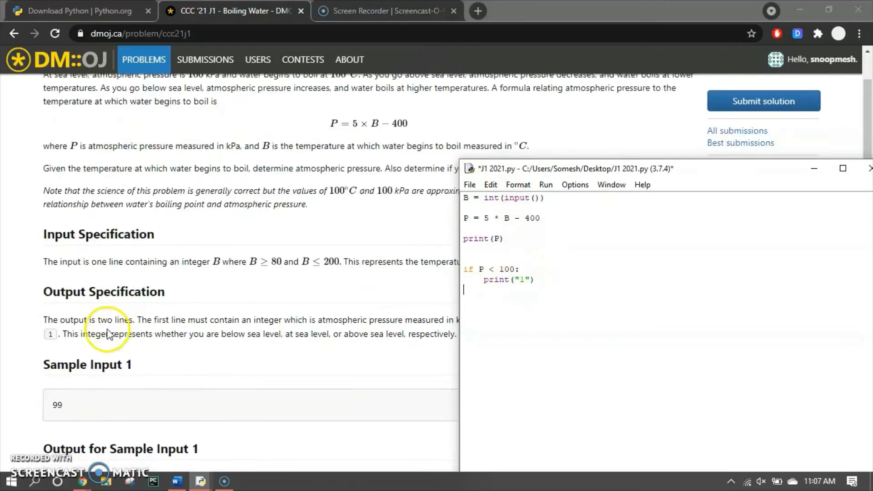
scroll("down", 3)
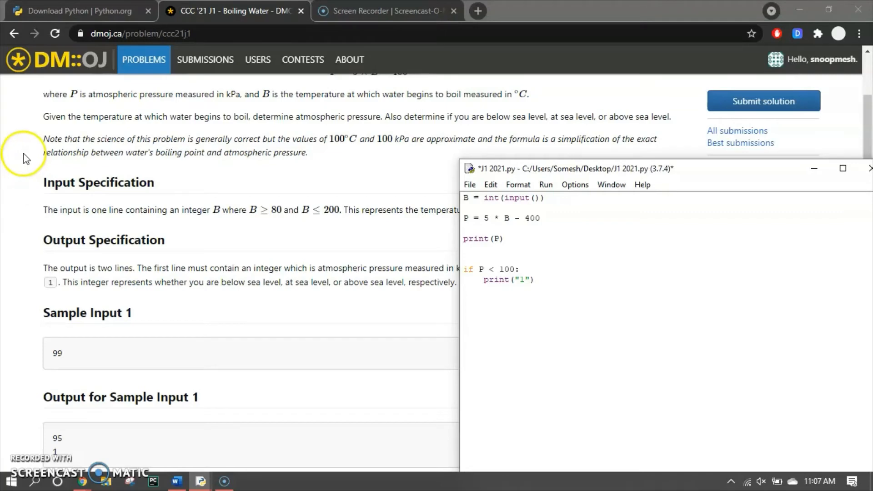
mouse_move(43, 143)
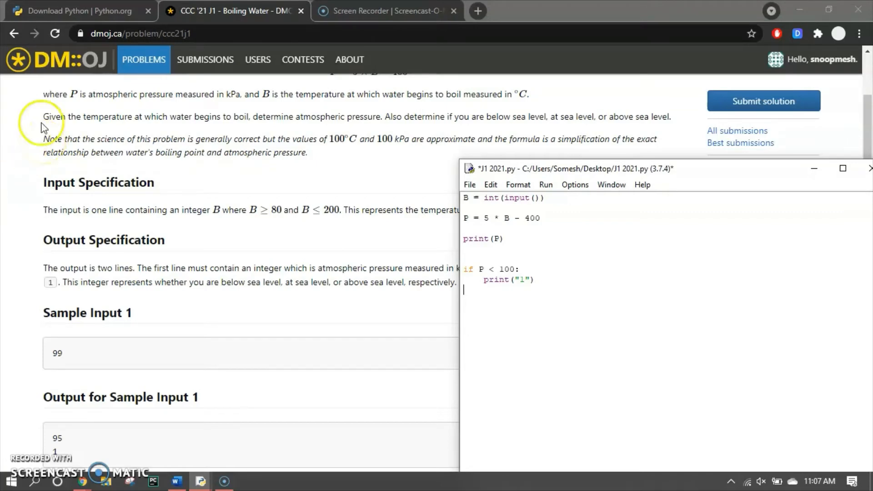
mouse_move(5, 198)
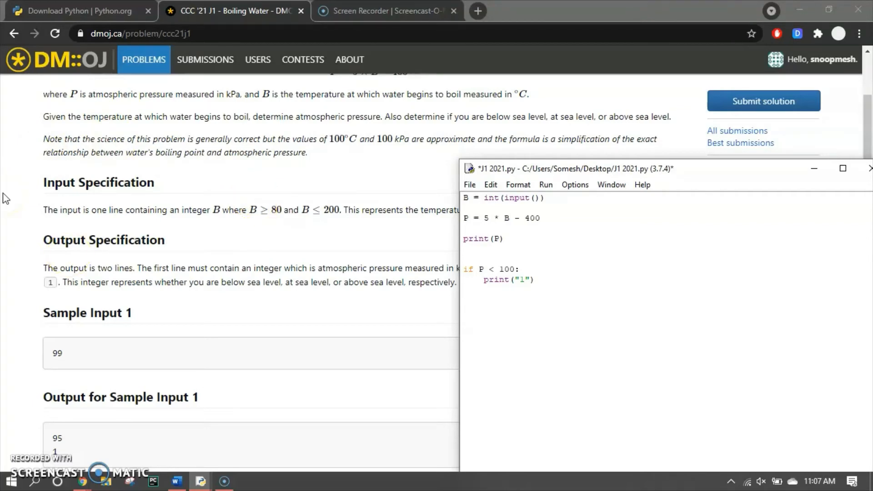
mouse_move(283, 278)
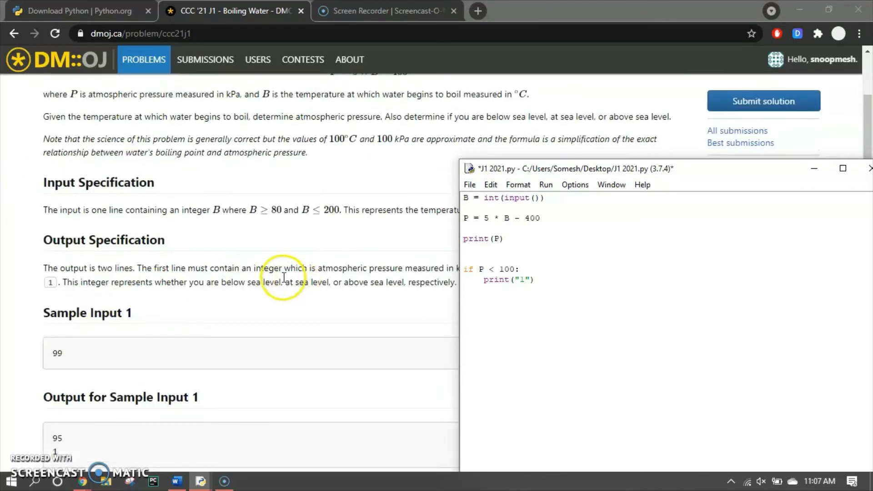
Write the 'elif P > 100:' condition, removing the stray colon after elif
type("else:")
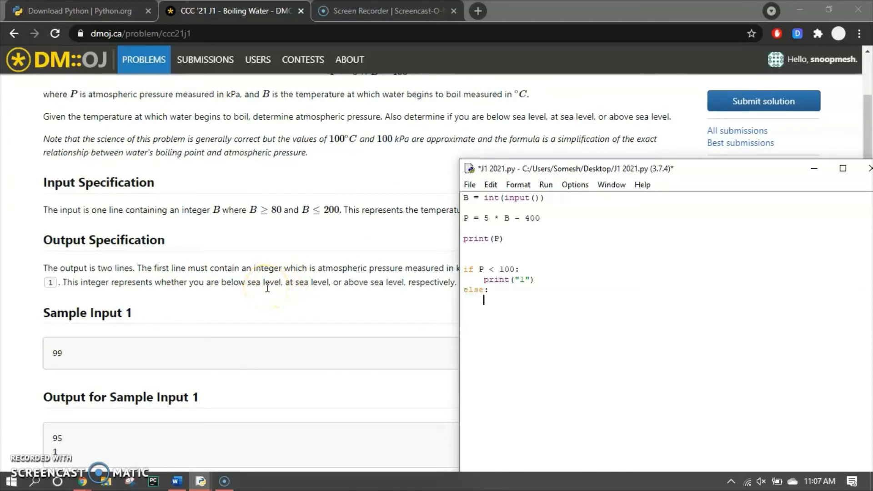
type("if")
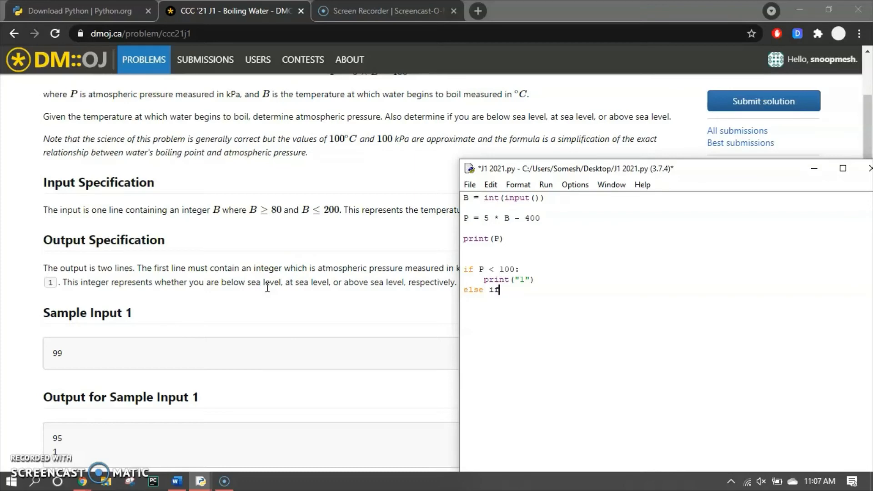
type(":")
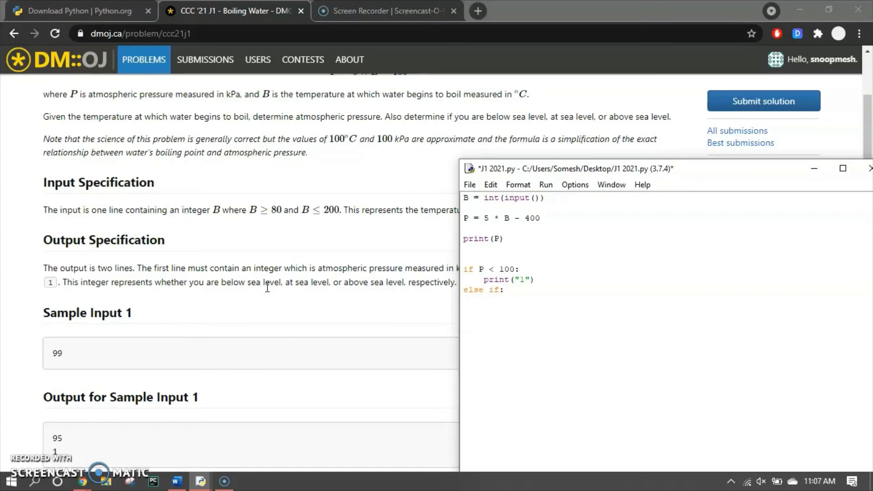
type("e")
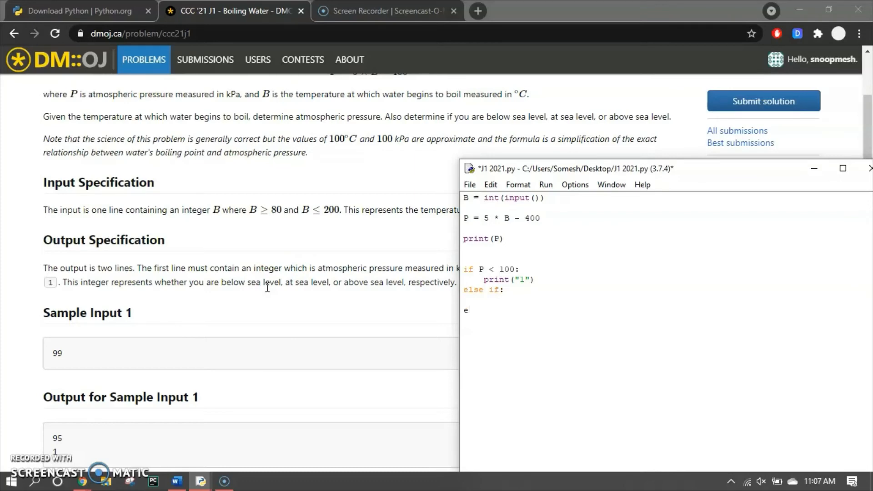
type("lse:")
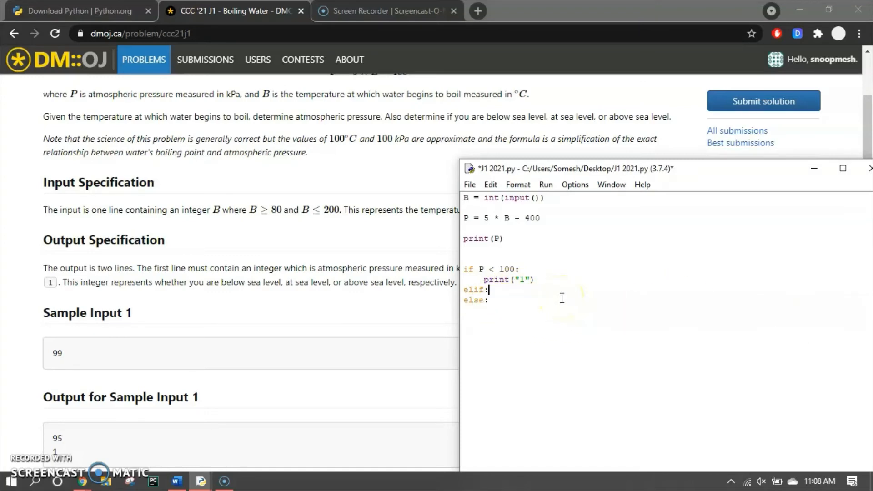
key("Backspace")
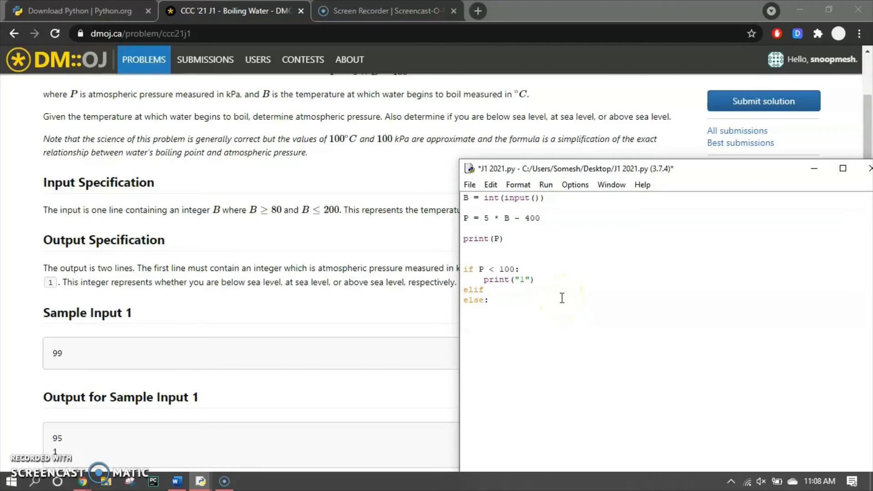
type("P")
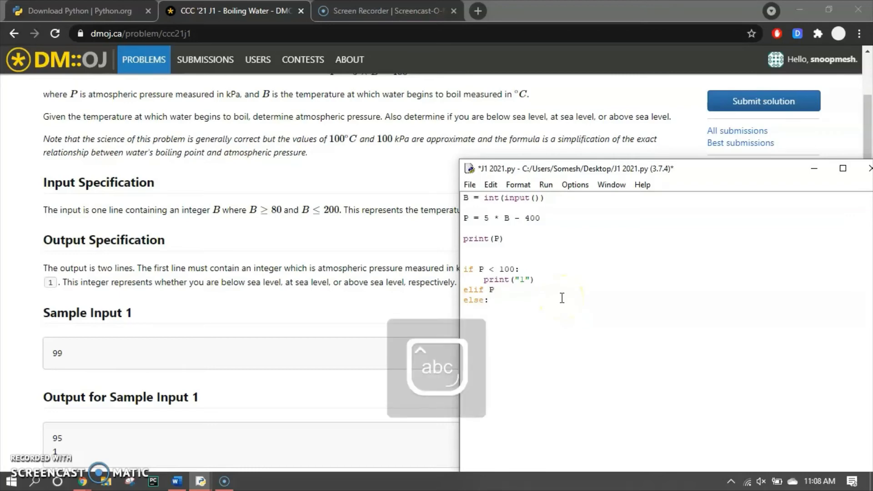
type("> 100")
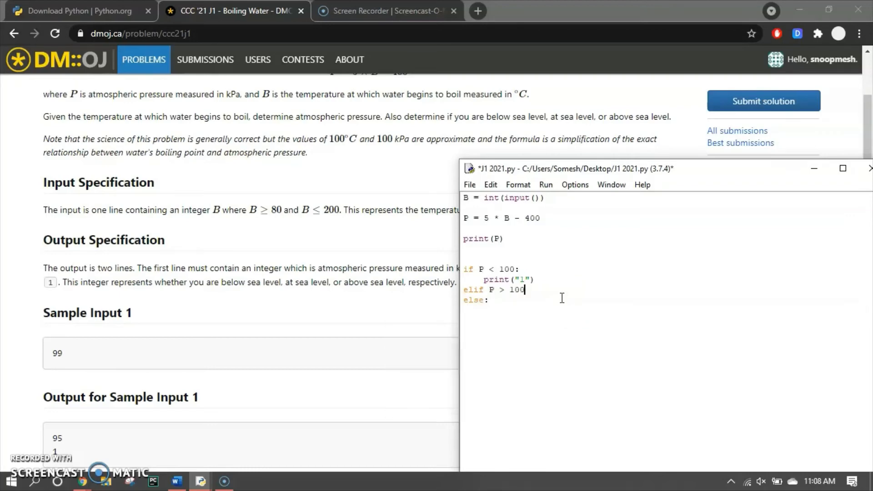
type(":")
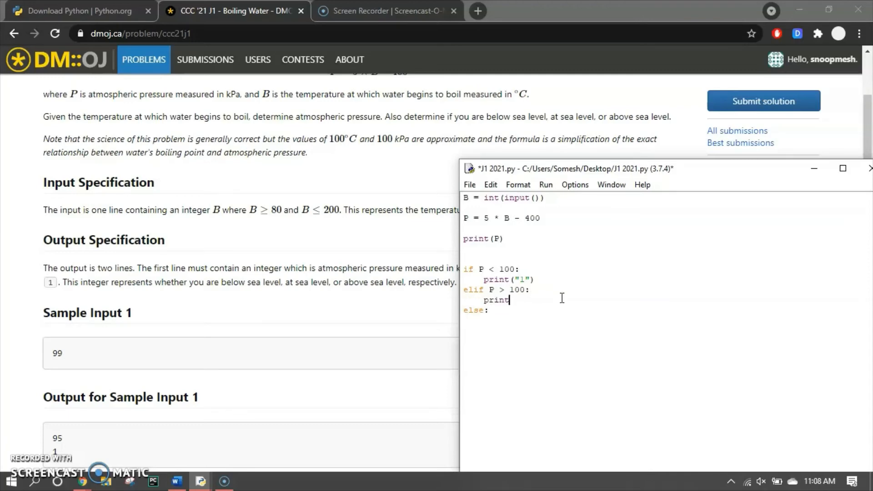
Make the elif branch print "-1" and add an else: branch printing "0"
type("(\"-1\")")
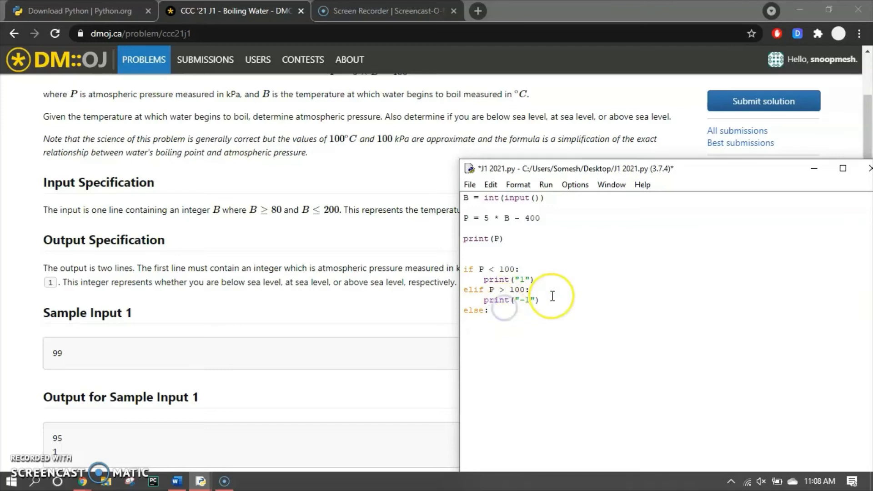
type("print(")
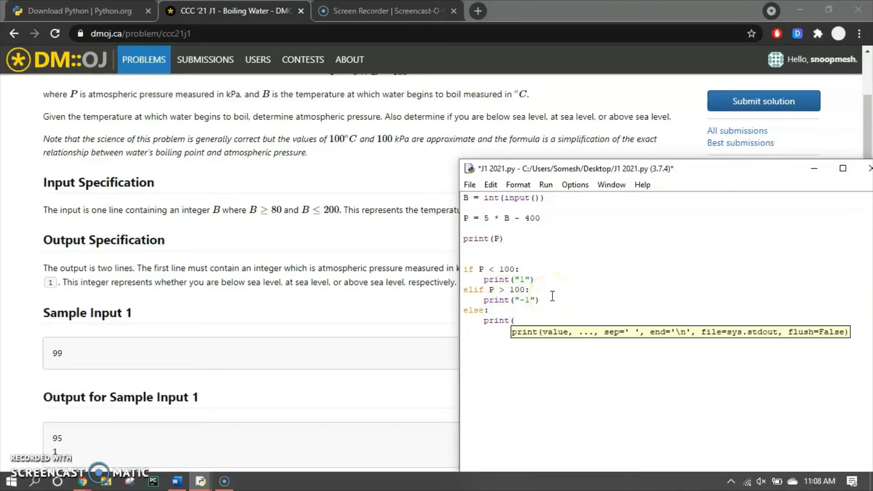
type("\"0\")")
left_click(479, 310)
type("elif")
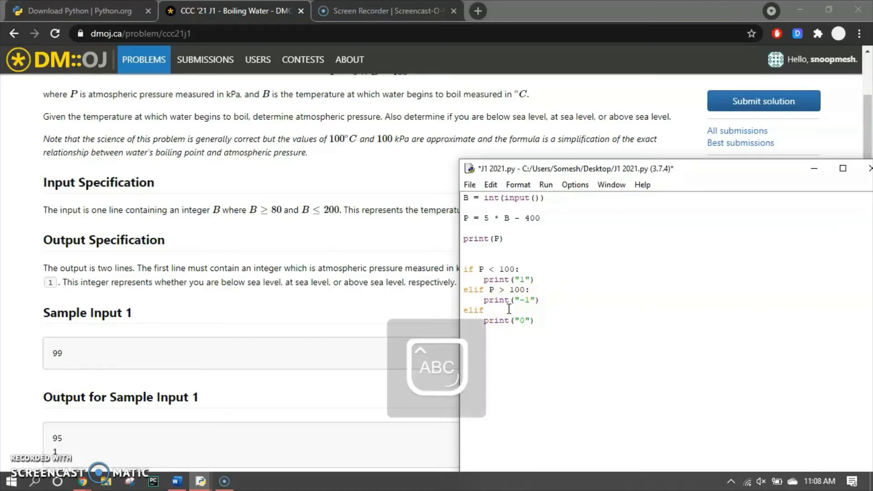
type("P = 1")
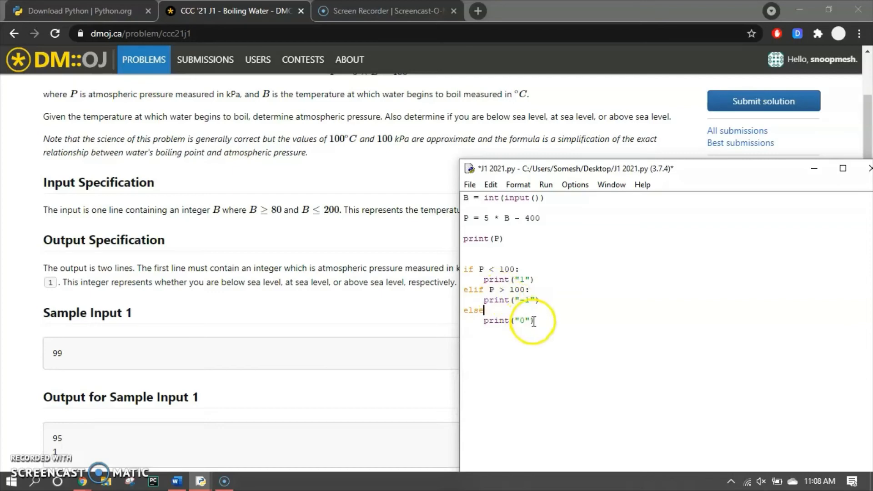
type(":")
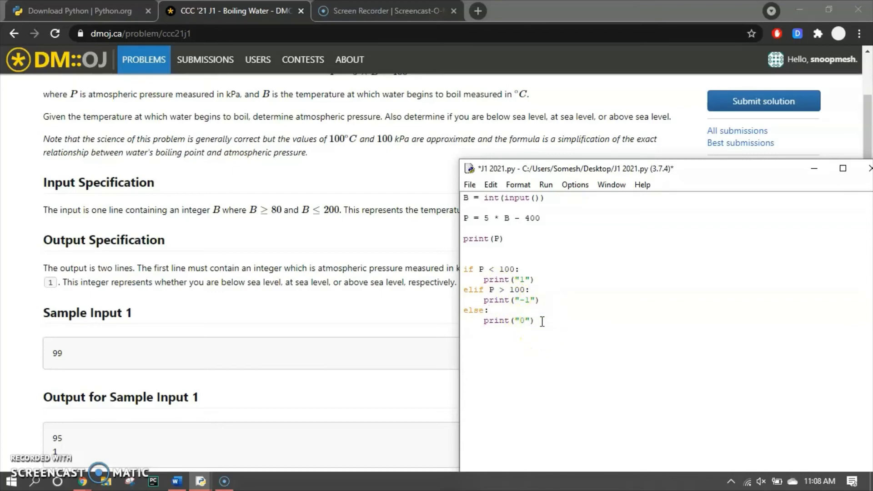
Save and run J1 2021.py on inputs 99, 102 and 100, getting 95, 1 and 110, -1
left_click(546, 184)
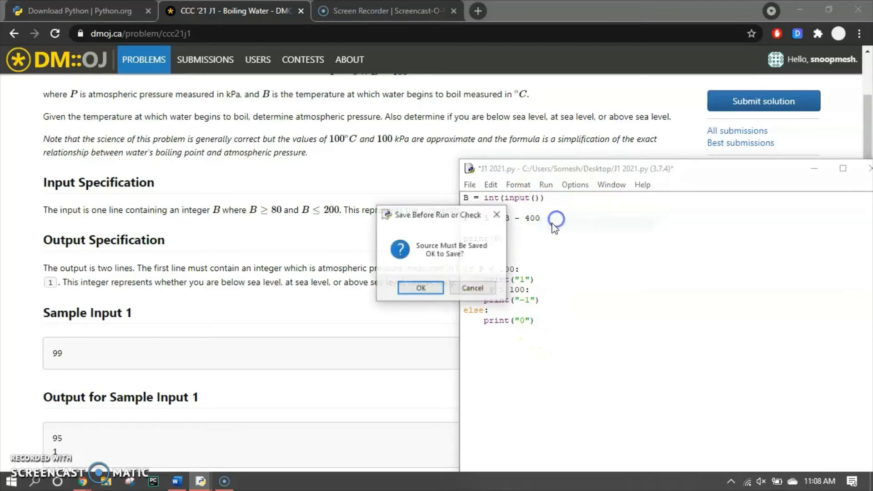
left_click(419, 288)
type("99")
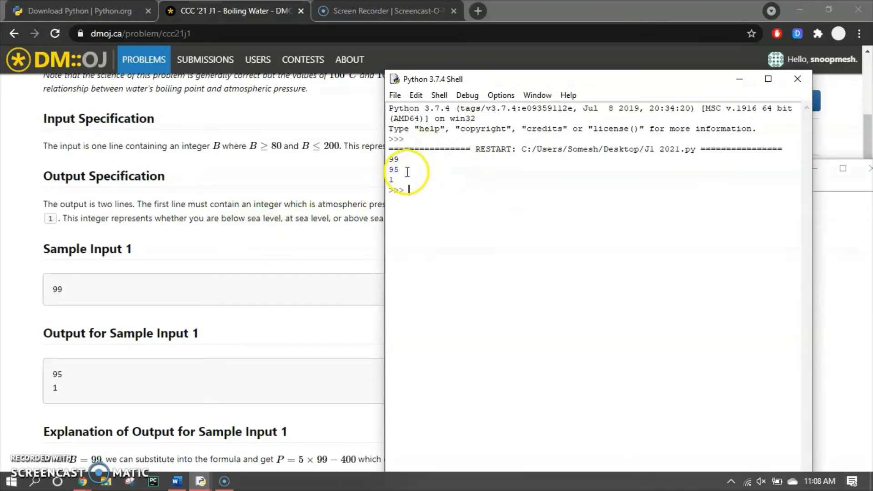
scroll("down", 3)
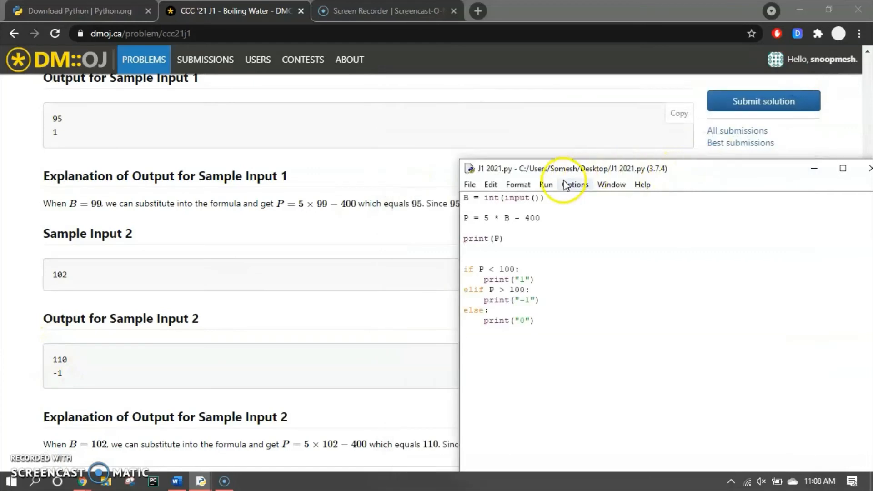
left_click(545, 184)
type("102")
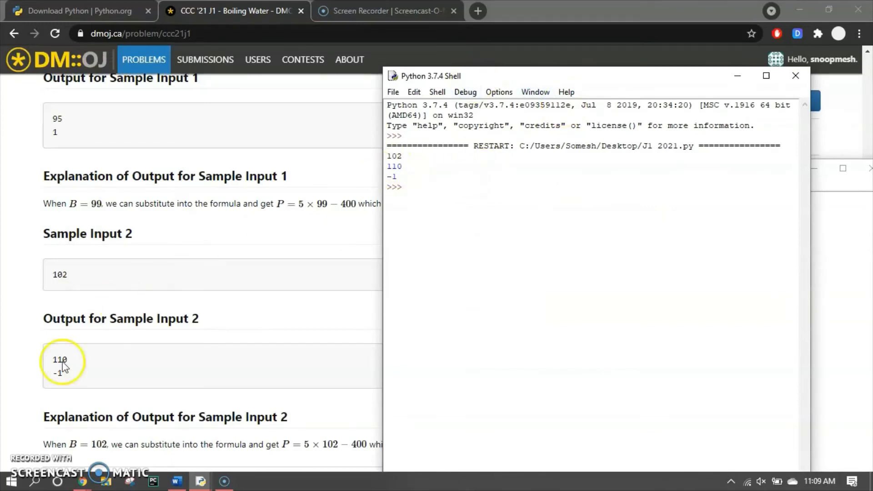
scroll("down", 3)
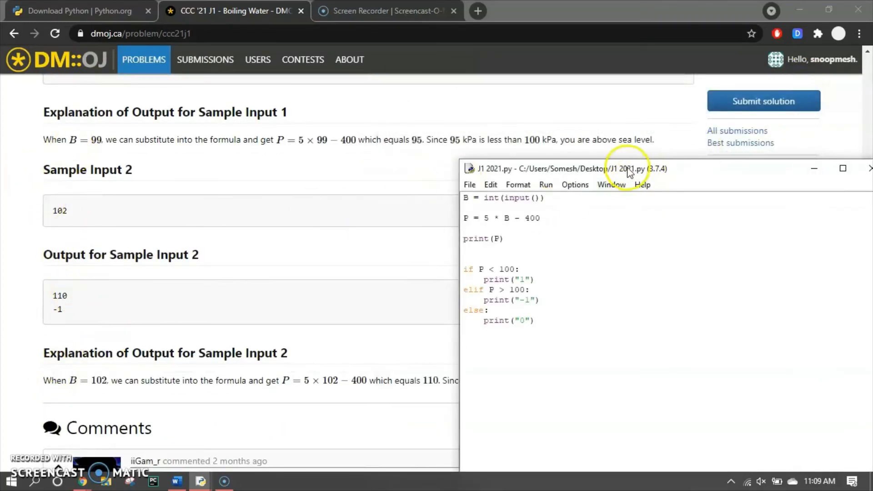
scroll("up", 3)
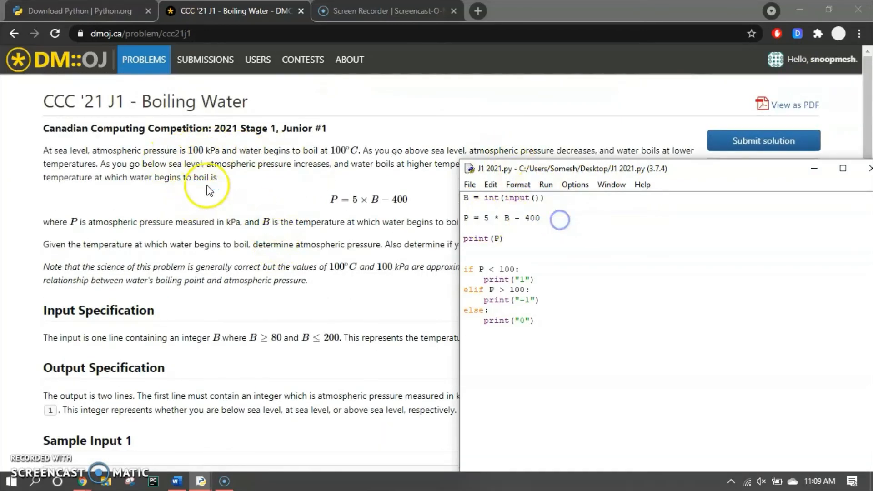
left_click(546, 184)
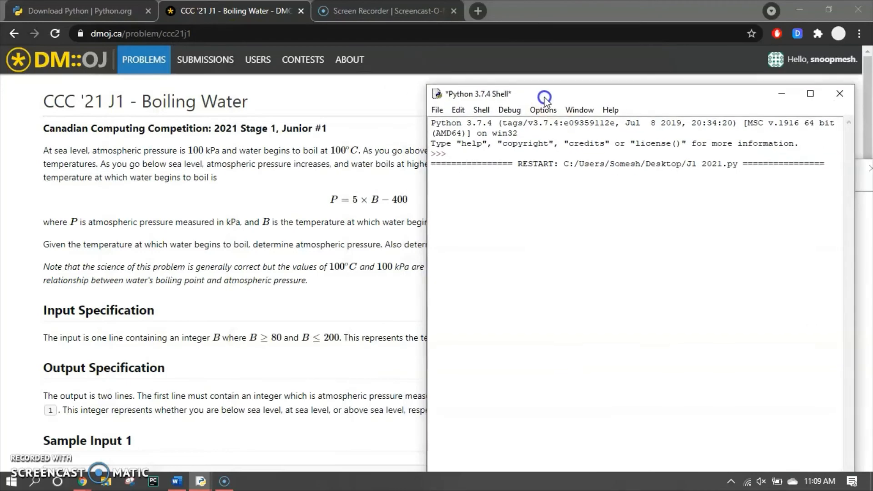
type("100")
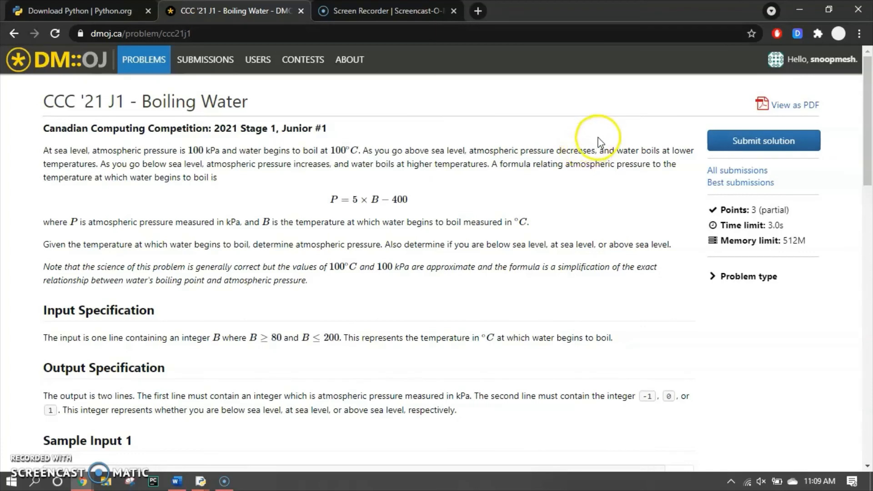
mouse_move(590, 141)
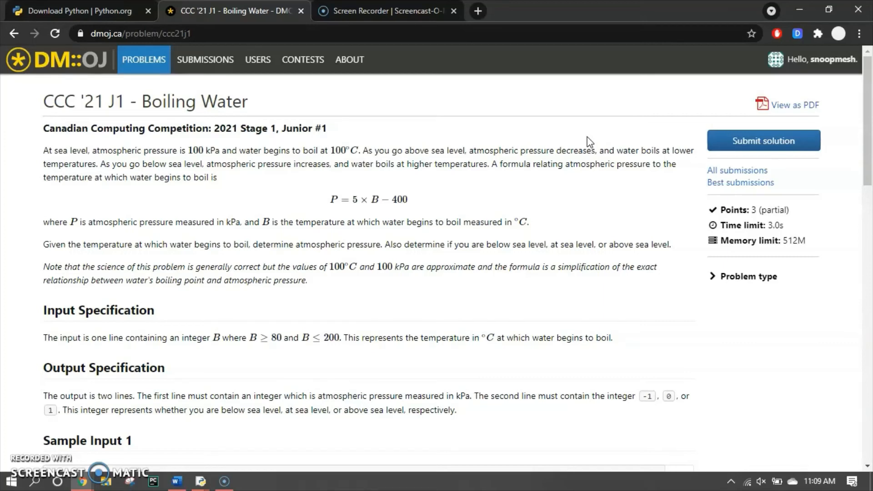
Paste the Boiling Water code into DMOJ's Python 3 submission box and submit it for judging
left_click(764, 141)
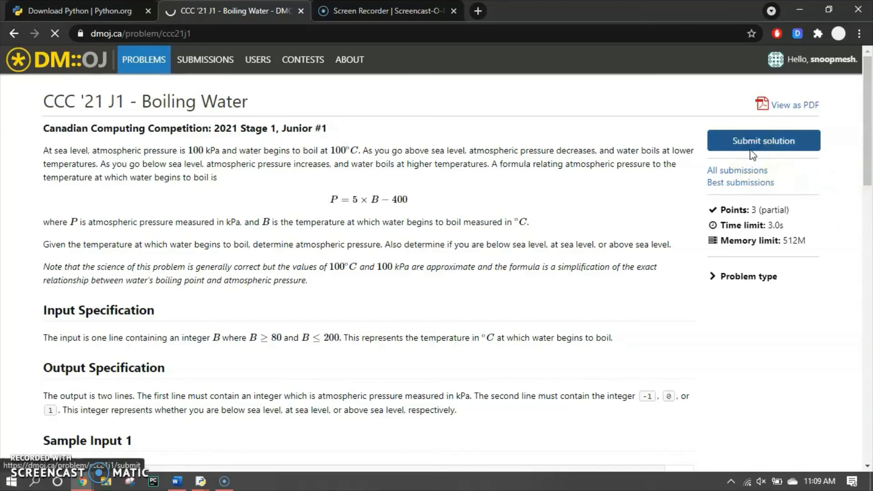
mouse_move(674, 192)
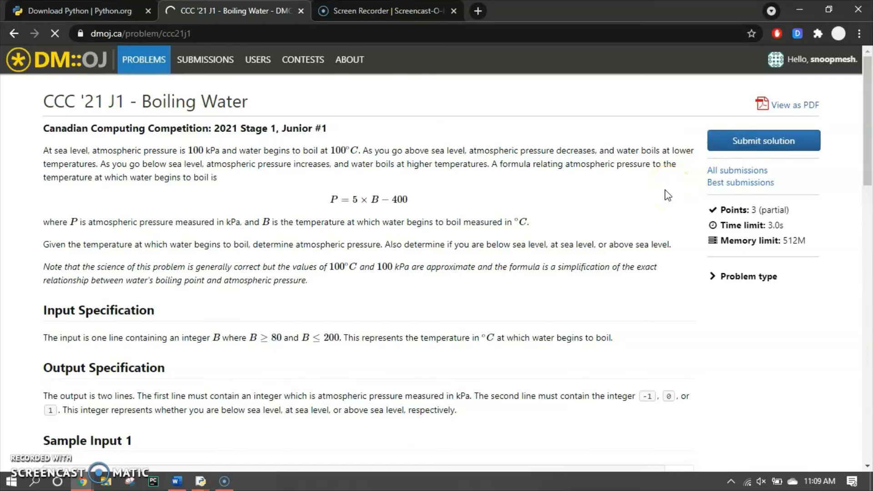
left_click(762, 141)
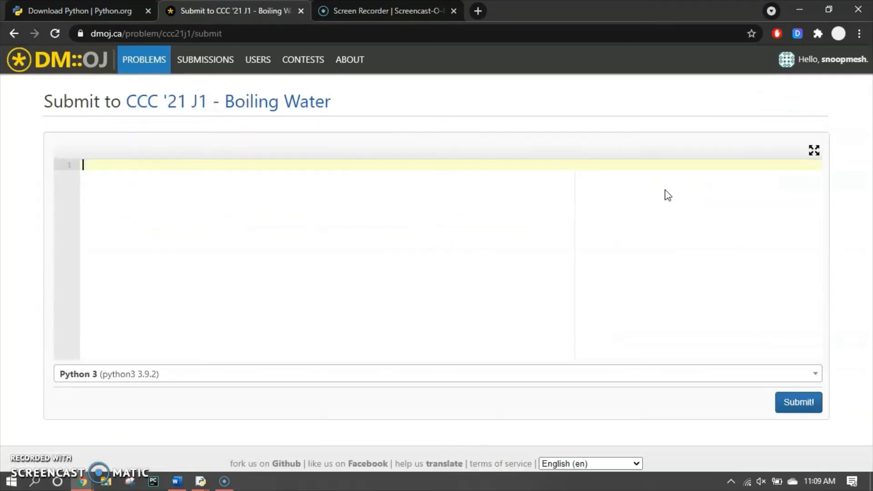
mouse_move(221, 214)
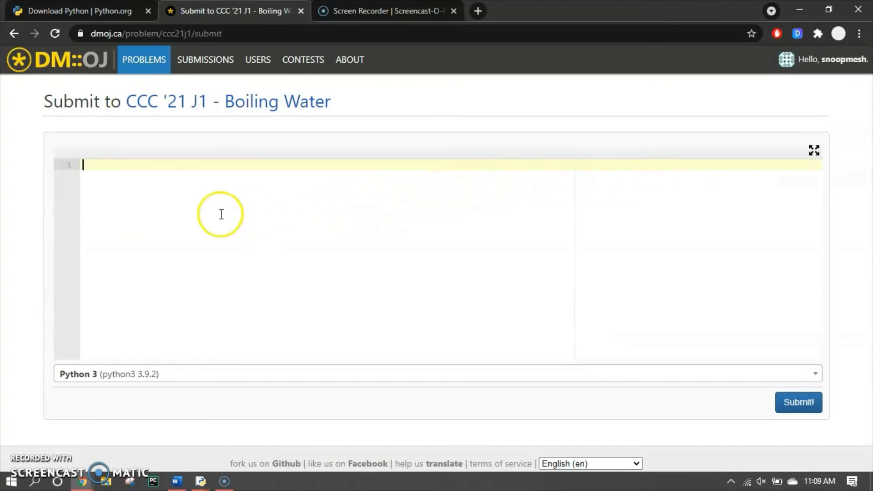
type("fgfgf")
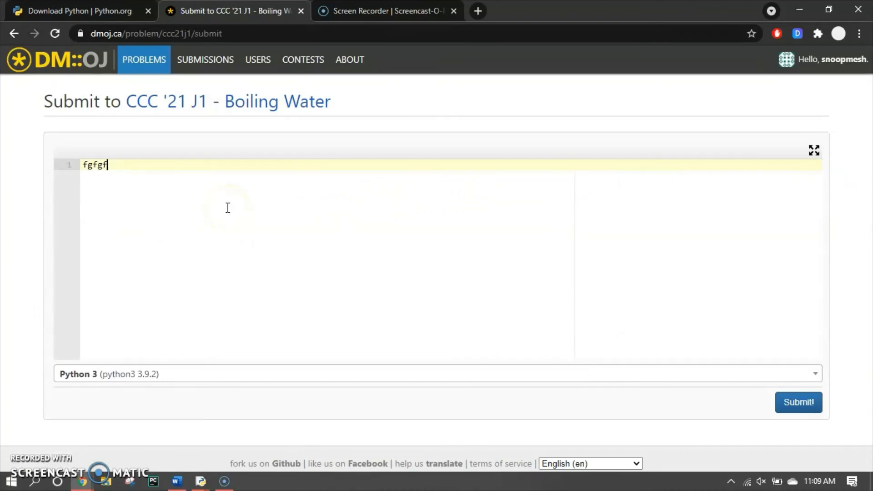
key("ctrl+a")
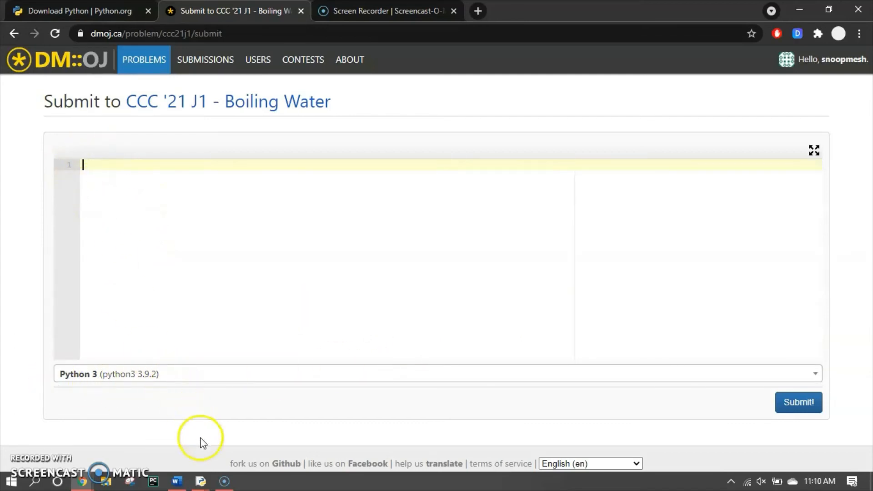
left_click(199, 481)
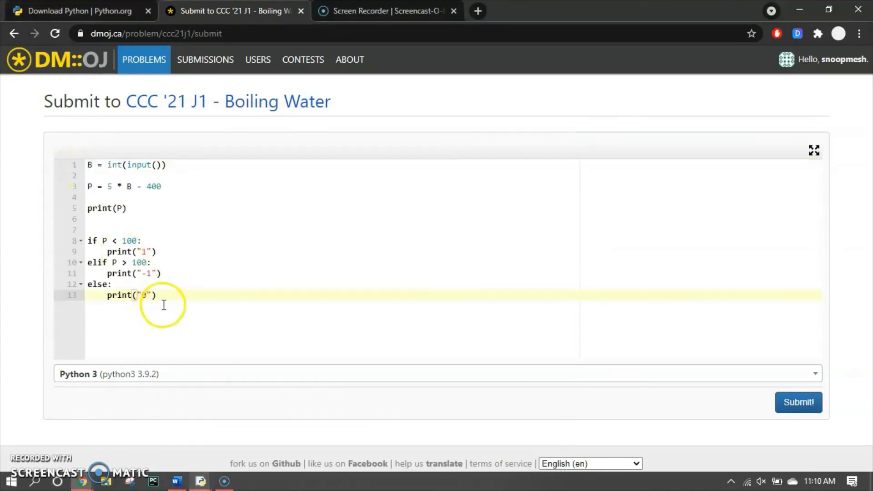
left_click(128, 208)
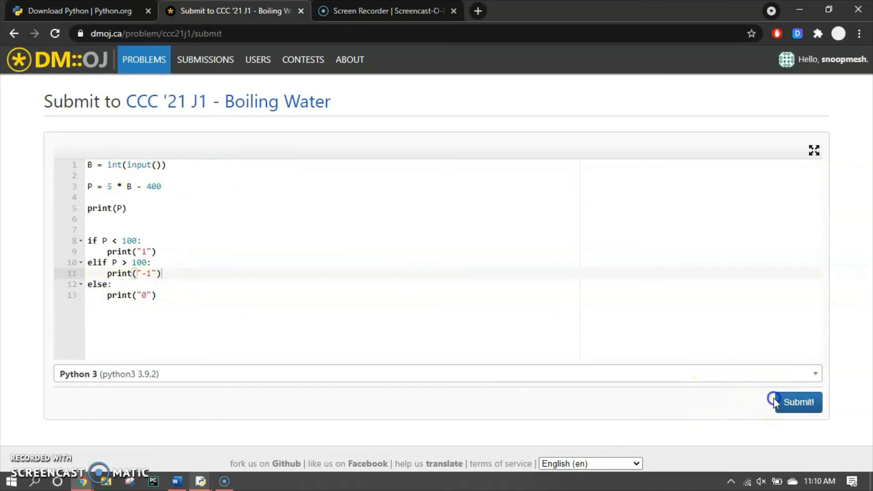
left_click(799, 402)
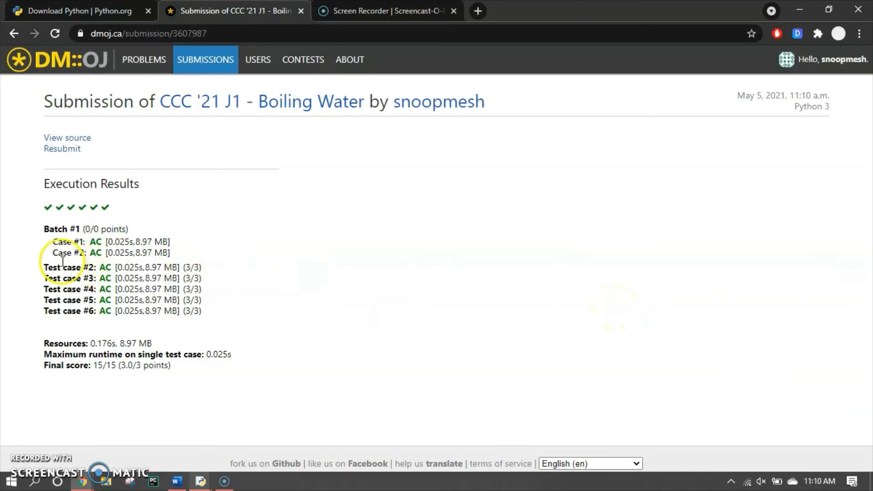
mouse_move(73, 281)
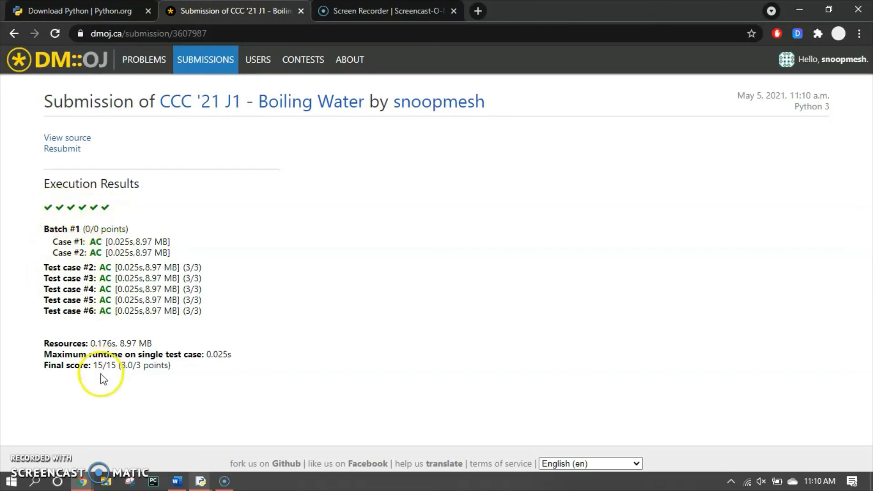
Highlight the 15/15 score, then open the account page listing 9 solved and 17 submissions
double_click(103, 365)
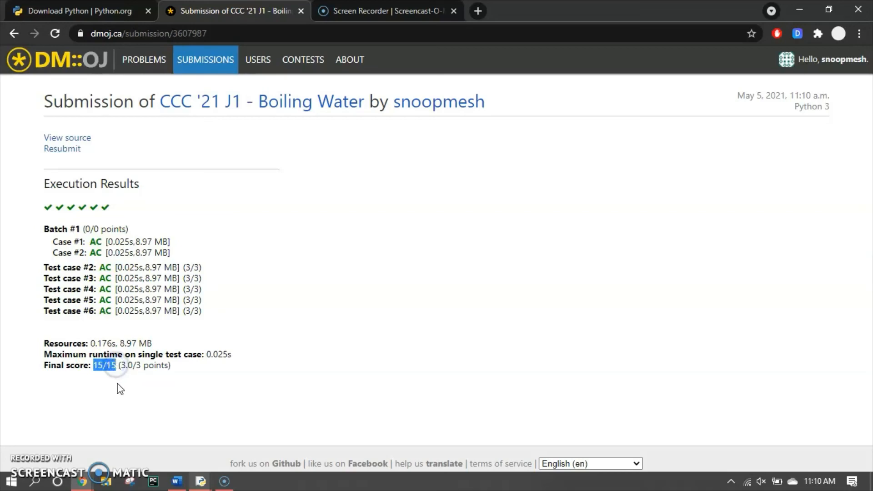
mouse_move(115, 271)
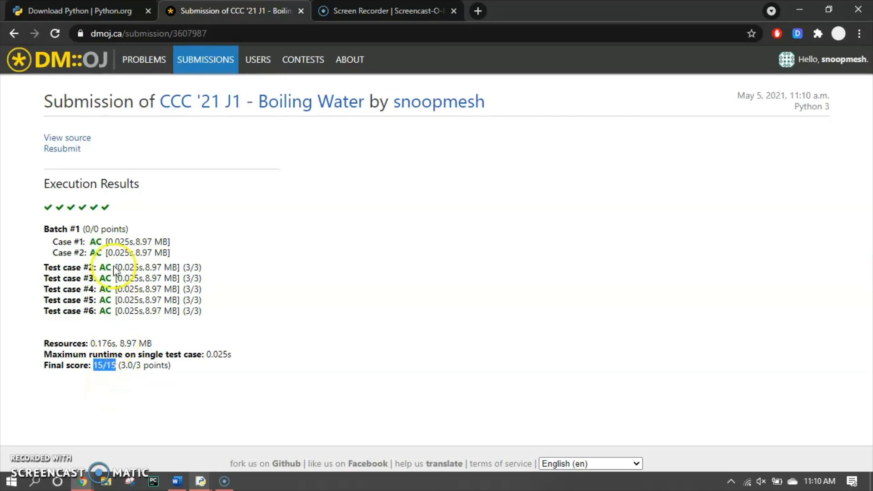
mouse_move(84, 149)
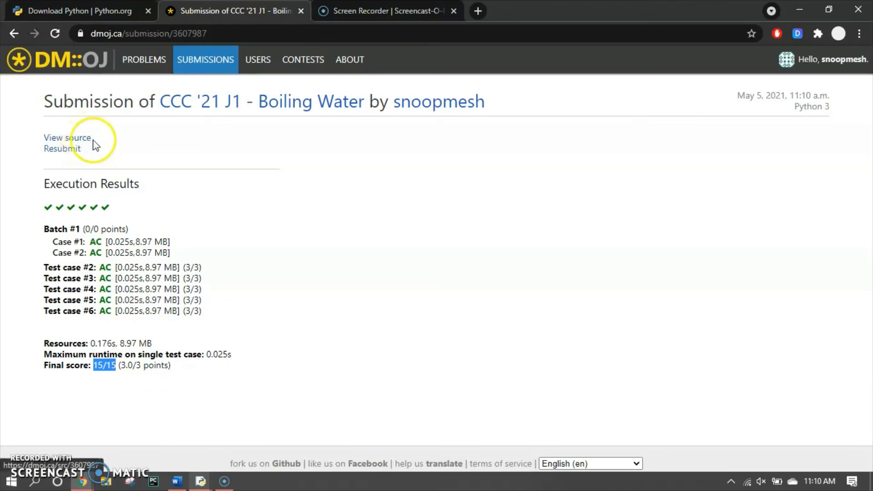
left_click(831, 60)
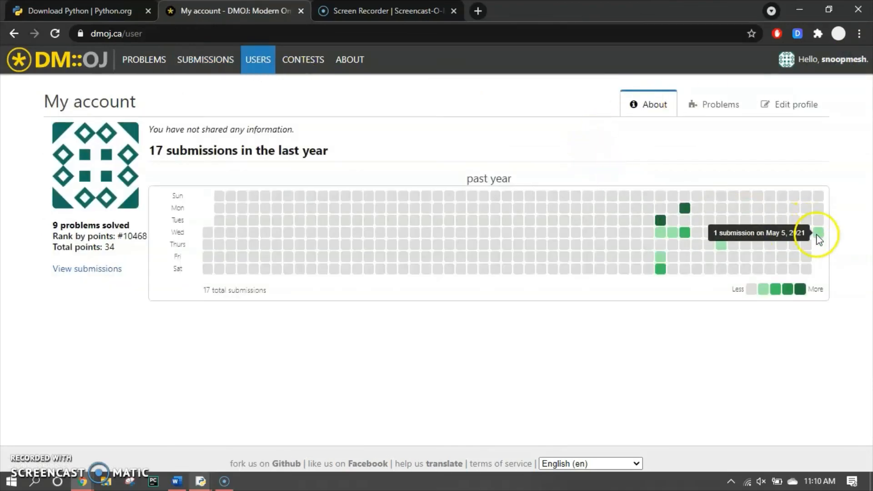
Scroll through all past submissions, then open page 4 of the CCC problem list
left_click(87, 268)
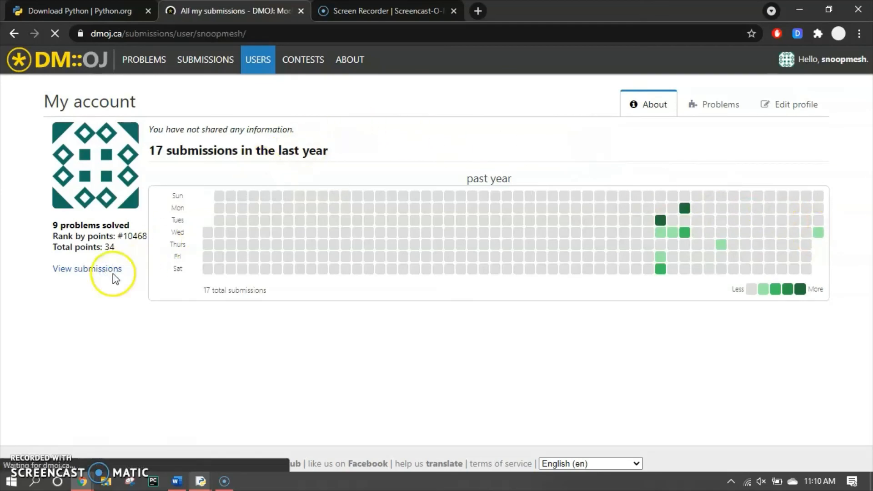
left_click(87, 268)
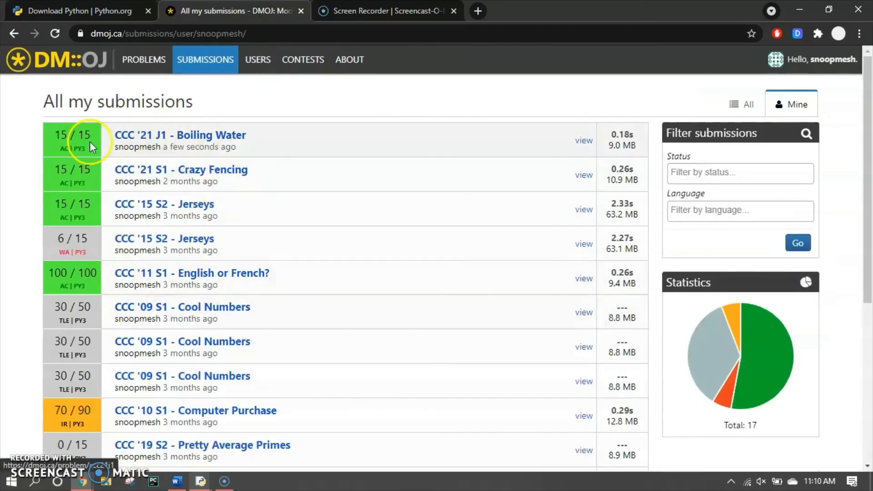
scroll("down", 3)
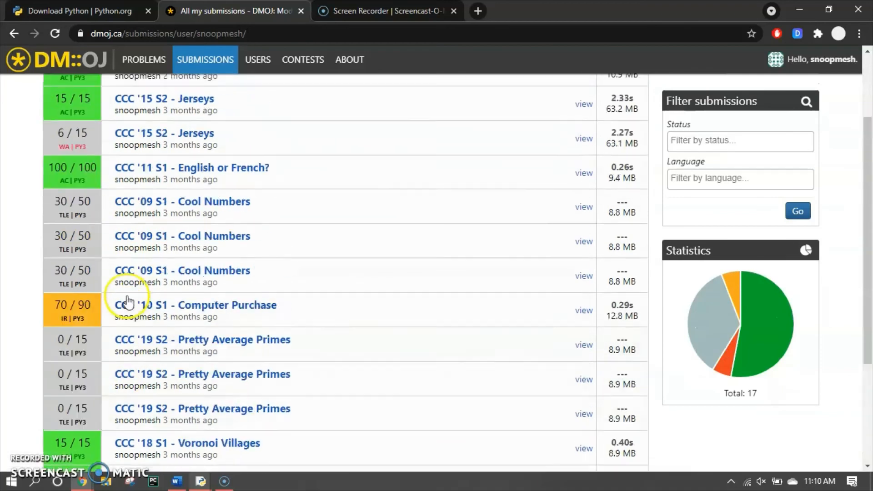
scroll("up", 3)
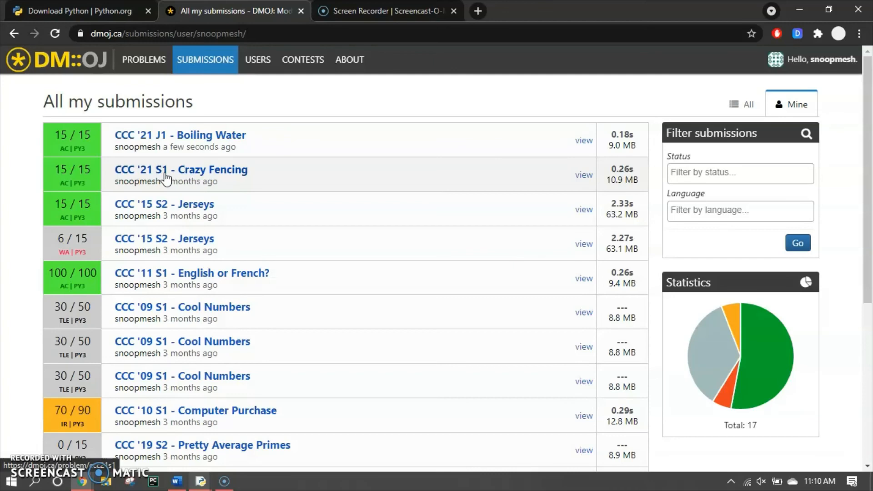
scroll("down", 3)
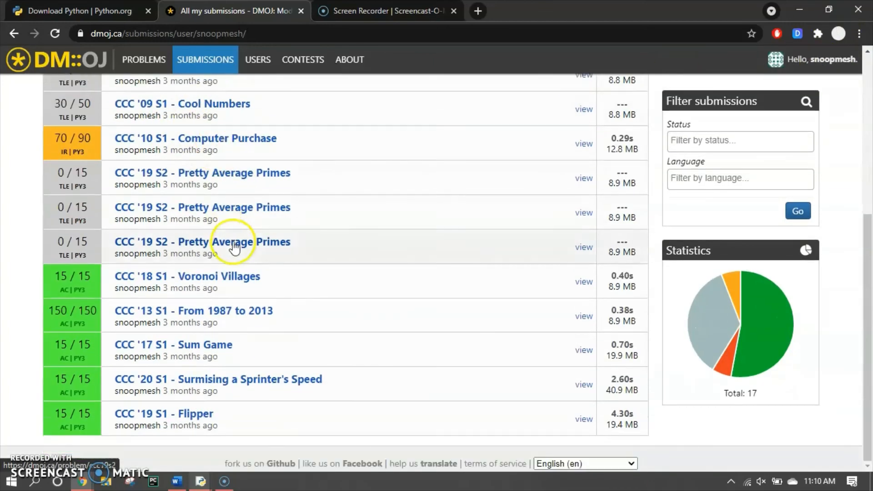
scroll("up", 3)
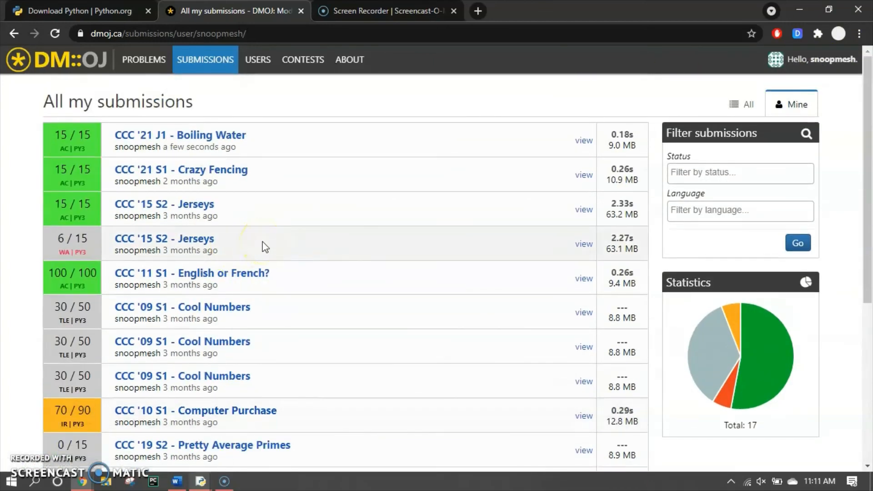
left_click(144, 60)
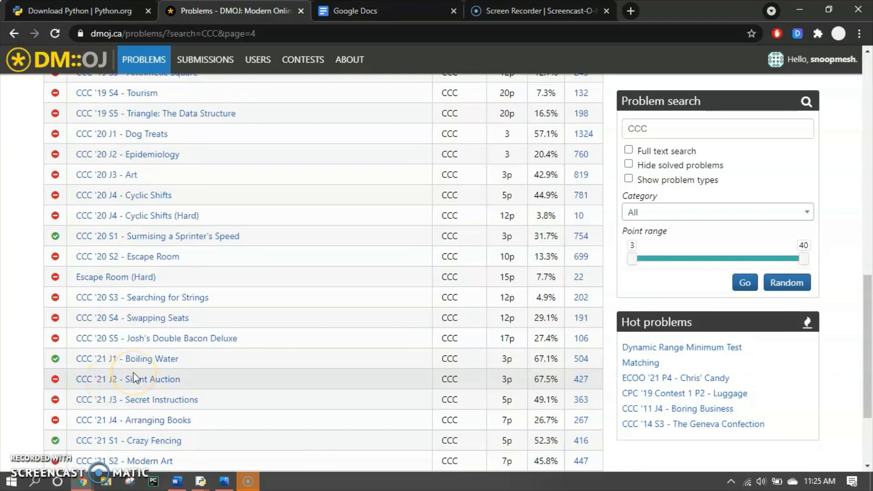
Open CCC '20 J1 - Dog Treats and scroll through its happiness formula and input/output specs
scroll("up", 3)
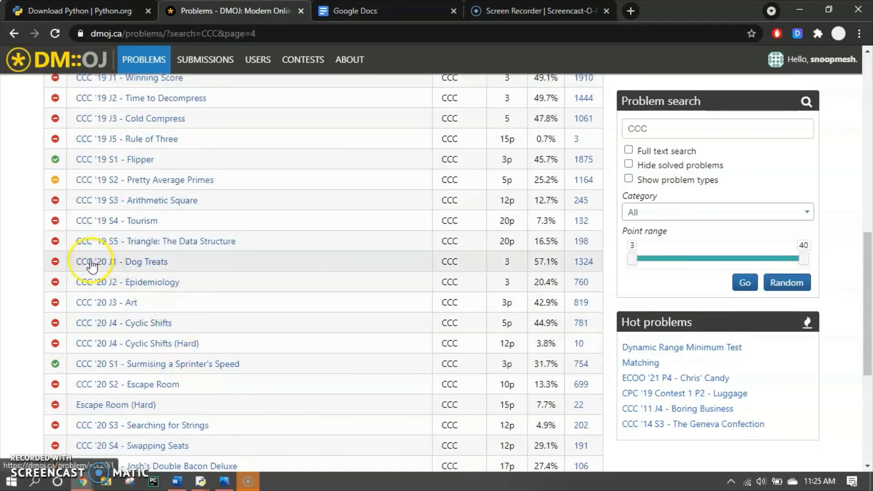
mouse_move(117, 266)
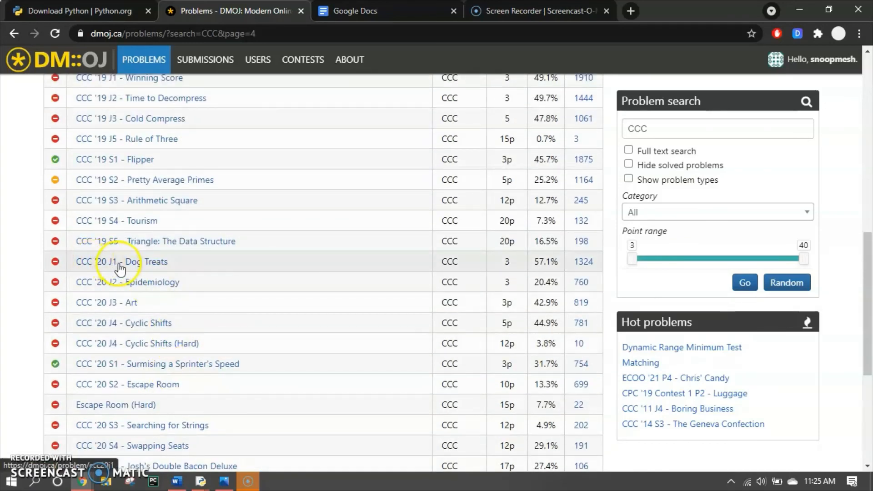
left_click(121, 261)
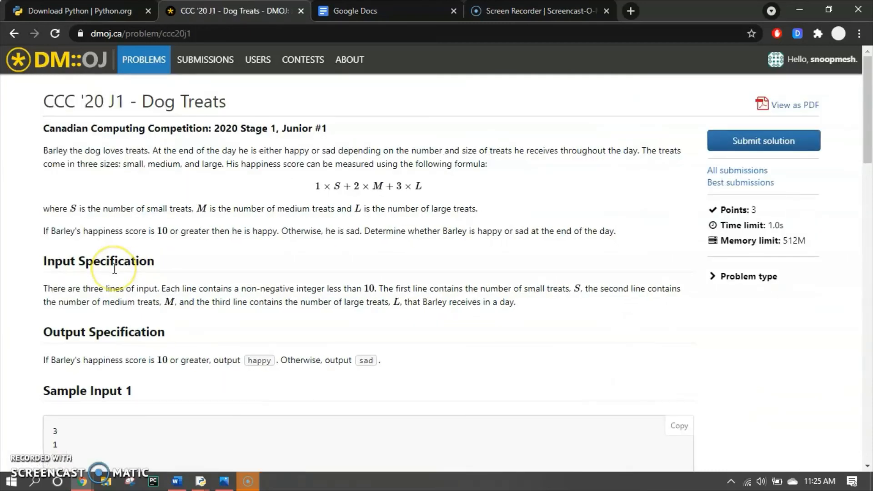
mouse_move(217, 142)
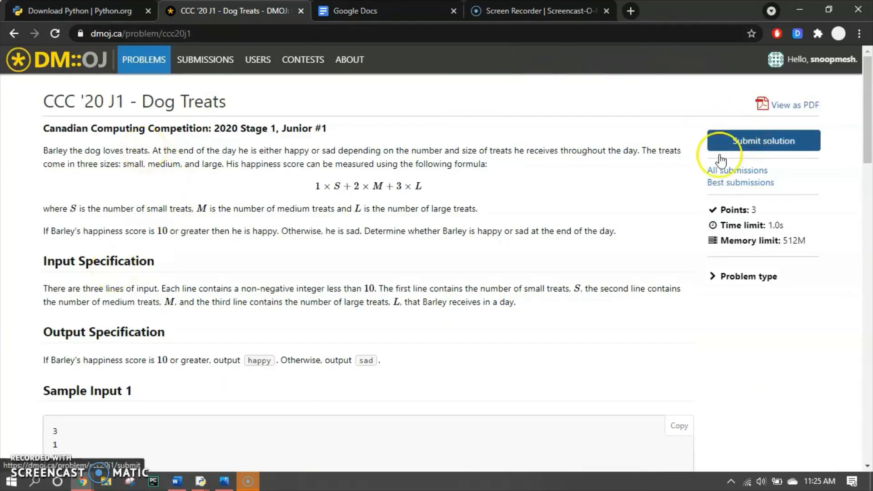
scroll("down", 3)
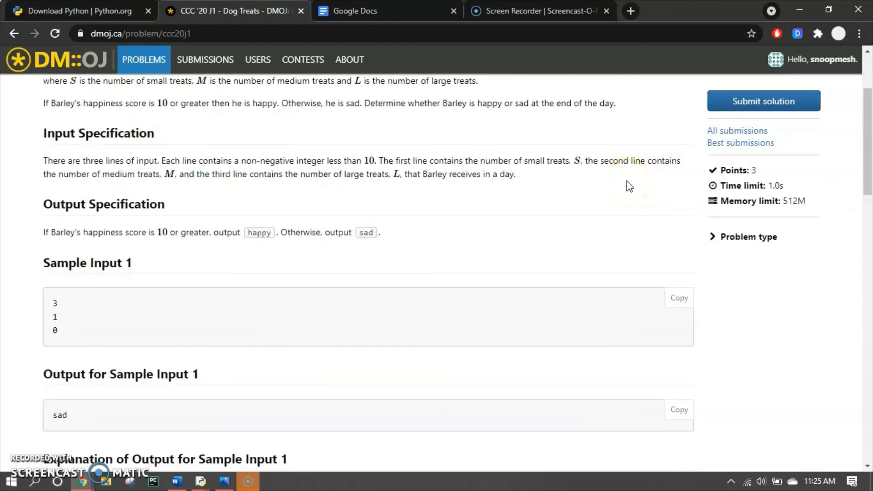
scroll("down", 3)
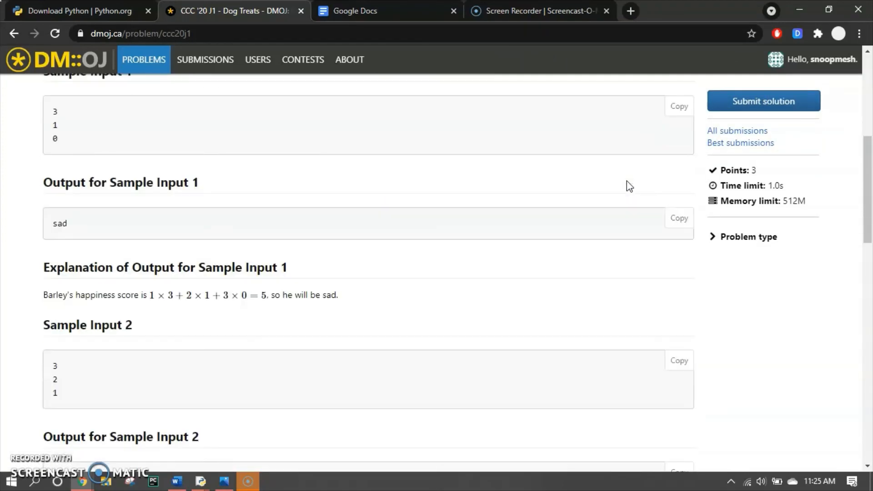
scroll("up", 3)
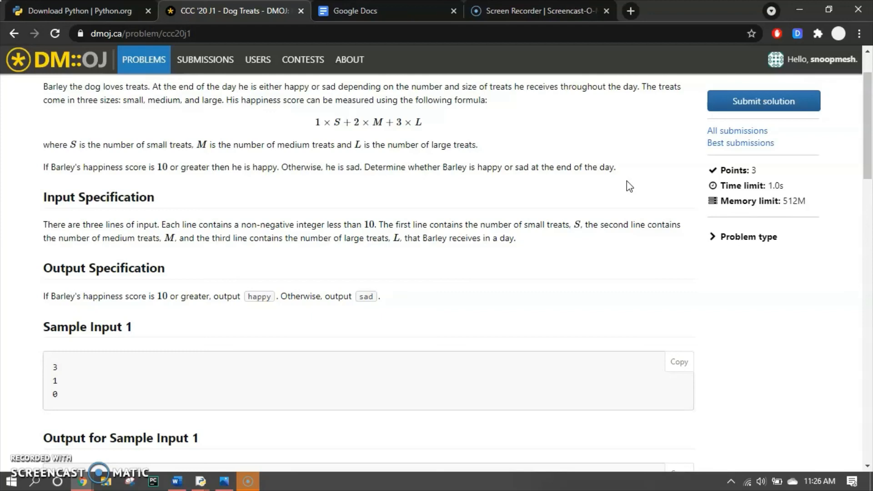
scroll("down", 3)
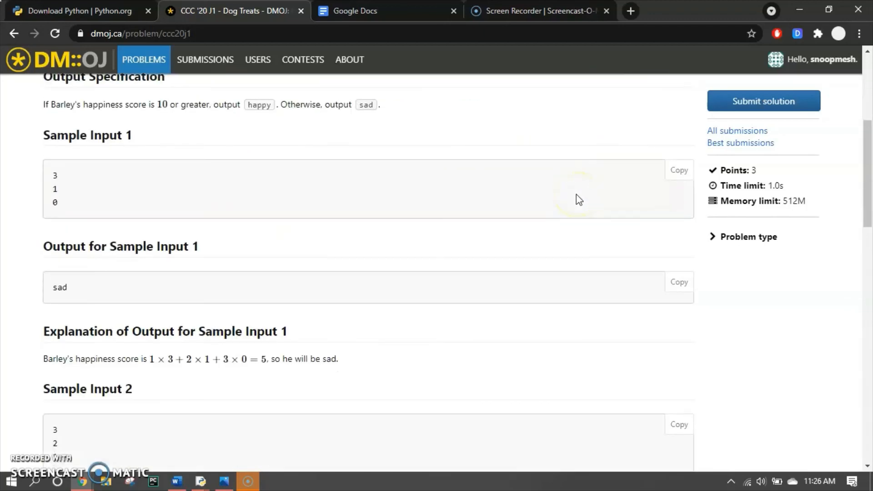
mouse_move(579, 199)
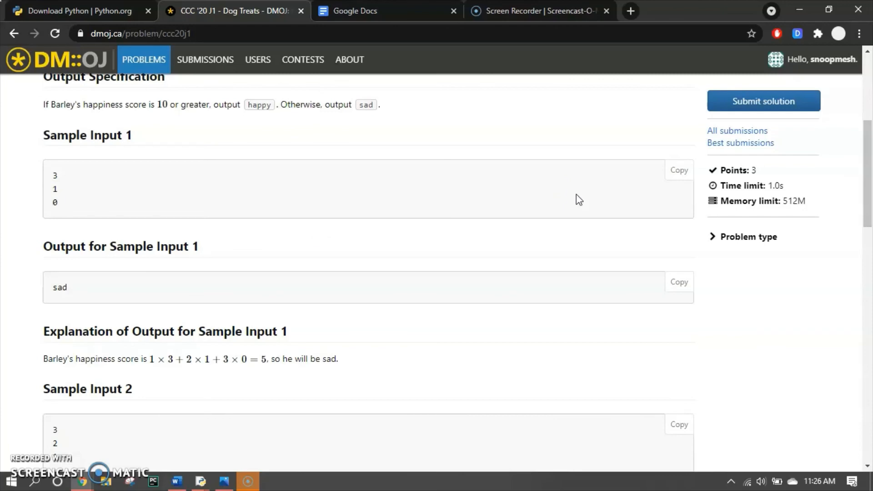
scroll("up", 3)
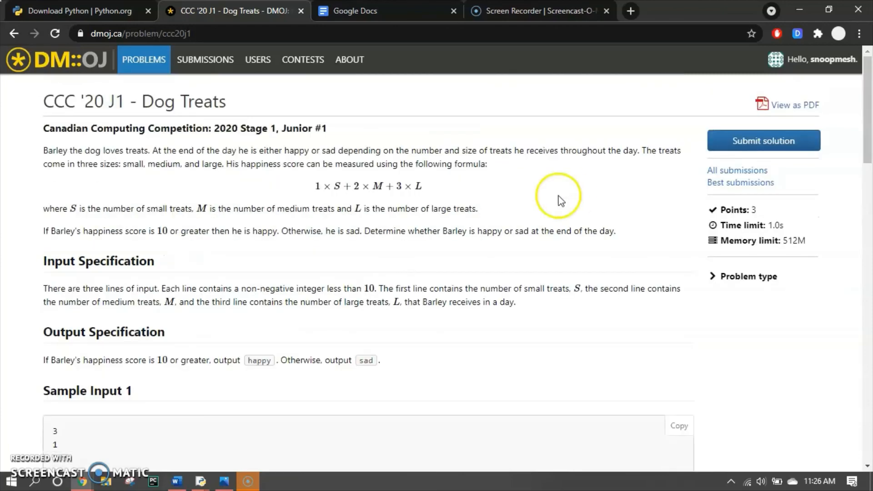
mouse_move(486, 213)
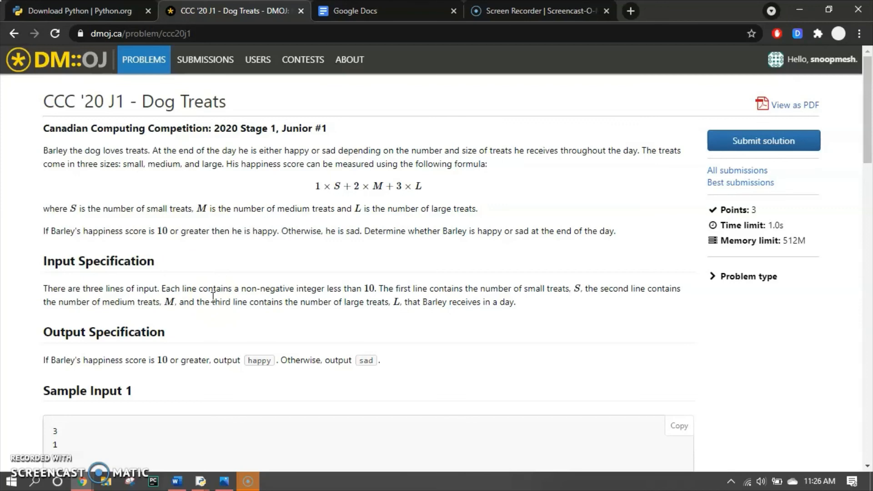
mouse_move(220, 317)
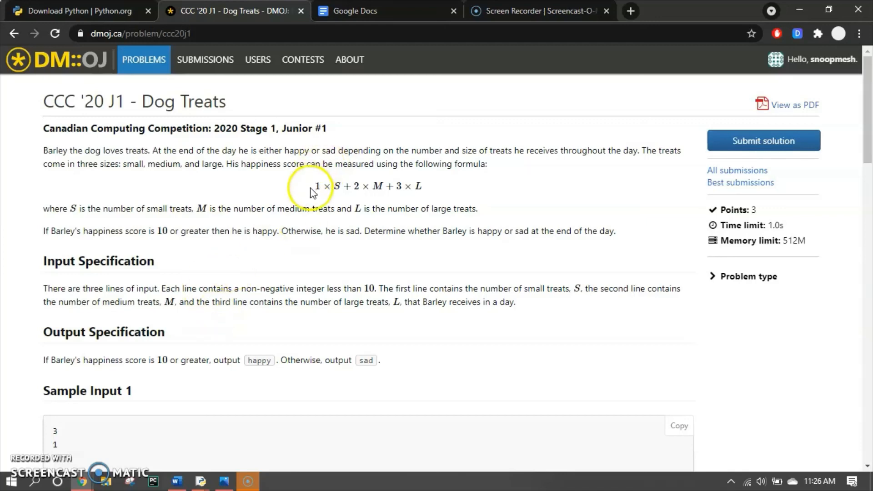
mouse_move(420, 186)
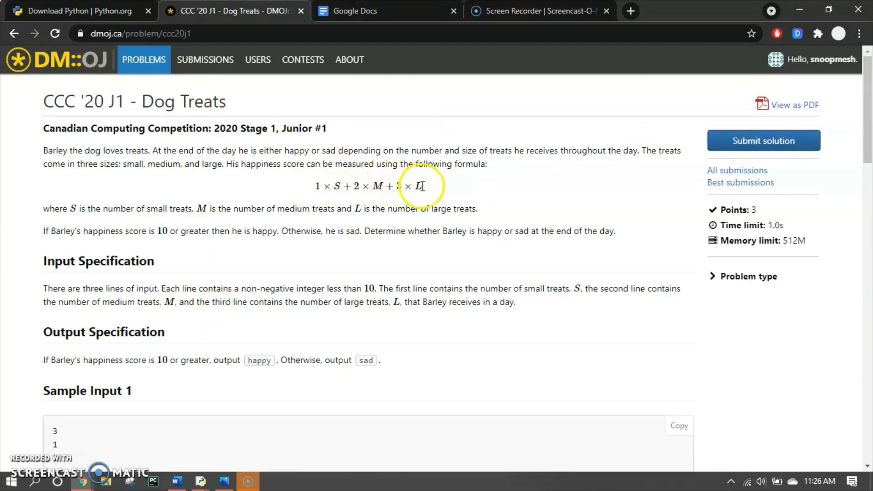
scroll("down", 3)
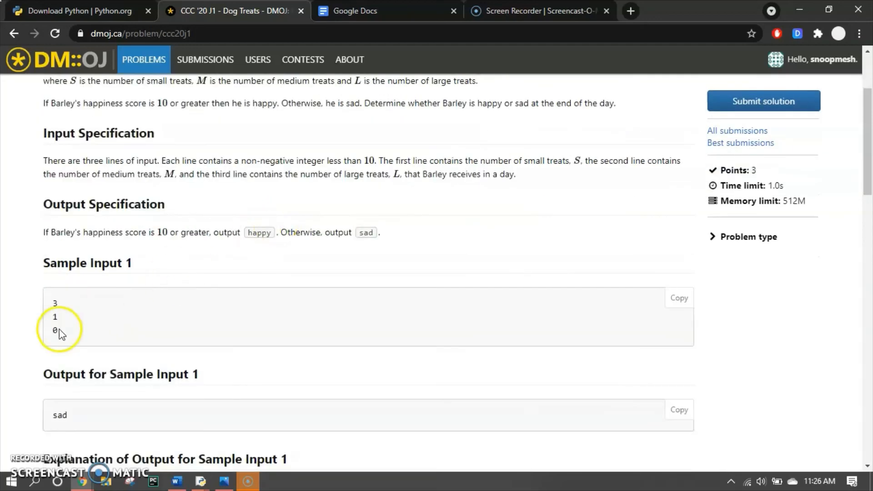
mouse_move(67, 334)
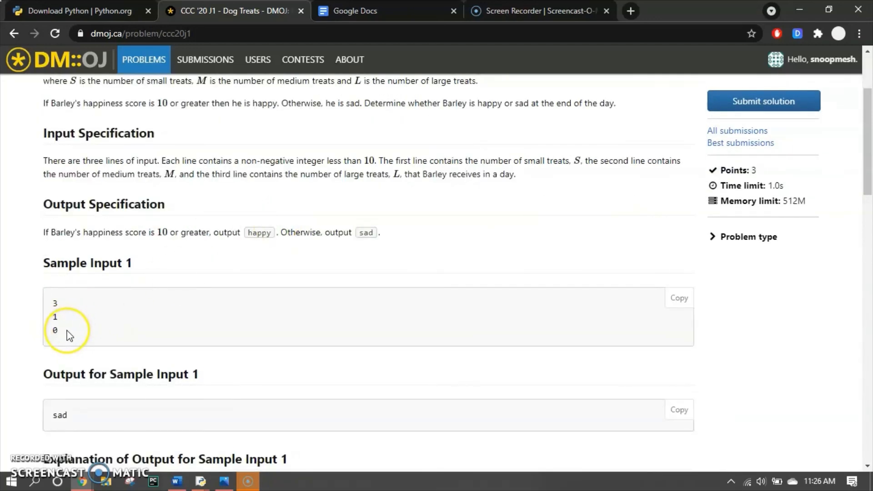
scroll("up", 3)
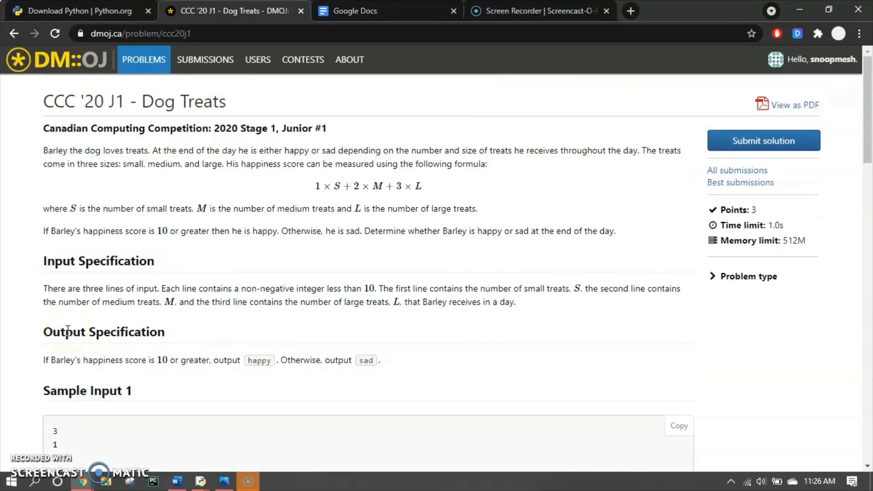